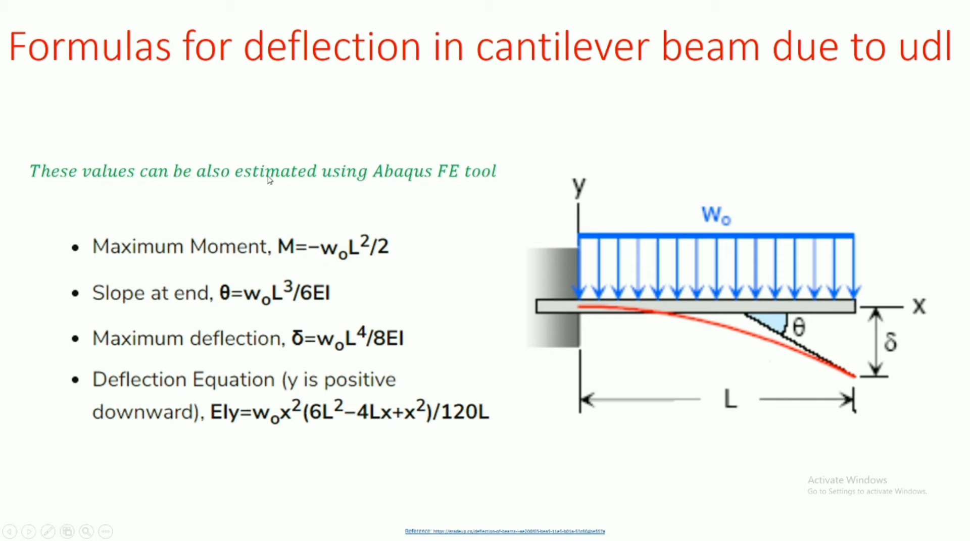
pyautogui.moveTo(537, 297)
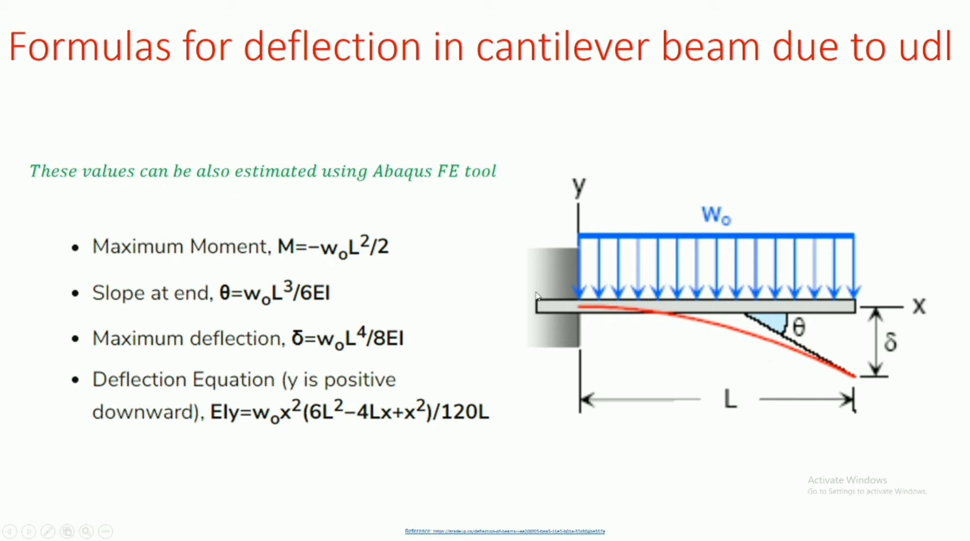
# Exit the slide show and return to editing the deflection formulas slide.
pyautogui.click(382, 531)
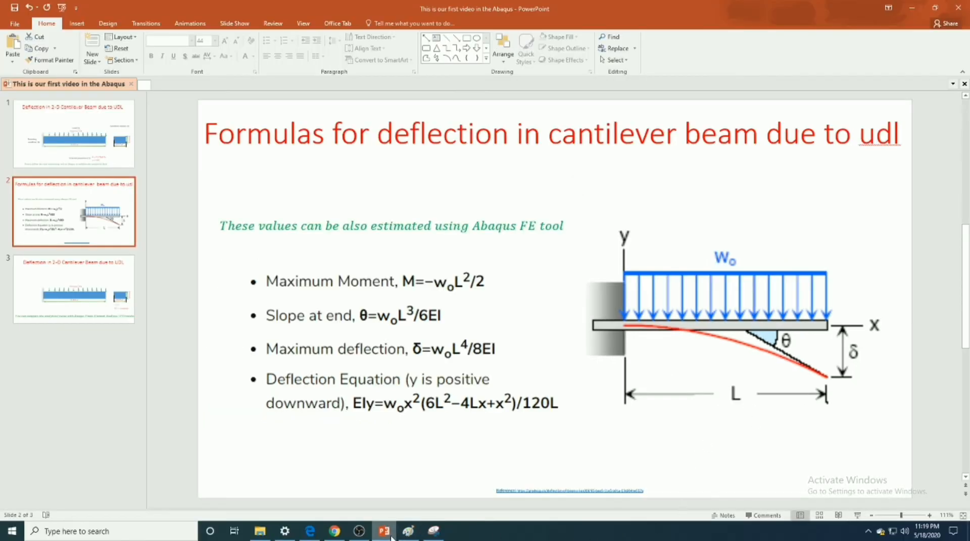
# Launch Abaqus/CAE from the taskbar and choose not to recover changes.
pyautogui.click(11, 530)
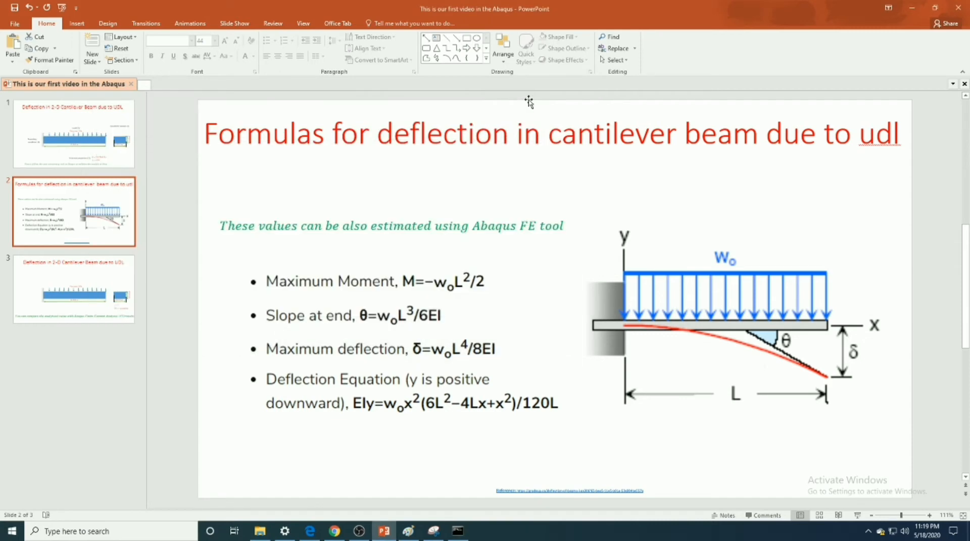
pyautogui.click(72, 134)
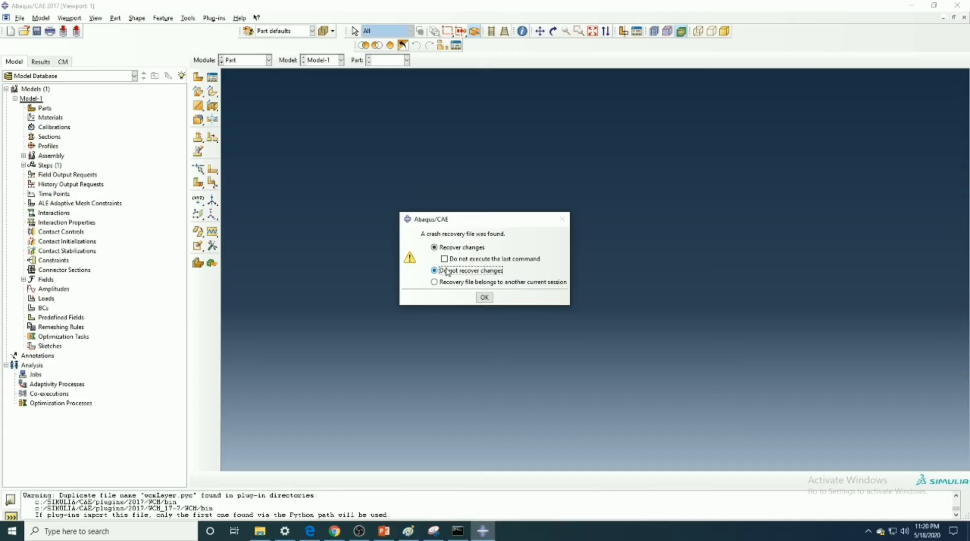
# Dismiss crash recovery without restoring changes and begin a new 2D planar deformable shell part.
pyautogui.click(484, 297)
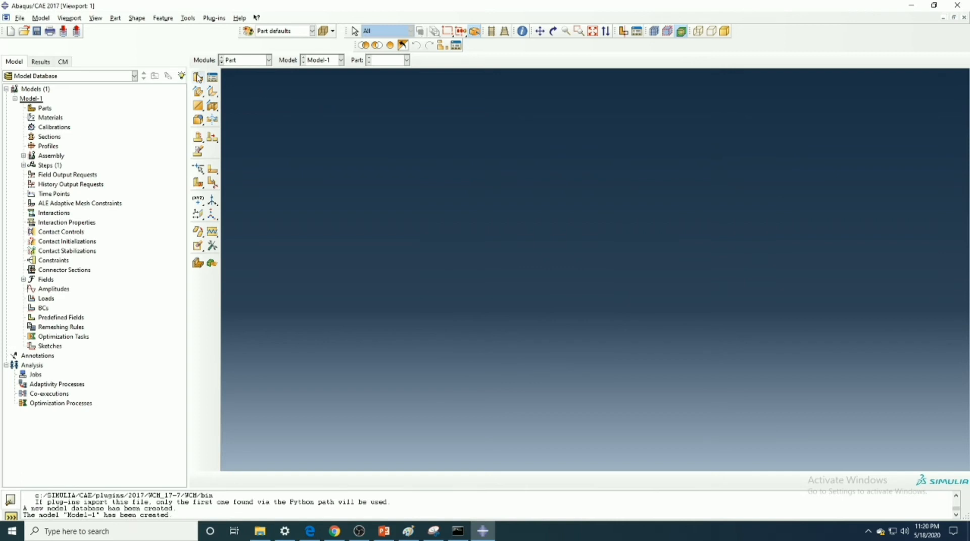
pyautogui.click(198, 76)
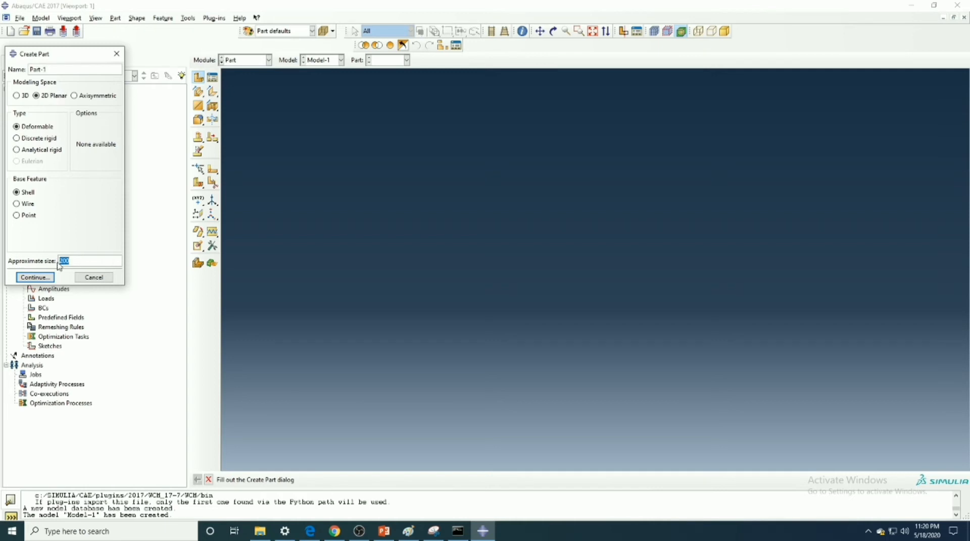
# Sketch a rectangle 0.14 wide with adjusted height and create shell part Part-1.
pyautogui.click(34, 277)
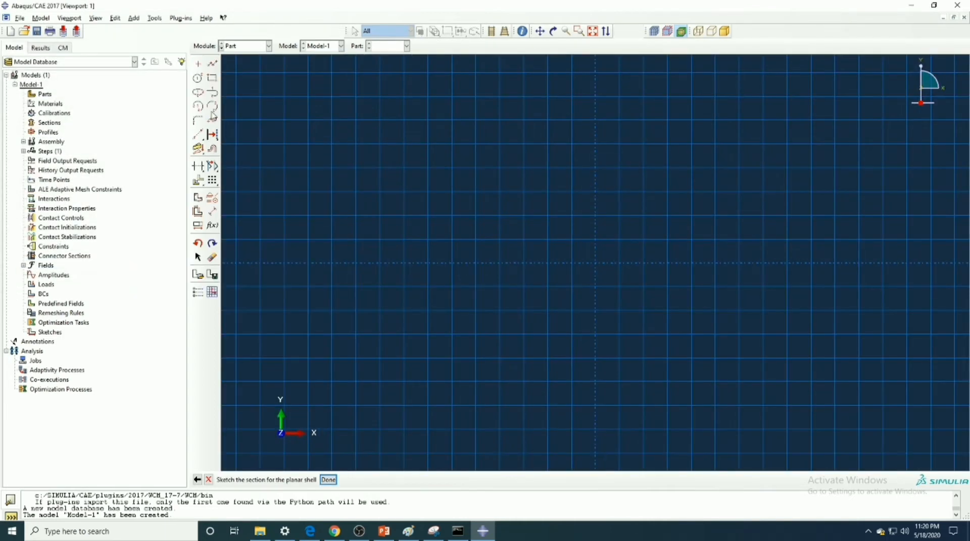
pyautogui.click(212, 78)
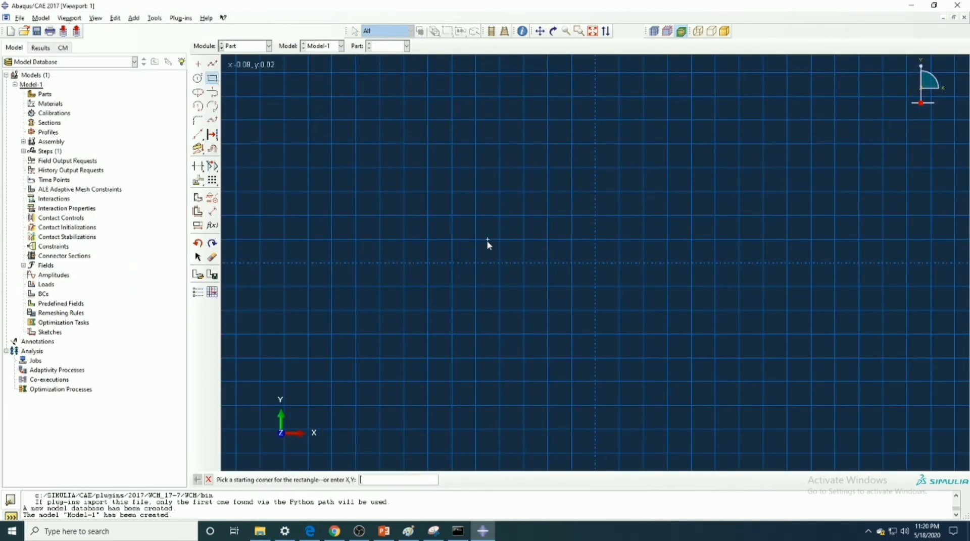
pyautogui.moveTo(471, 241)
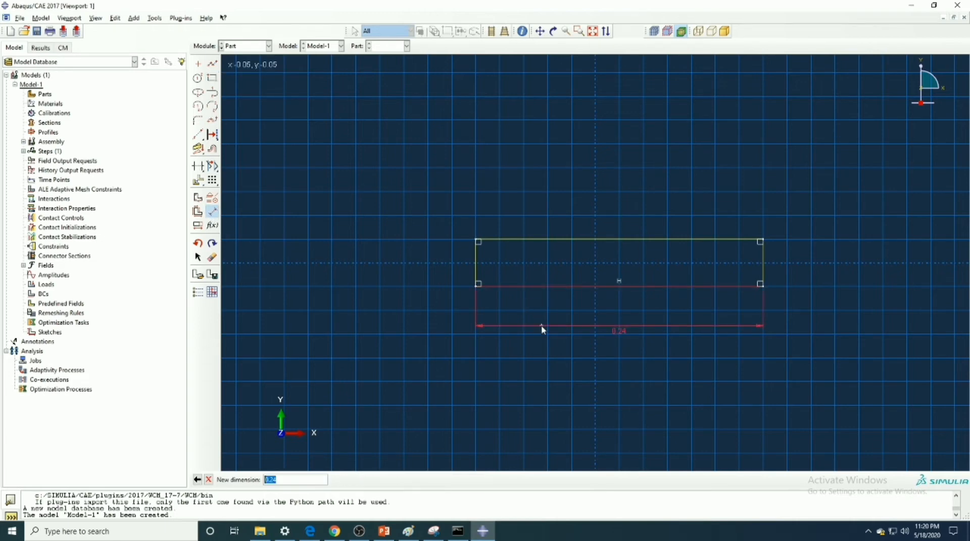
pyautogui.write('0.14')
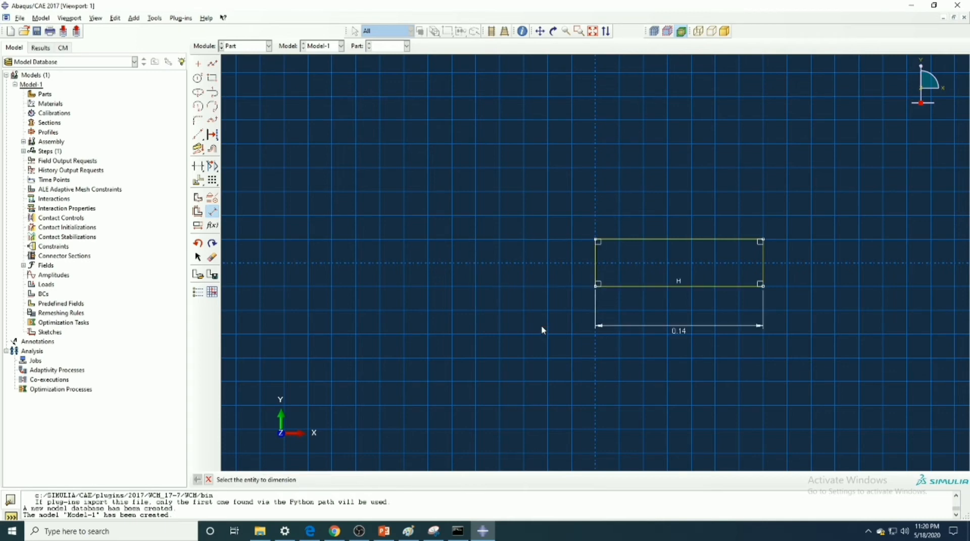
pyautogui.moveTo(592, 269)
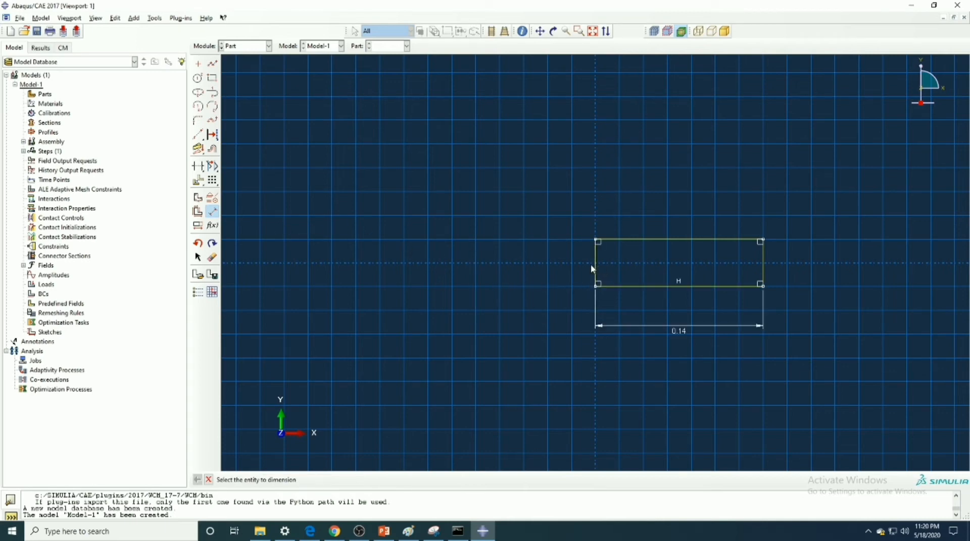
pyautogui.click(595, 263)
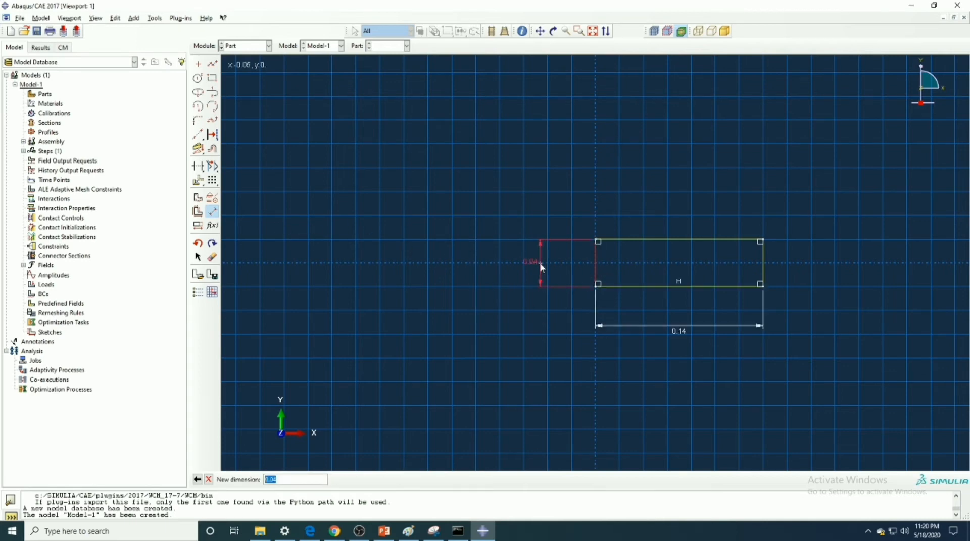
pyautogui.write('0.0')
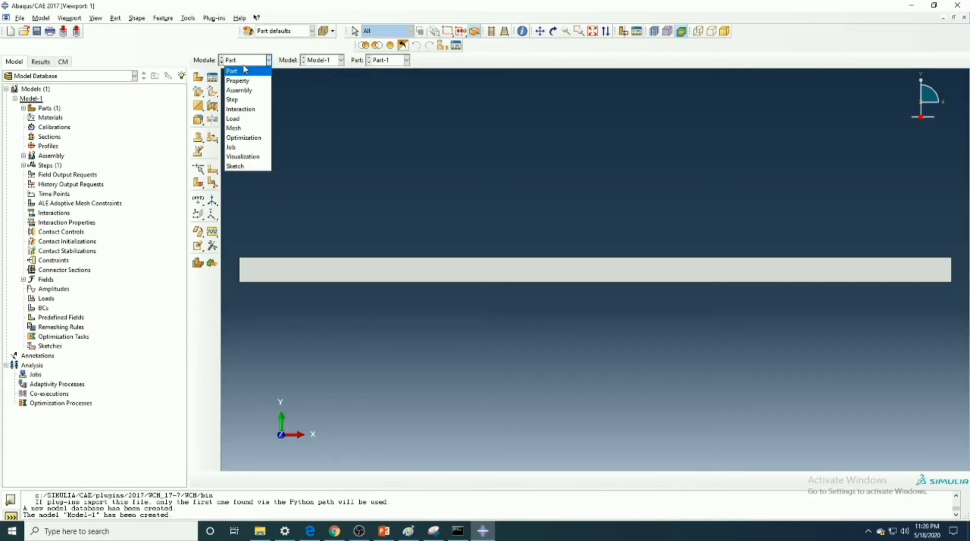
# Copy Alum from the SI metre material library into Model-1.
pyautogui.click(238, 81)
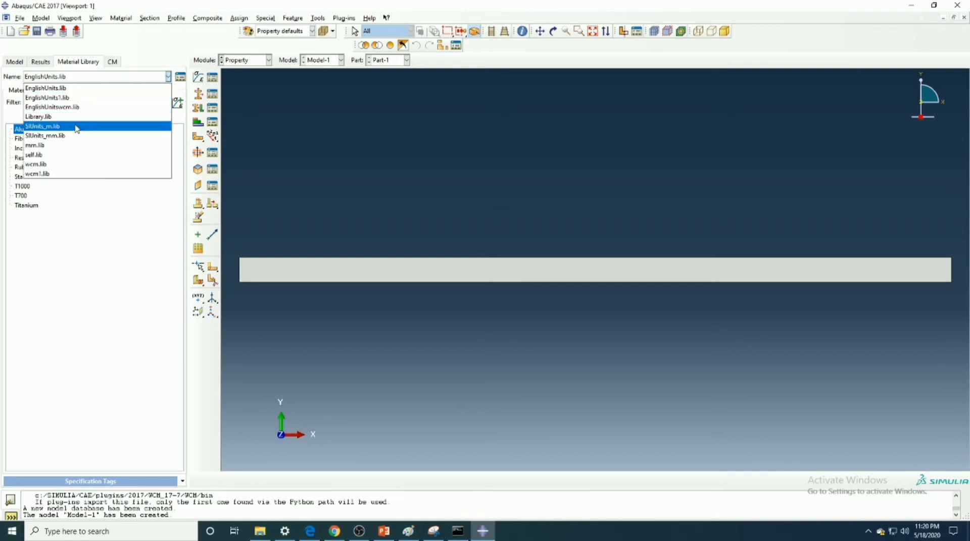
pyautogui.click(42, 126)
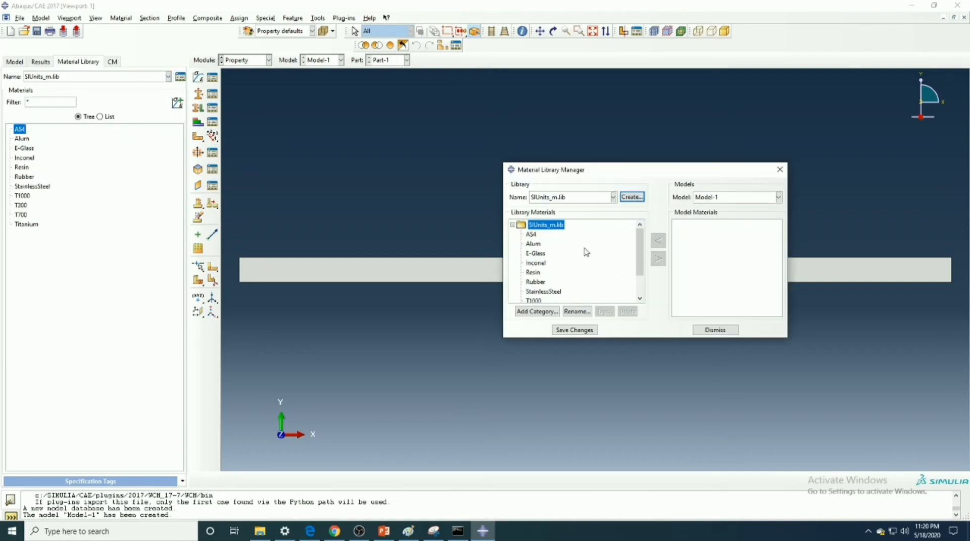
pyautogui.click(658, 258)
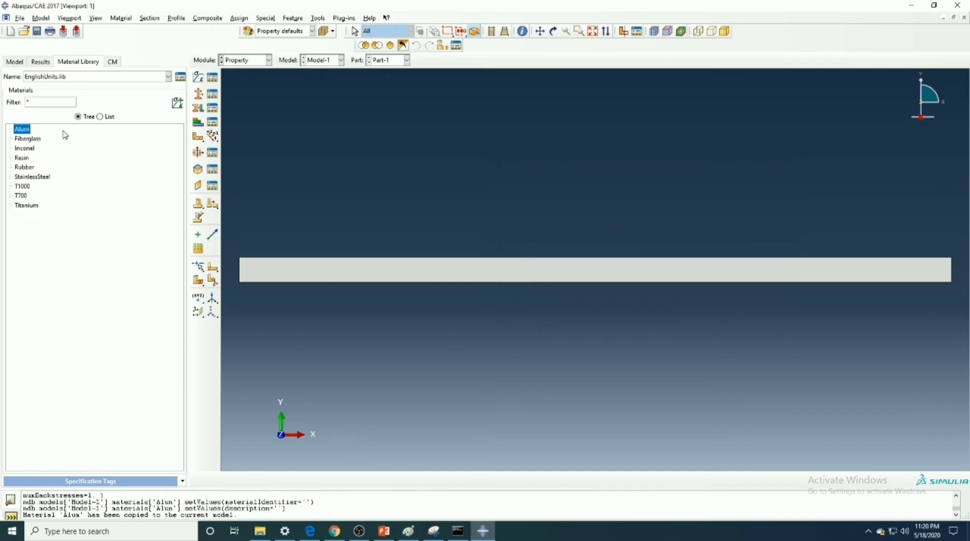
pyautogui.click(14, 61)
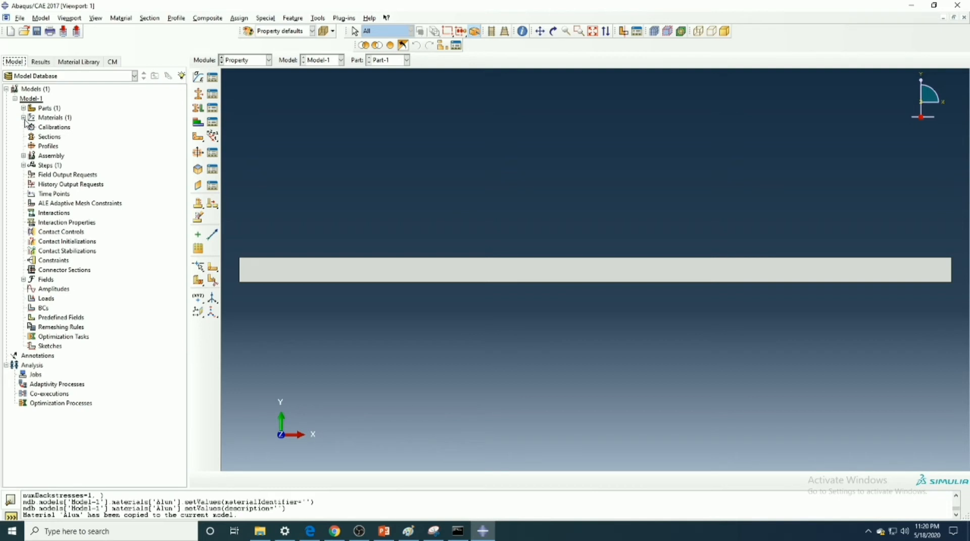
# Set Alum's elastic properties: modulus 73.77e9, Poisson's ratio 0.3.
pyautogui.doubleClick(55, 118)
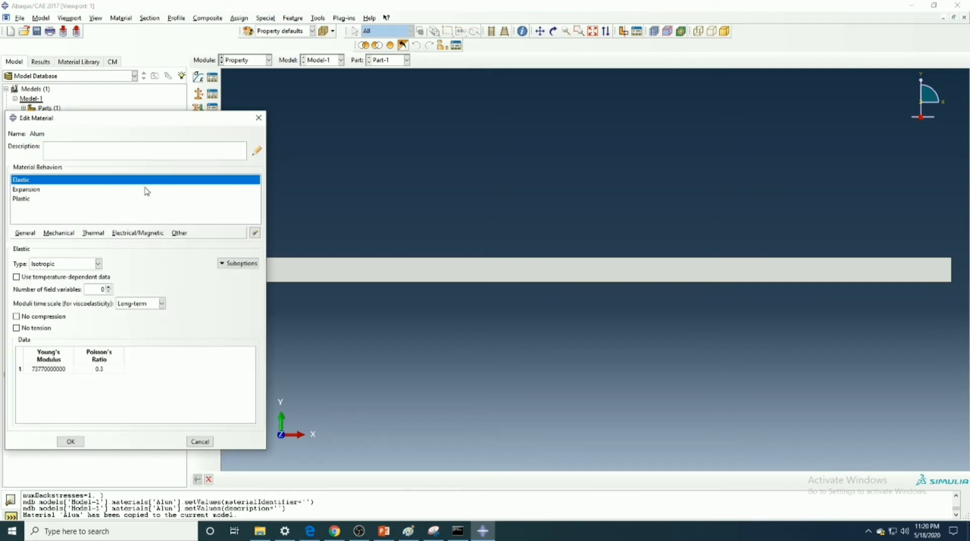
pyautogui.doubleClick(47, 368)
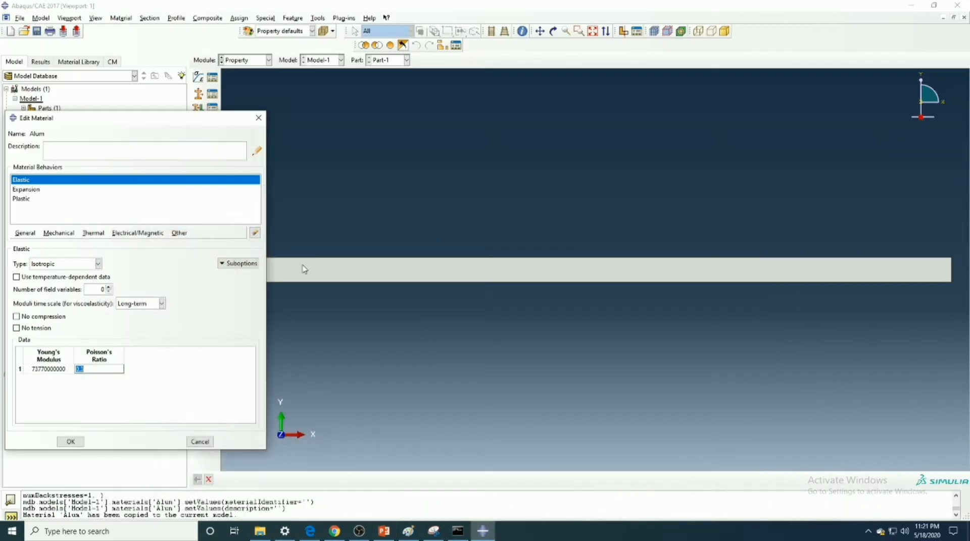
pyautogui.click(70, 442)
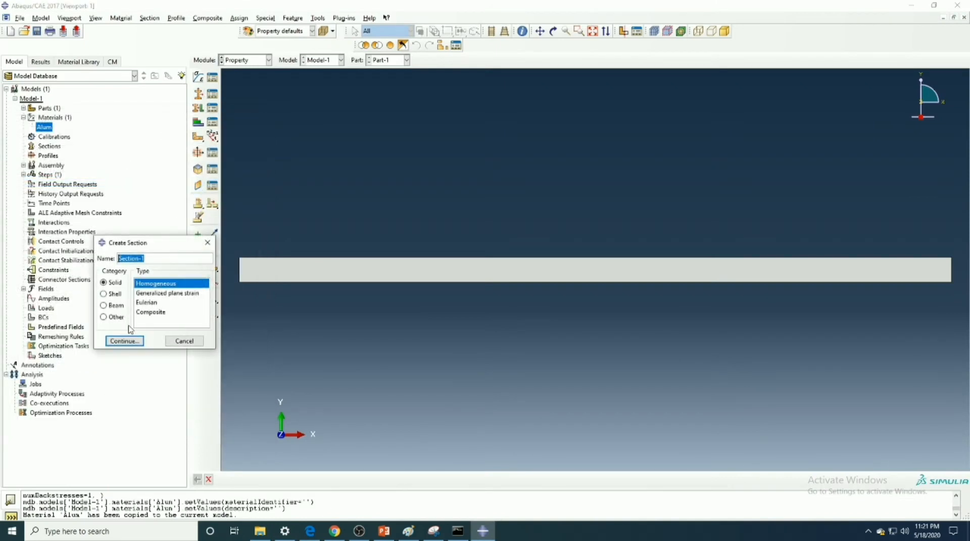
# Create solid homogeneous Section-1 of Alum with unit thickness and assign it to the whole beam.
pyautogui.click(124, 341)
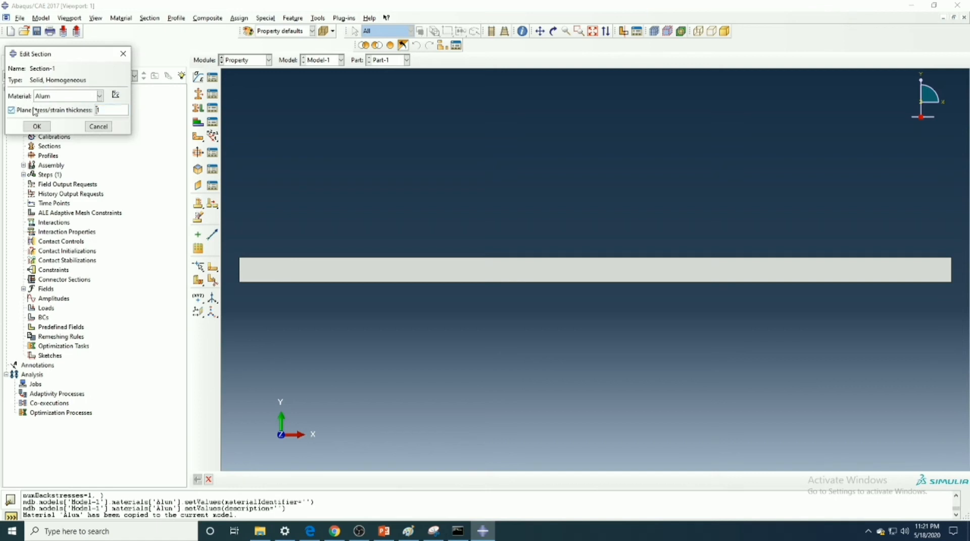
pyautogui.click(36, 126)
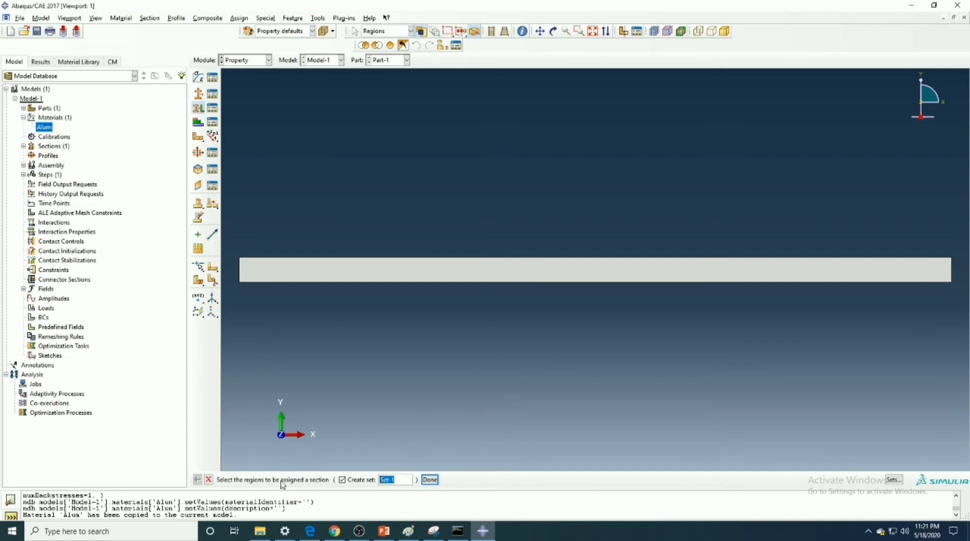
pyautogui.click(429, 479)
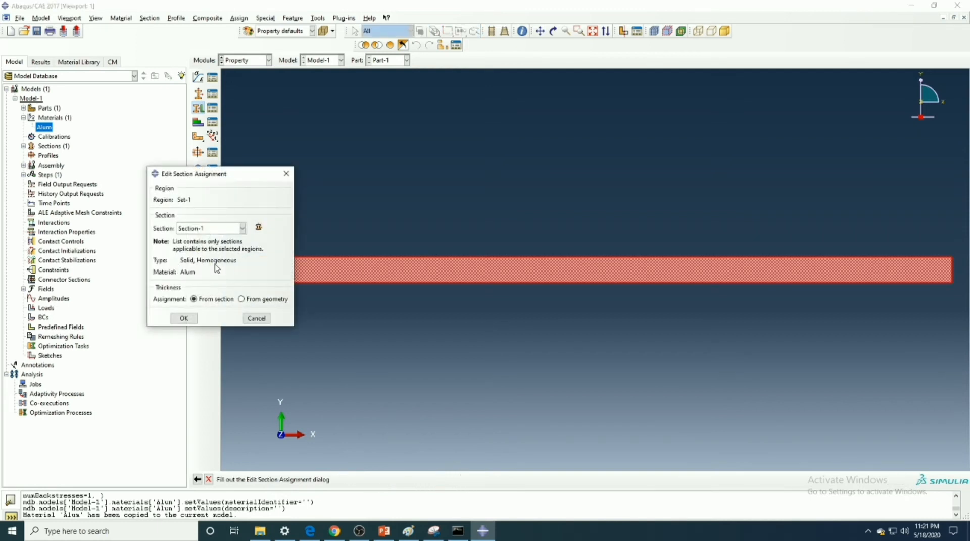
pyautogui.click(183, 318)
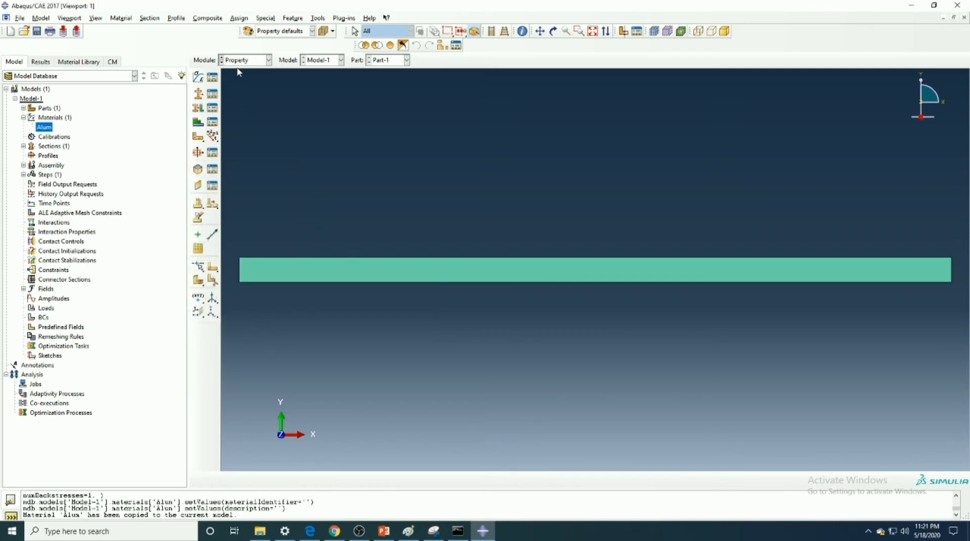
# Add an instance of Part-1 to the assembly and move to the Step module.
pyautogui.click(245, 59)
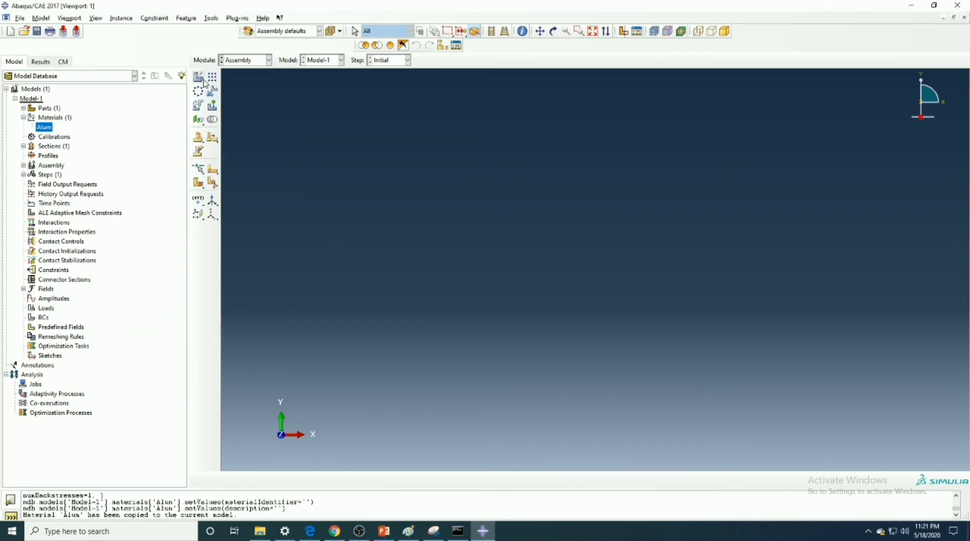
pyautogui.click(197, 76)
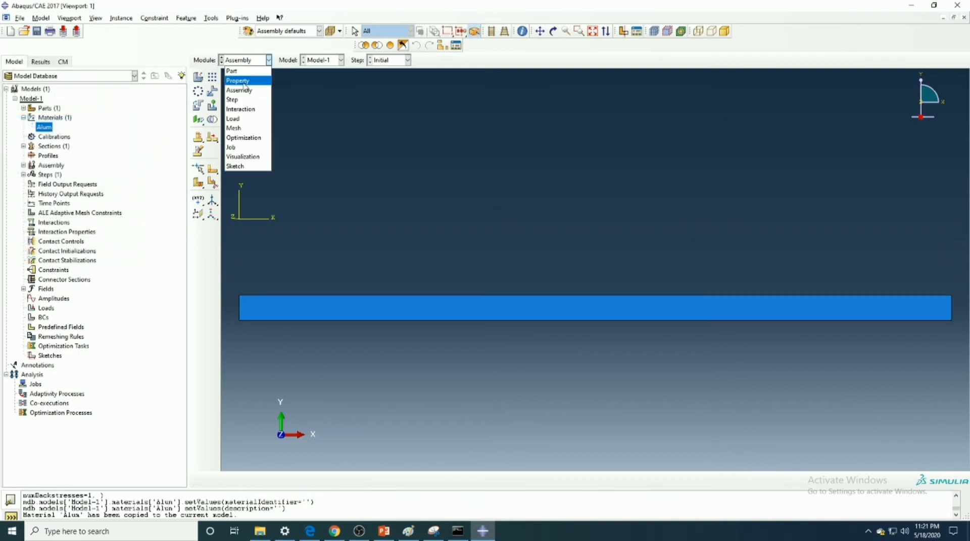
pyautogui.click(232, 99)
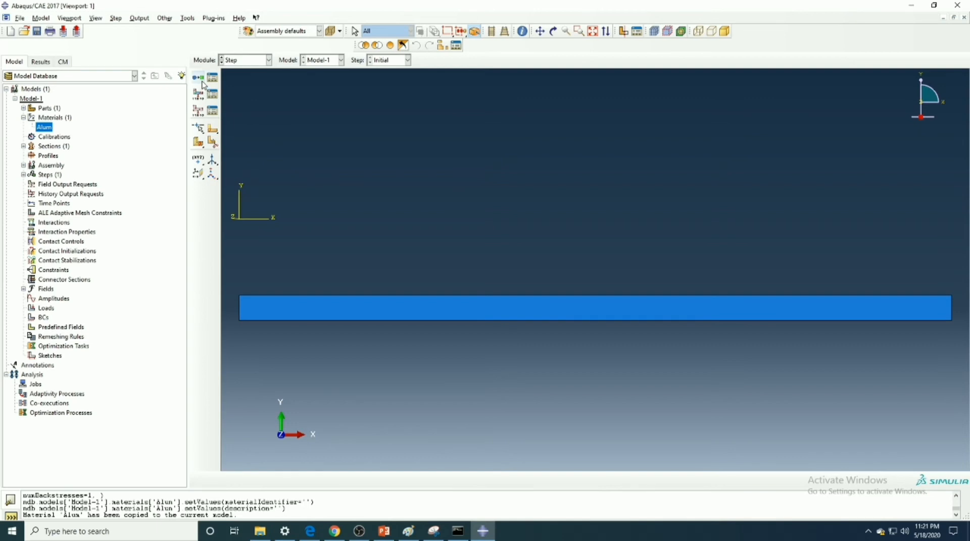
# Create Step-1 as a Static, General step with default settings.
pyautogui.click(198, 77)
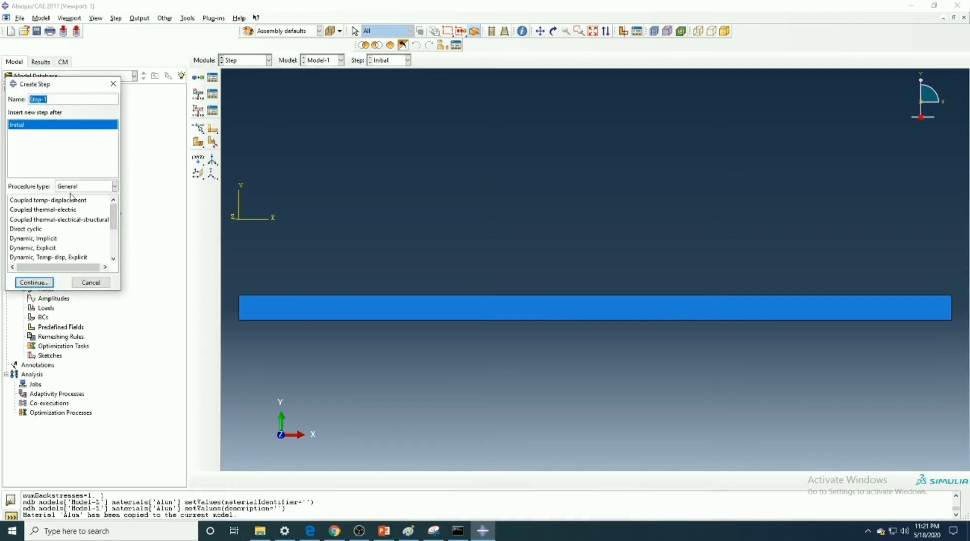
pyautogui.click(48, 200)
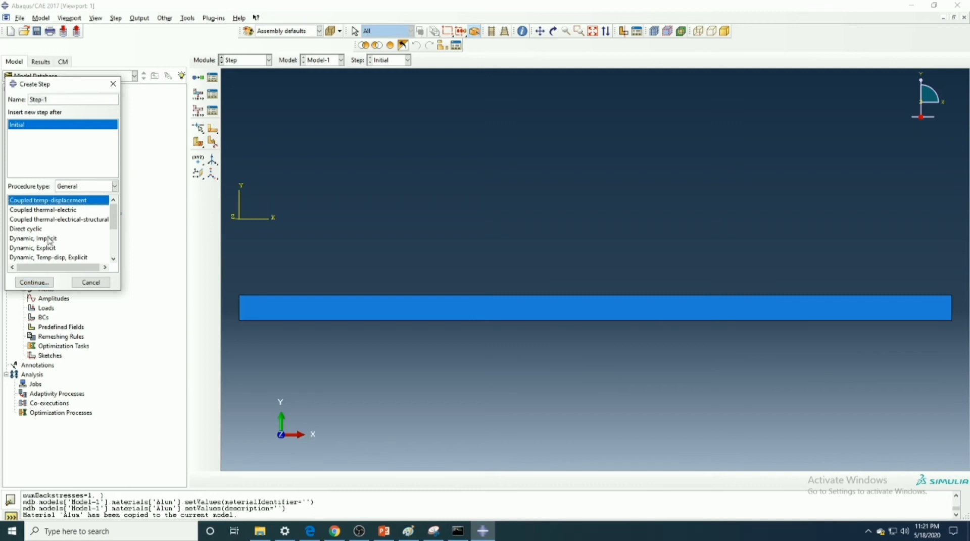
pyautogui.click(33, 238)
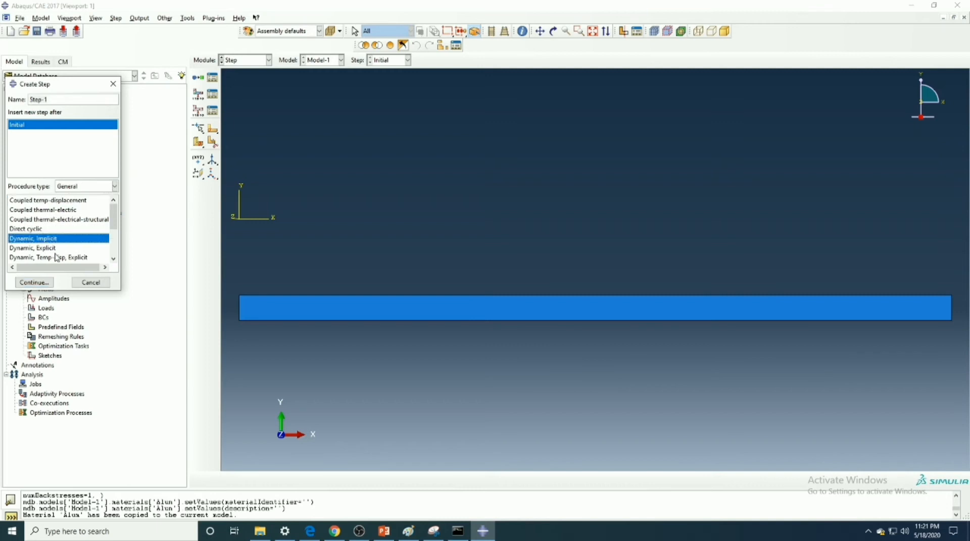
pyautogui.scroll(-3)
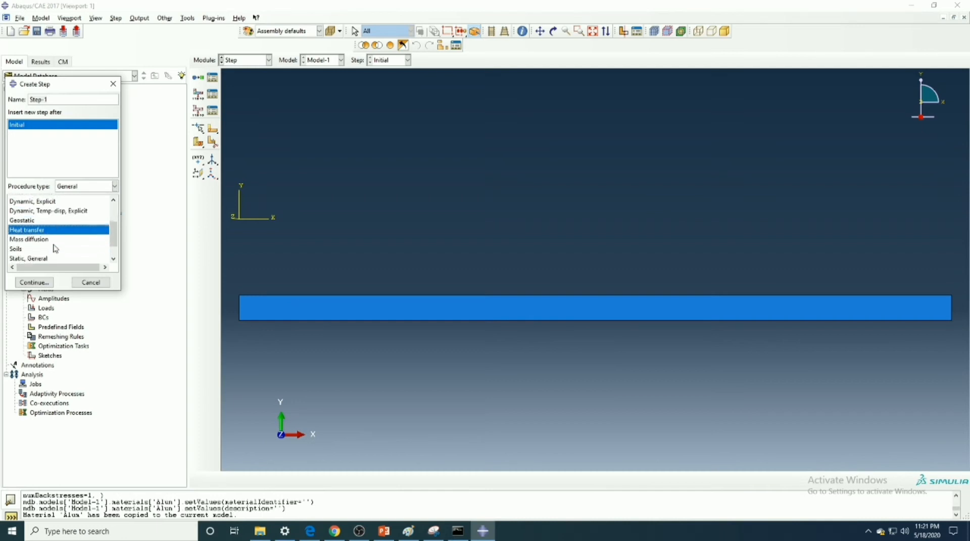
pyautogui.scroll(-3)
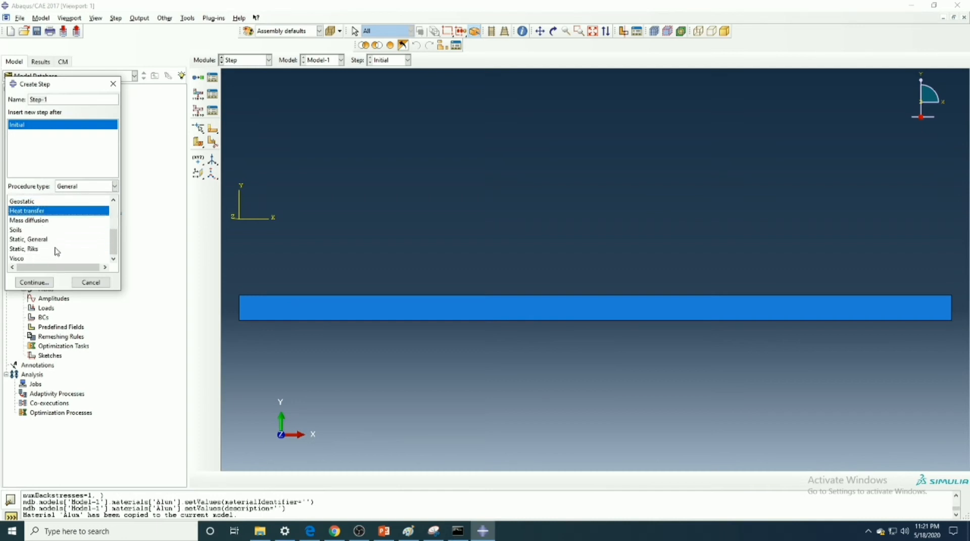
pyautogui.click(28, 240)
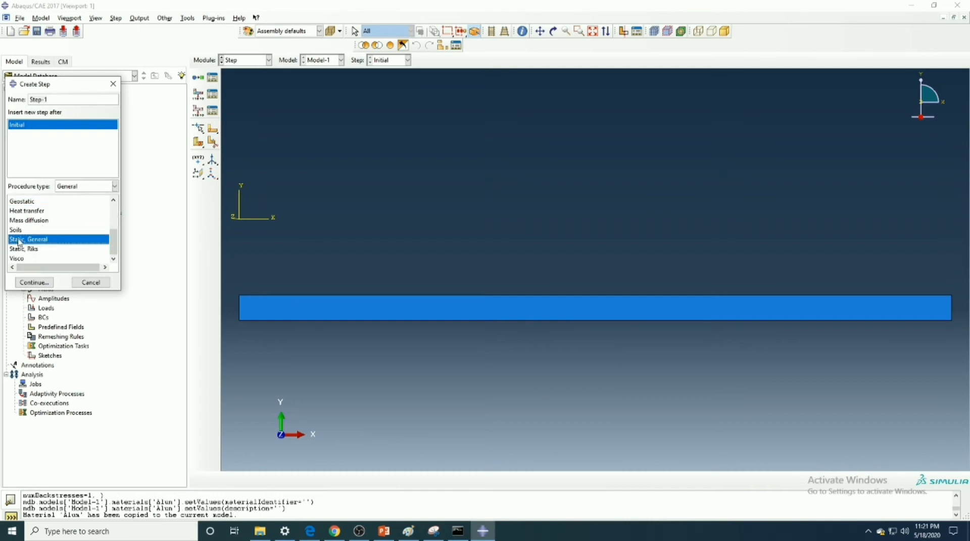
pyautogui.click(34, 283)
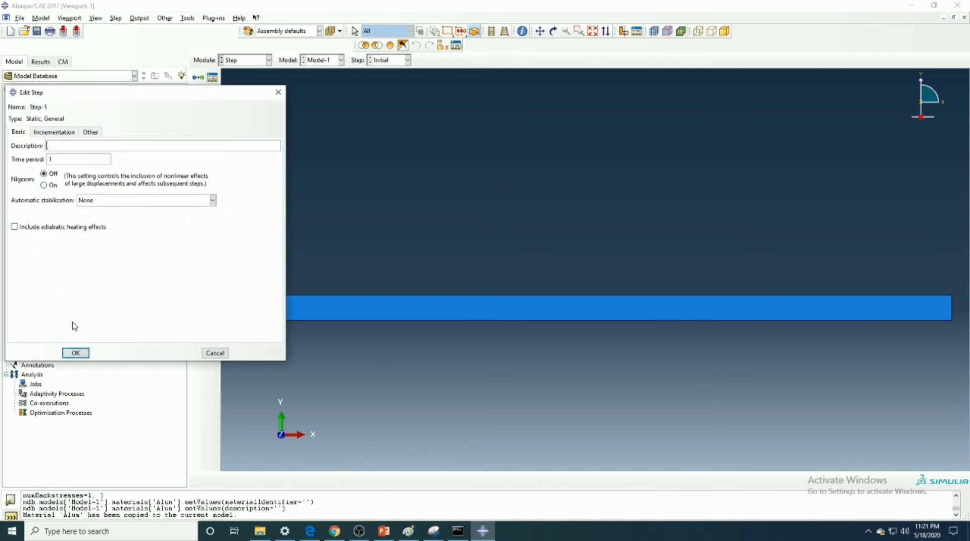
pyautogui.click(74, 353)
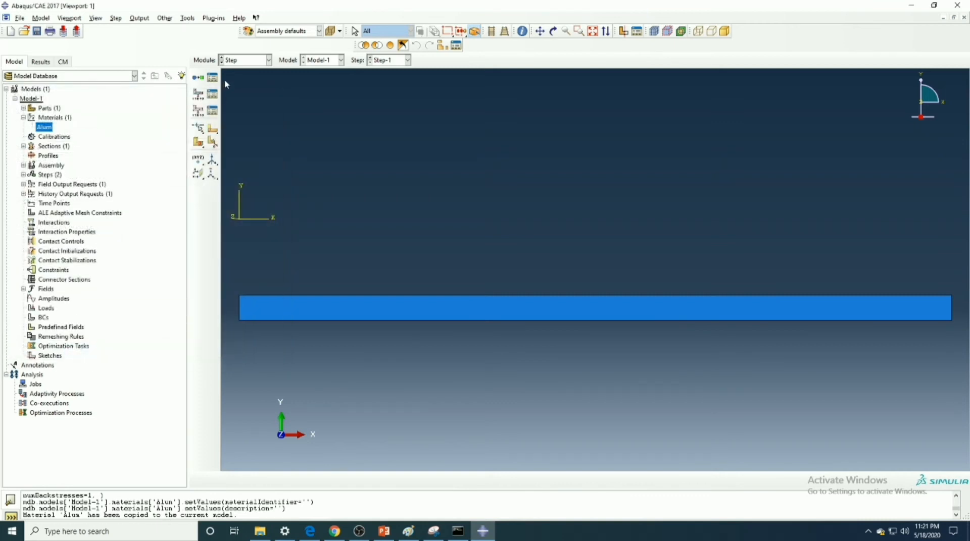
pyautogui.click(268, 60)
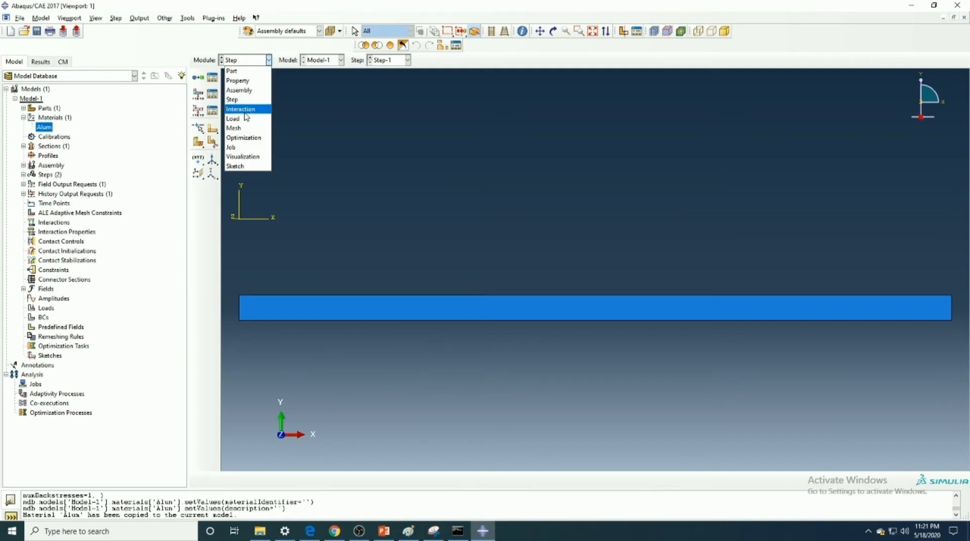
# Create BC-1, an ENCASTRE boundary condition fixing the beam's left edge in Step-1.
pyautogui.click(234, 118)
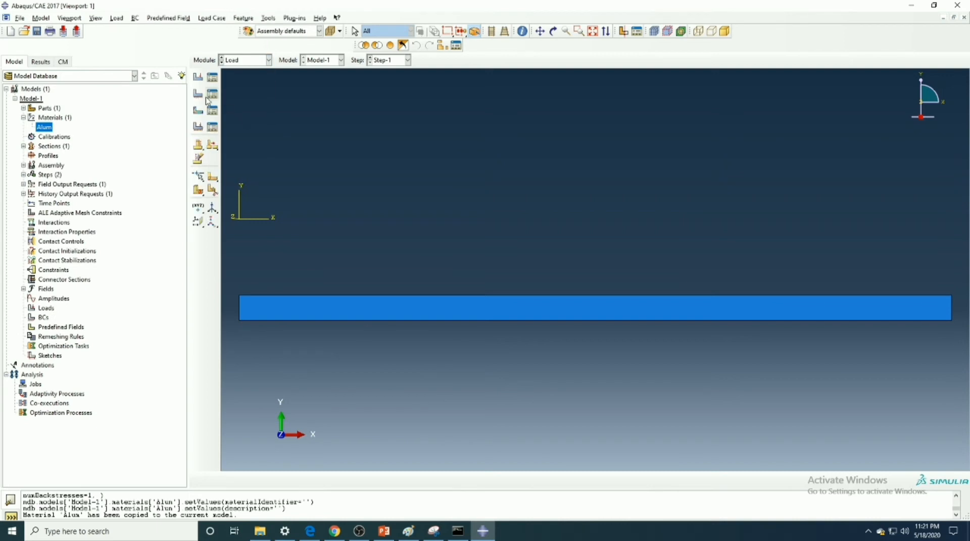
pyautogui.moveTo(198, 94)
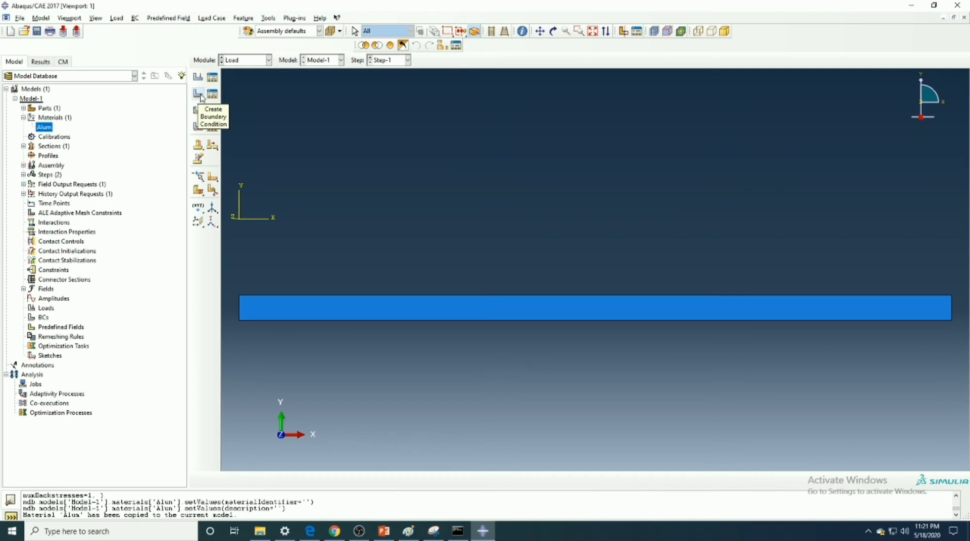
pyautogui.click(198, 94)
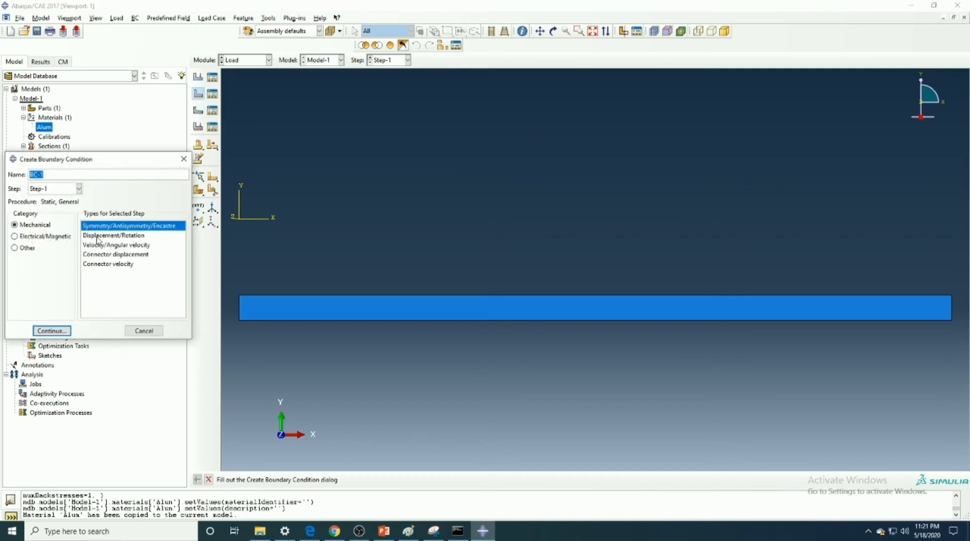
pyautogui.click(51, 331)
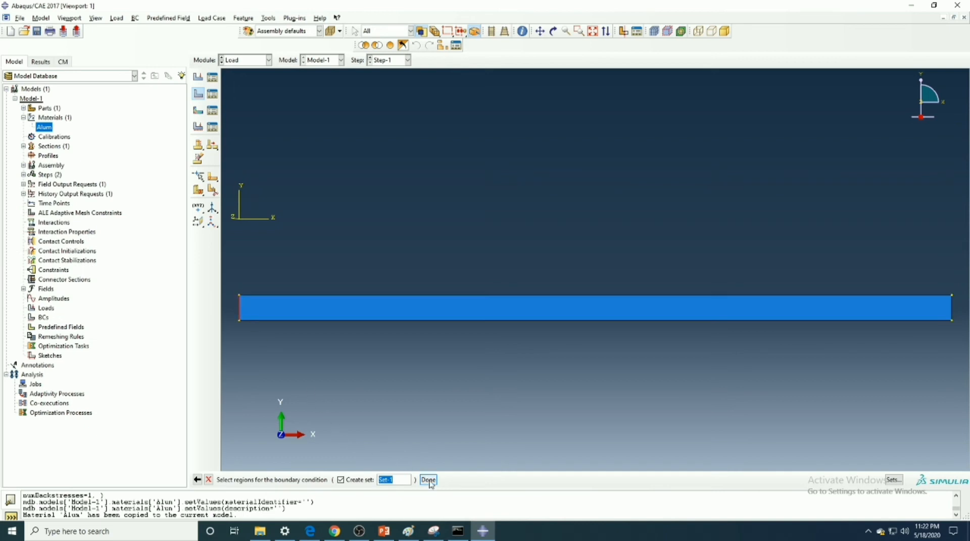
pyautogui.click(427, 479)
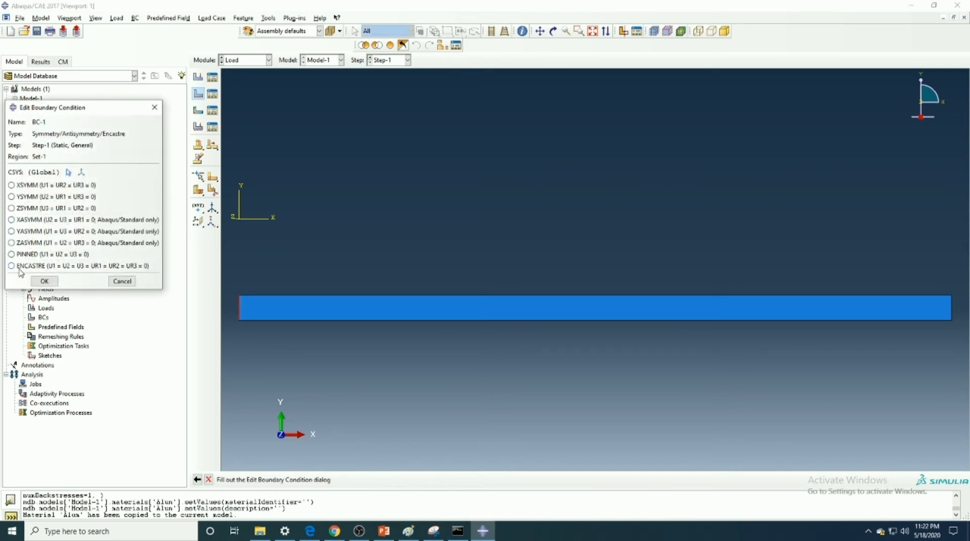
pyautogui.click(11, 266)
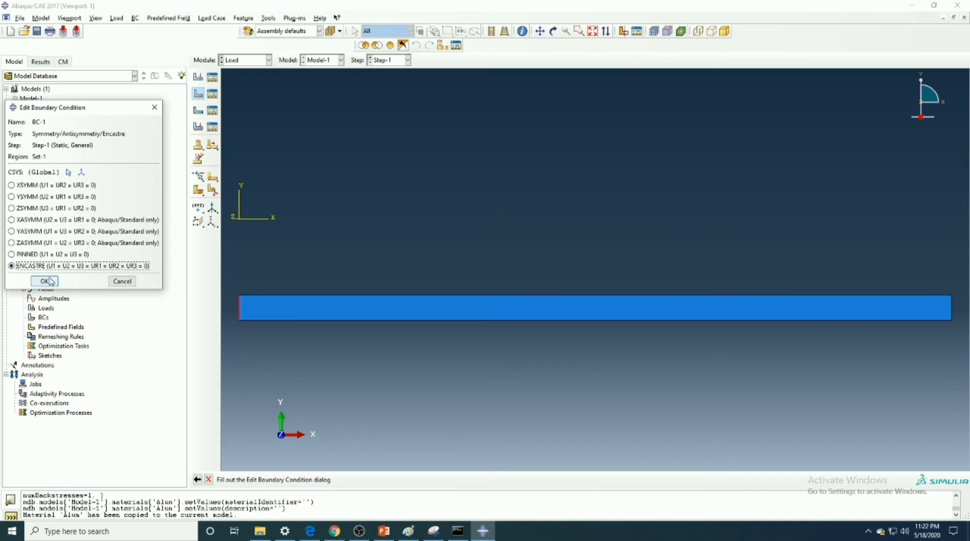
pyautogui.click(45, 282)
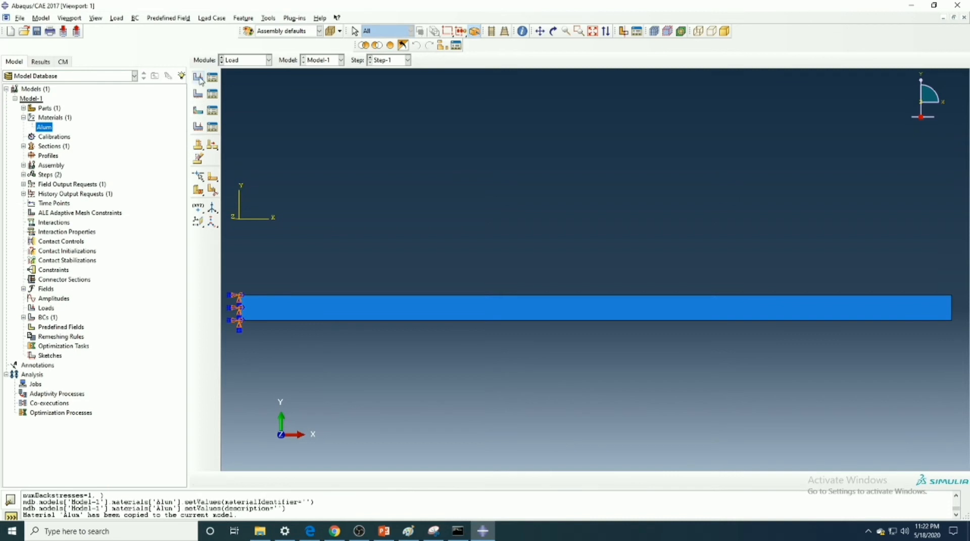
# Create Load-1, a uniform pressure of magnitude 1 on the beam's top edge in Step-1.
pyautogui.click(198, 77)
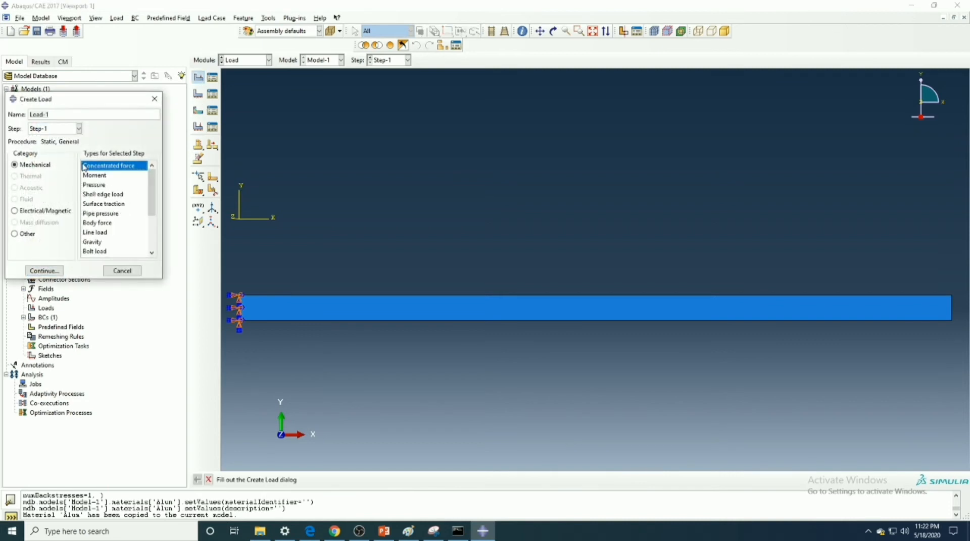
pyautogui.click(44, 271)
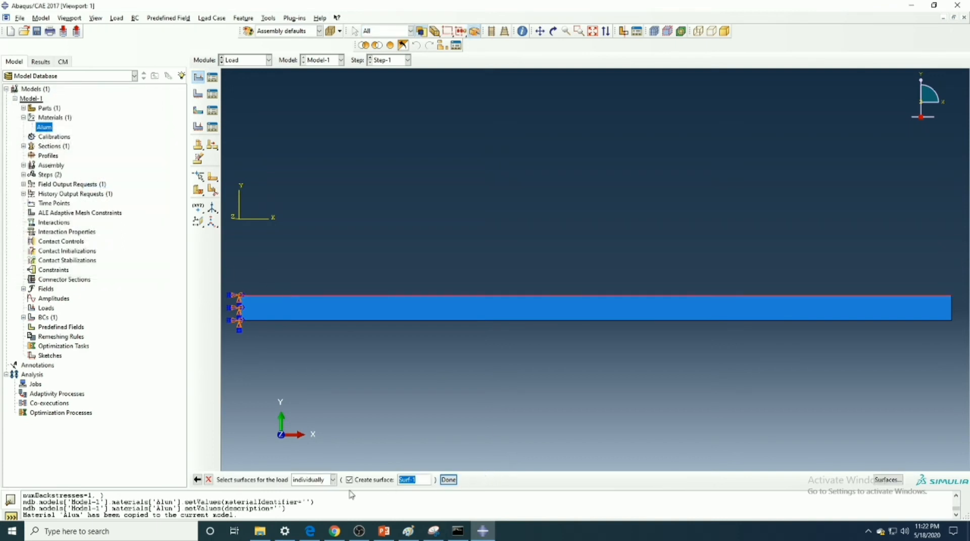
pyautogui.moveTo(323, 368)
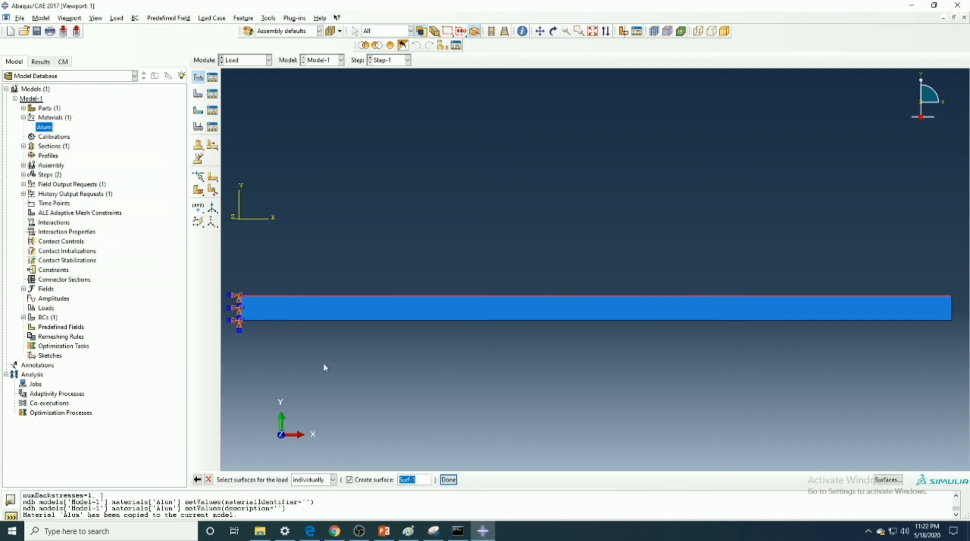
pyautogui.moveTo(535, 447)
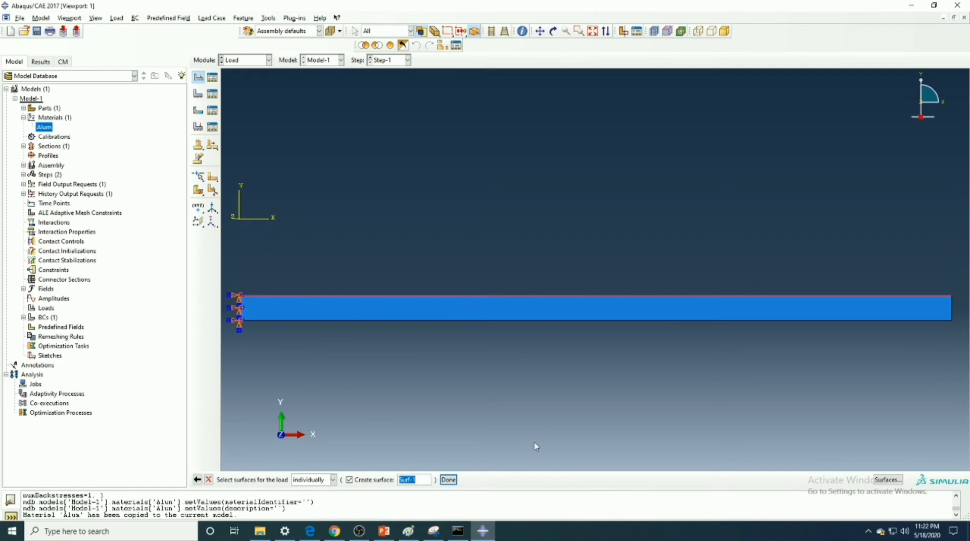
pyautogui.click(447, 479)
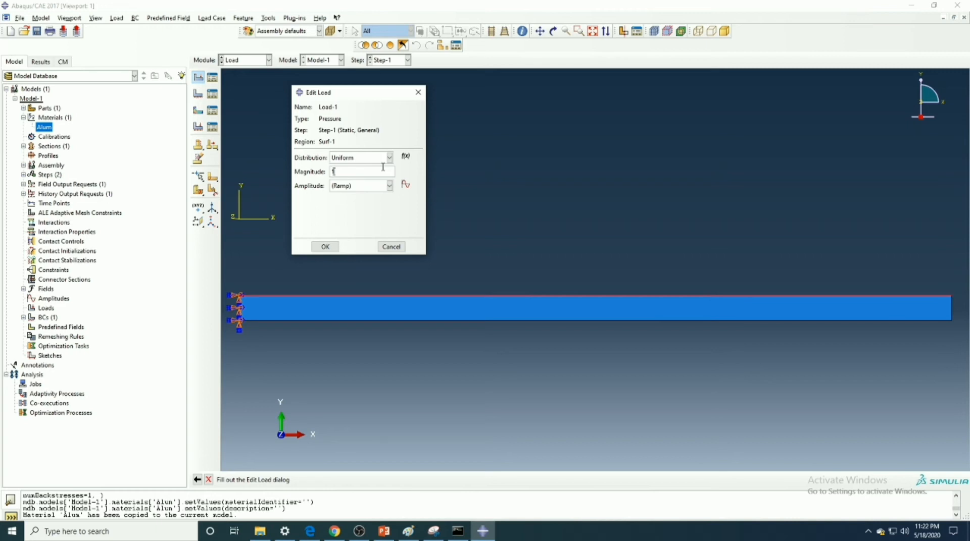
pyautogui.moveTo(324, 247)
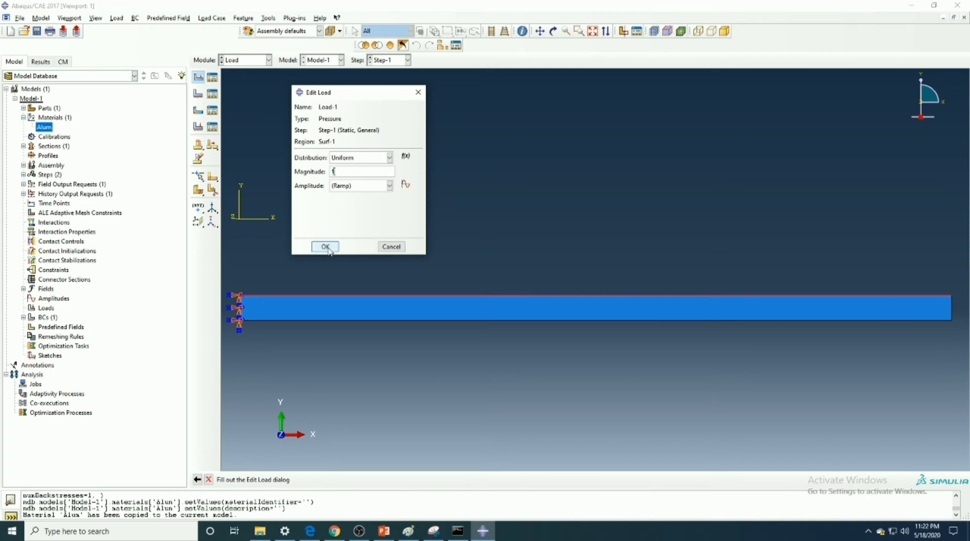
pyautogui.click(324, 247)
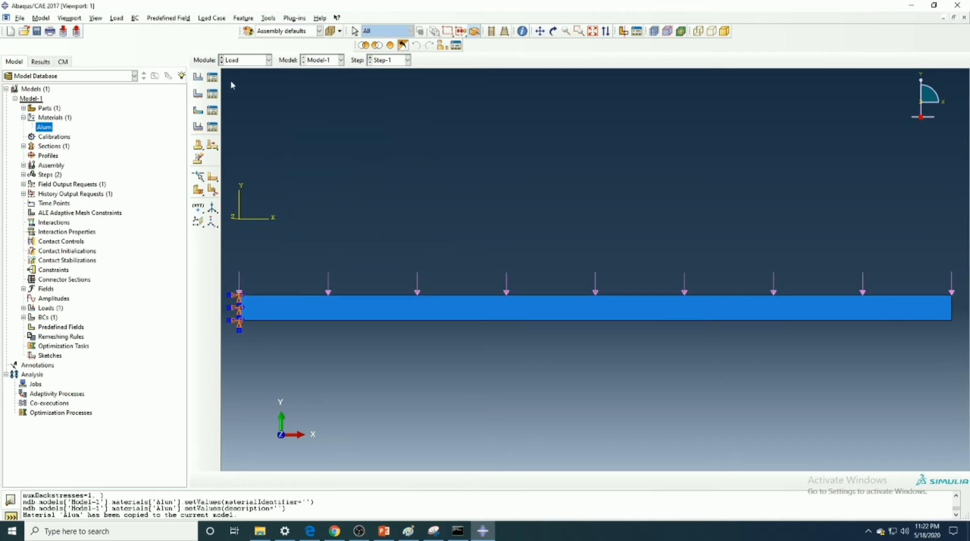
pyautogui.click(267, 60)
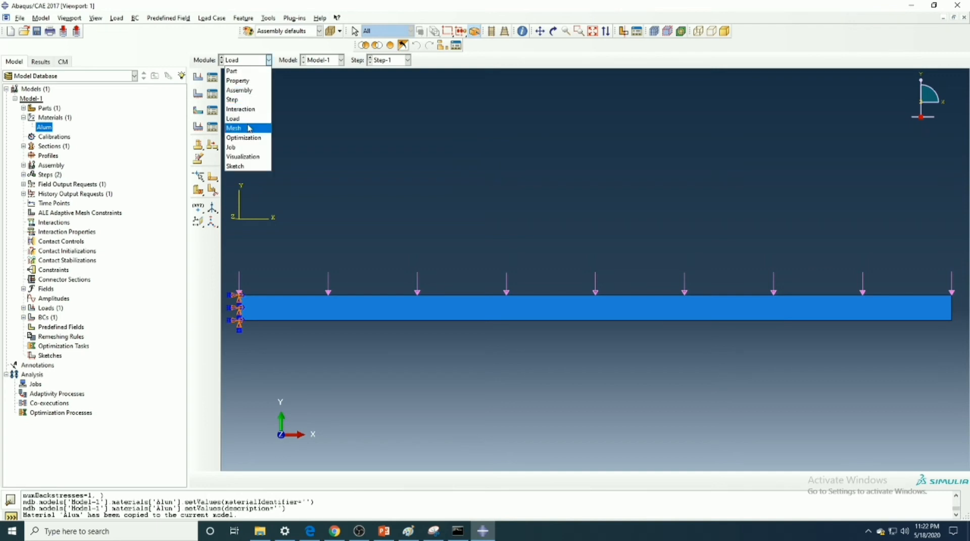
pyautogui.click(234, 127)
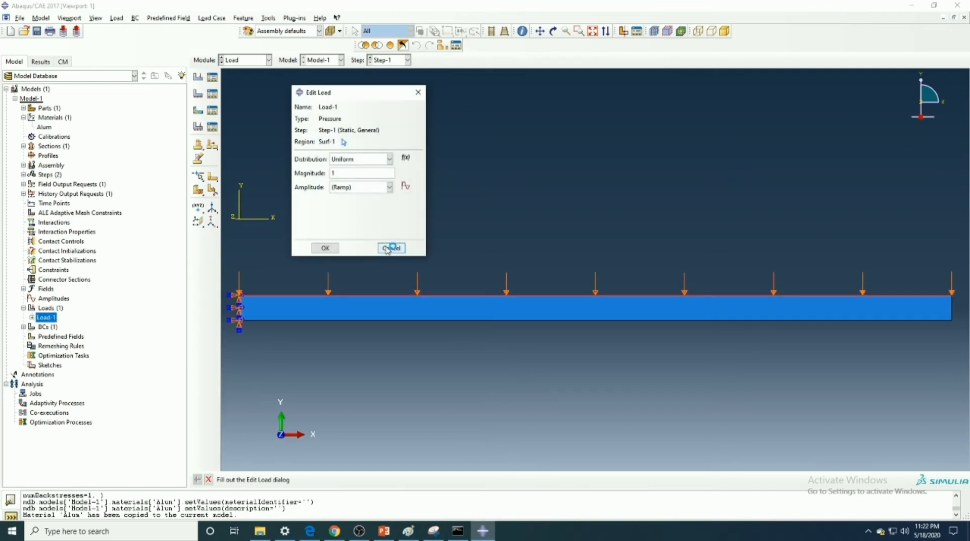
pyautogui.click(391, 248)
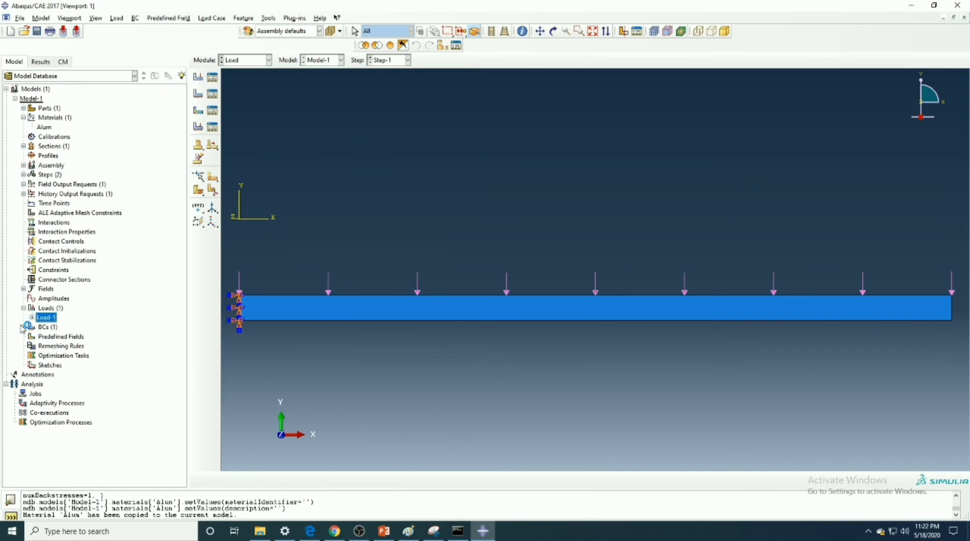
pyautogui.doubleClick(44, 327)
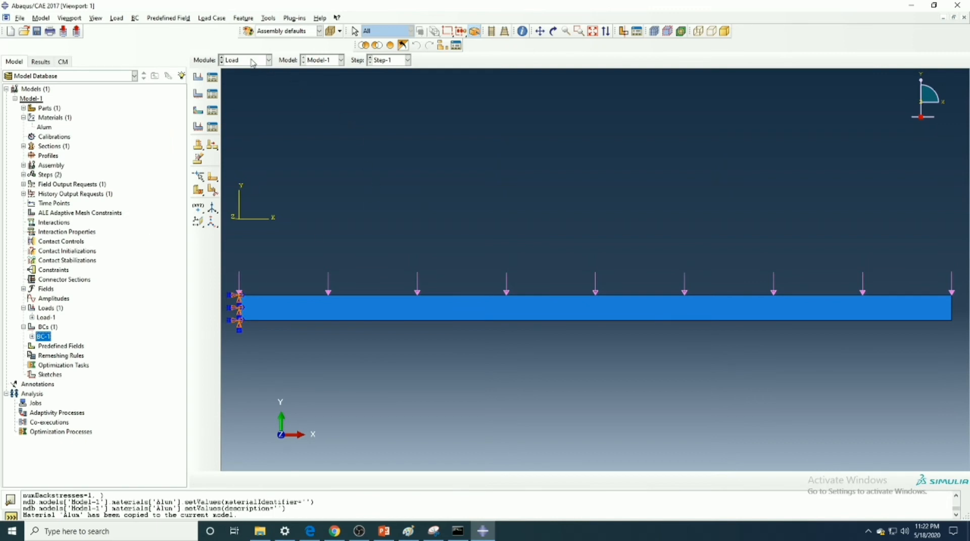
pyautogui.click(268, 60)
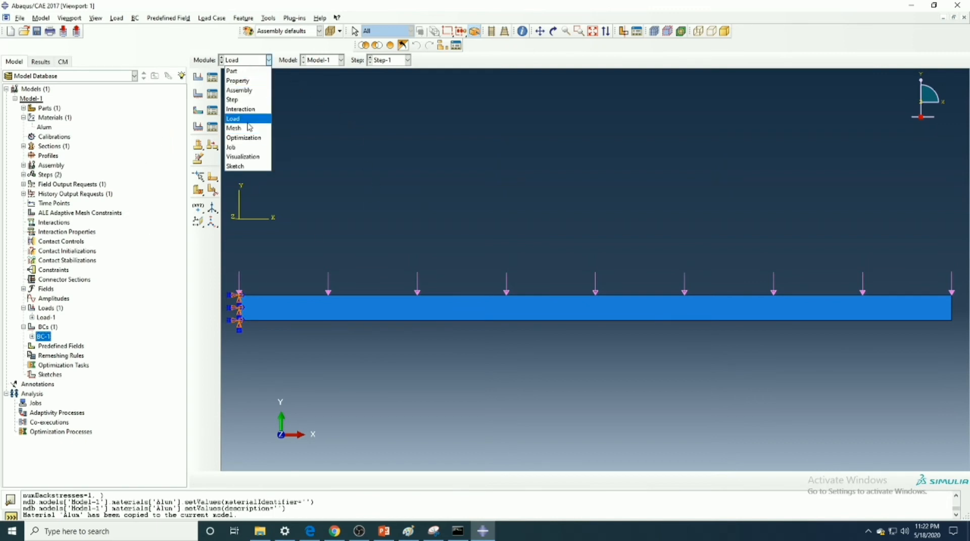
pyautogui.click(232, 118)
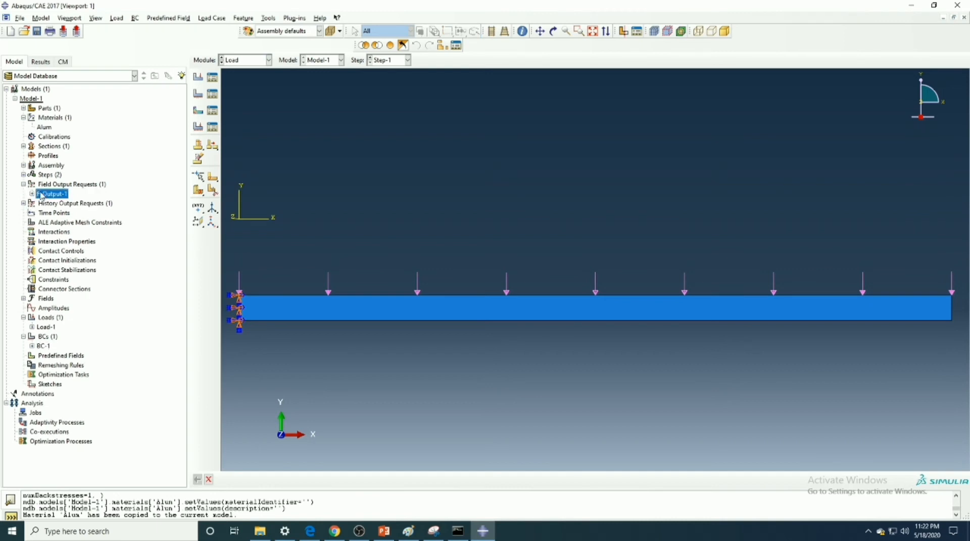
# Inspect F-Output-1's preselected stress, strain and force/reaction variables, leaving them unchanged.
pyautogui.doubleClick(53, 193)
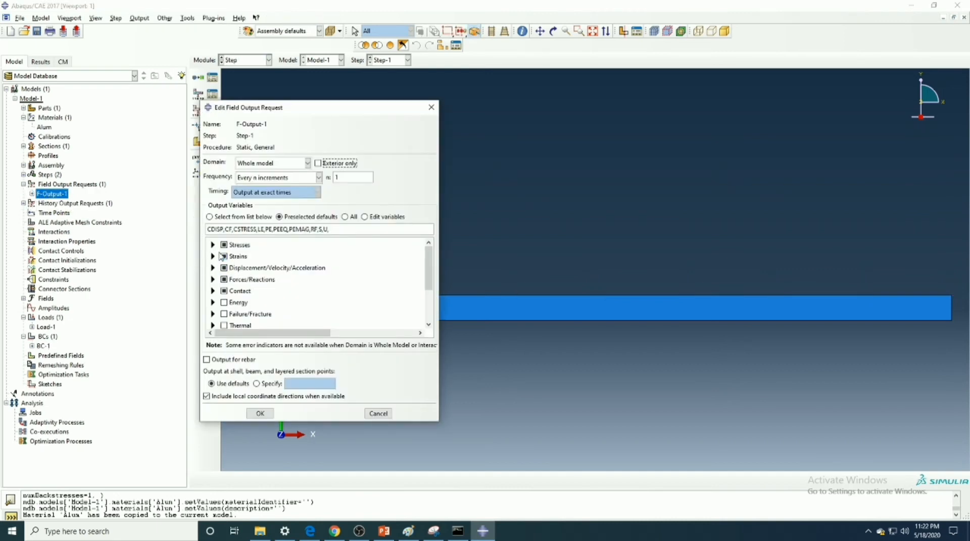
pyautogui.click(212, 245)
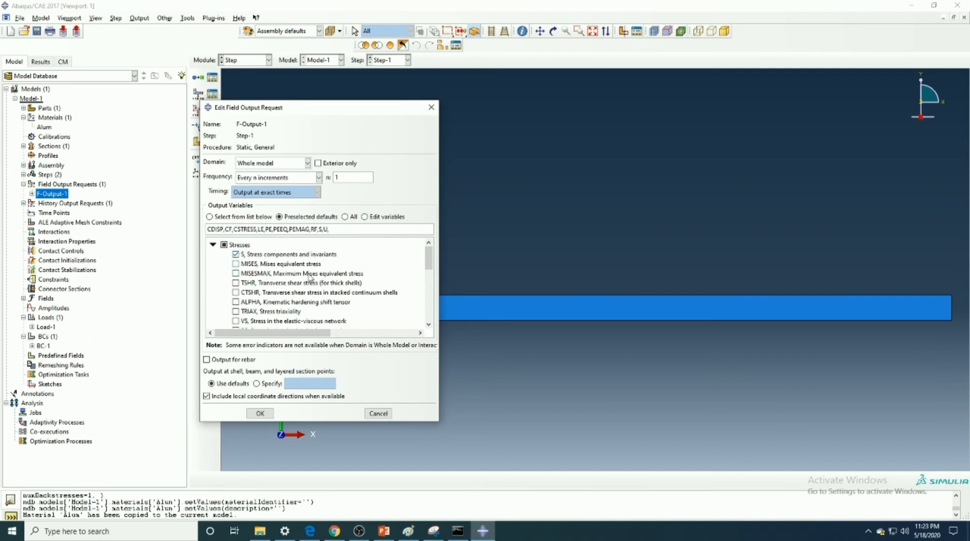
pyautogui.click(212, 245)
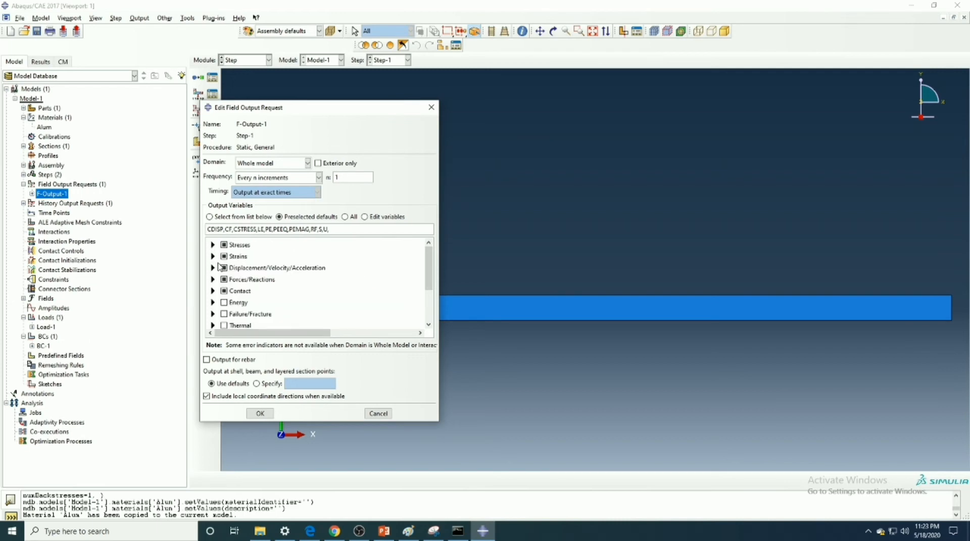
pyautogui.click(213, 256)
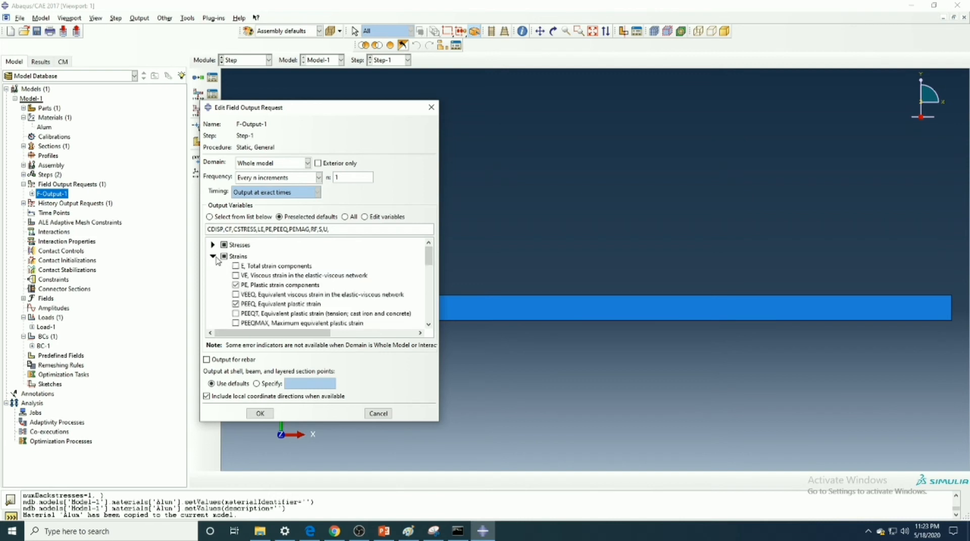
pyautogui.click(212, 256)
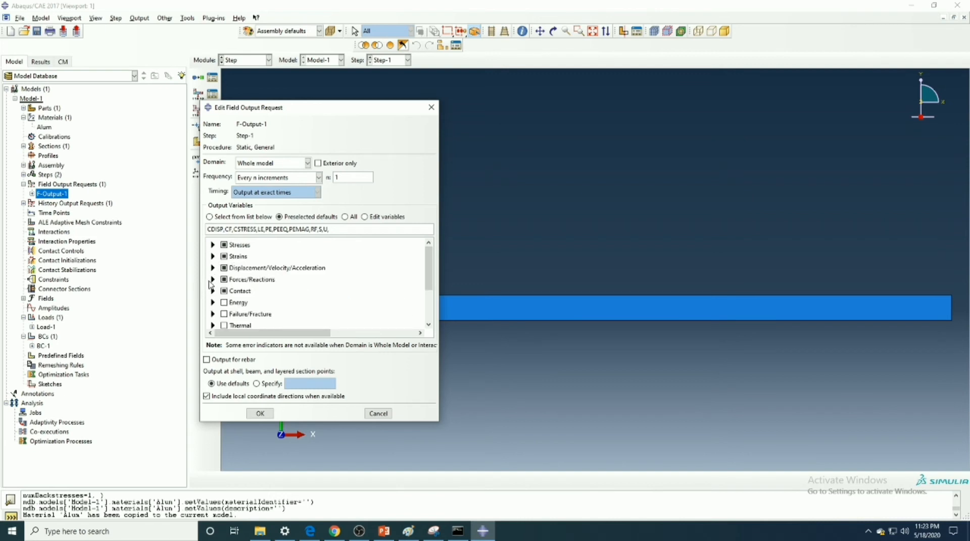
pyautogui.click(213, 279)
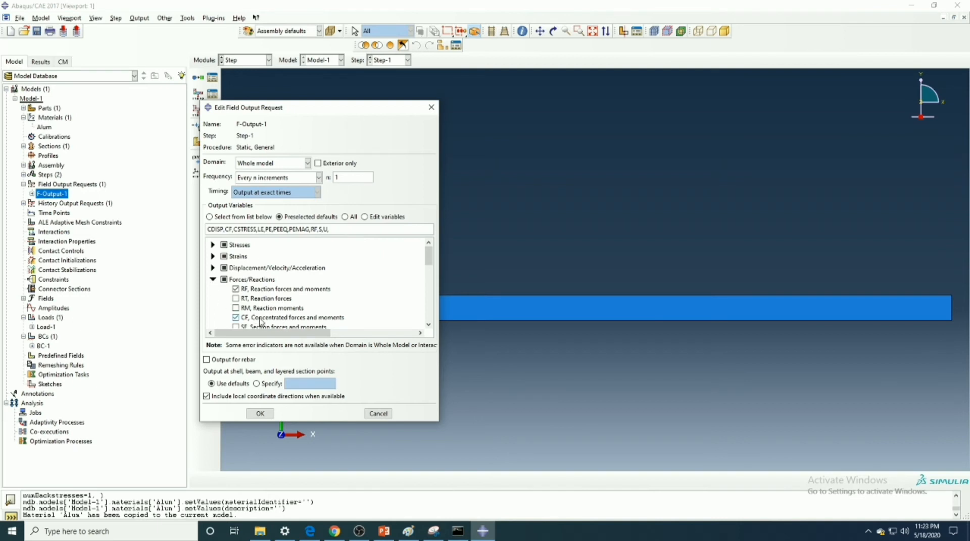
pyautogui.click(212, 279)
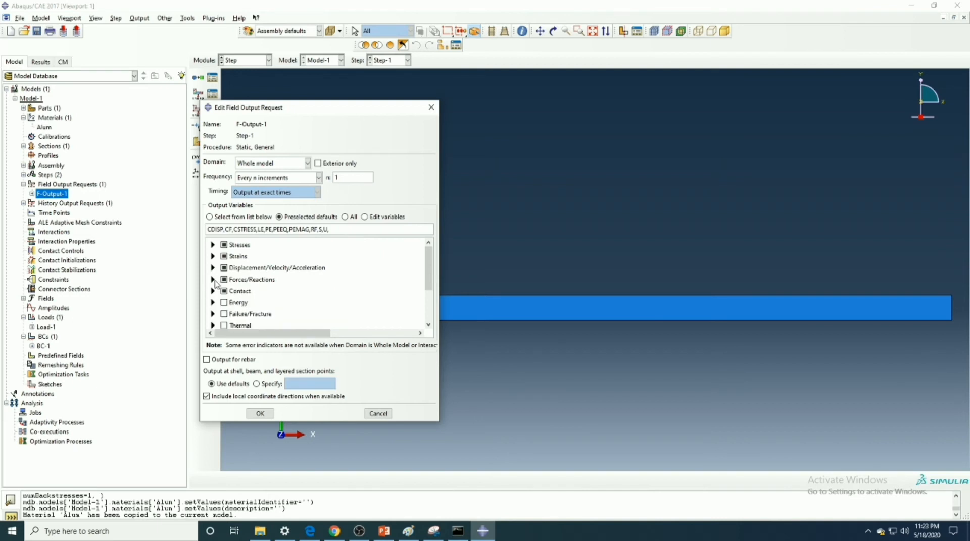
pyautogui.scroll(-3)
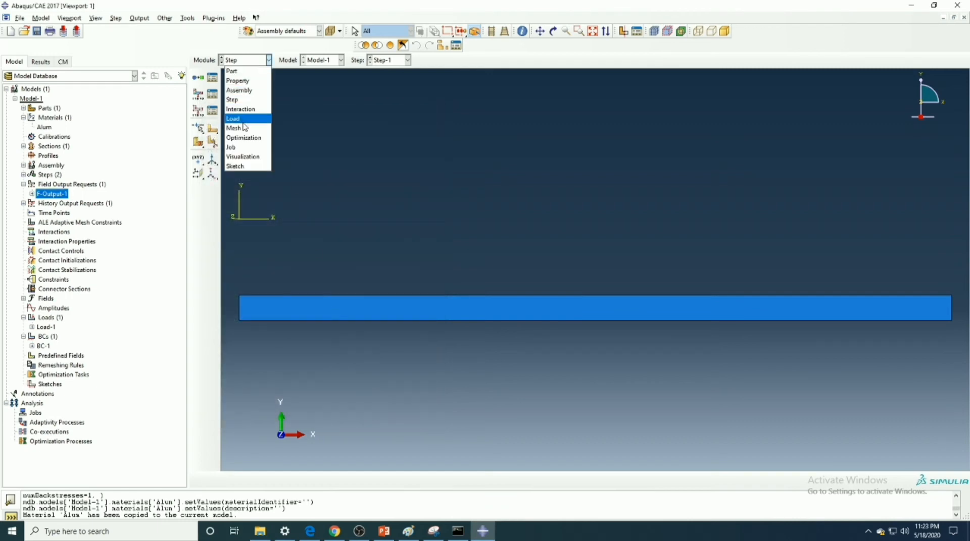
# Enter the Mesh module and dismiss the dependent-instance seeding error.
pyautogui.click(234, 128)
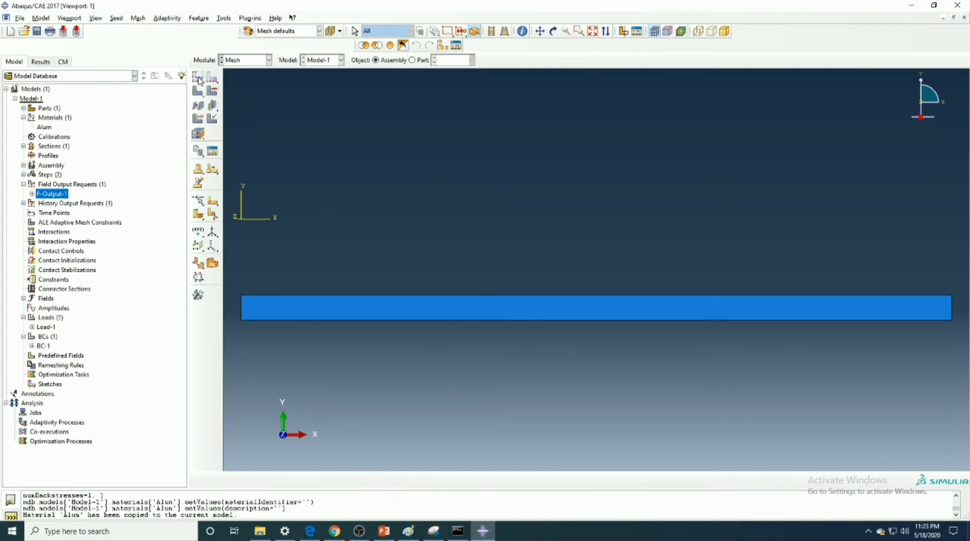
pyautogui.click(198, 78)
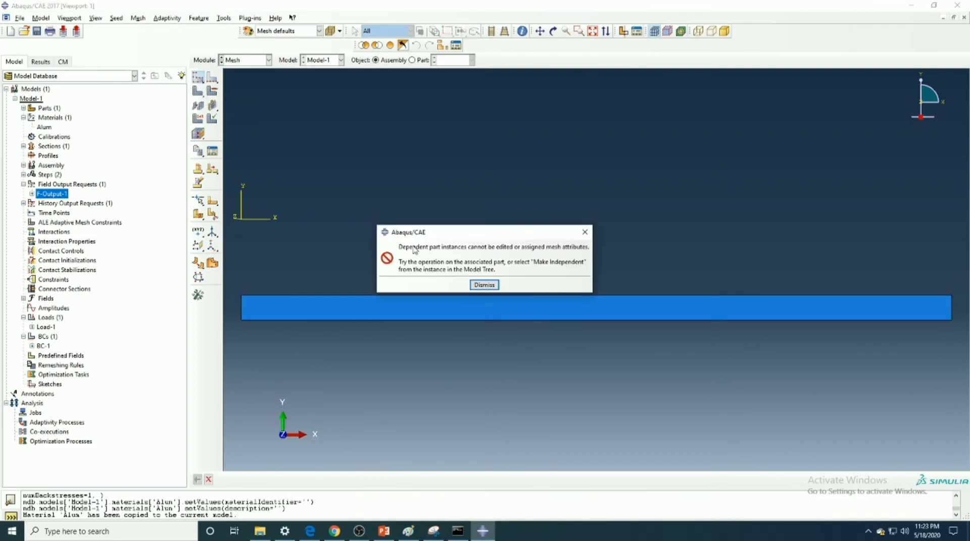
pyautogui.moveTo(531, 258)
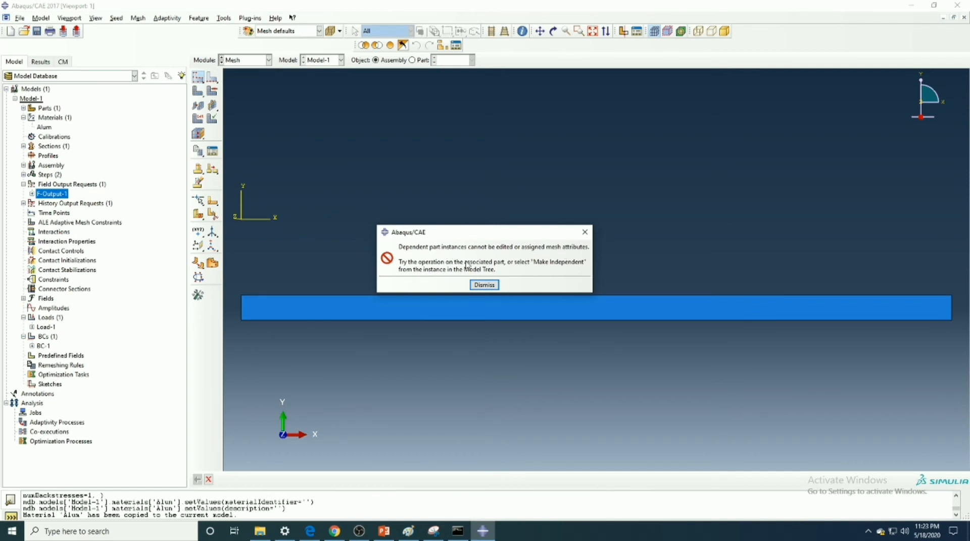
pyautogui.moveTo(562, 273)
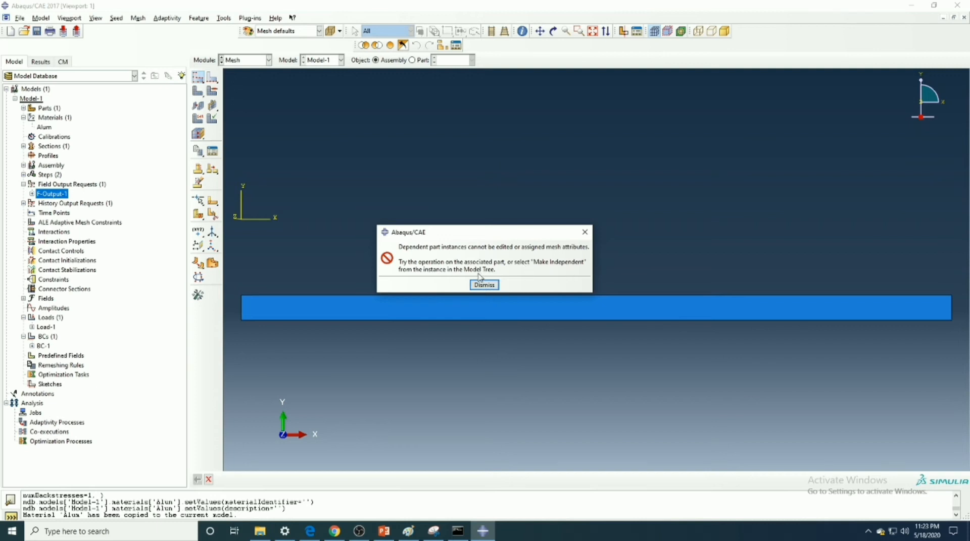
pyautogui.click(484, 285)
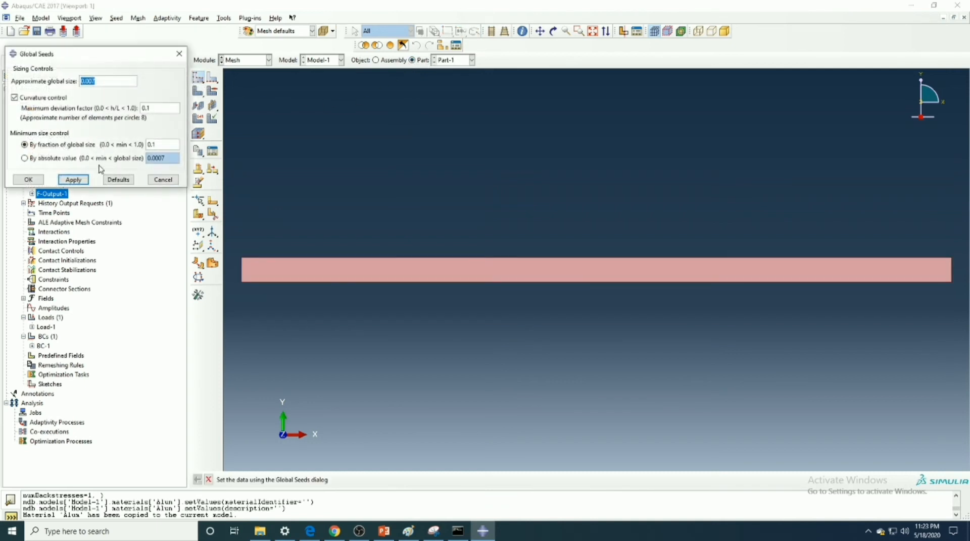
# Assign Part-1 an approximate global seed size of 0.001.
pyautogui.click(72, 179)
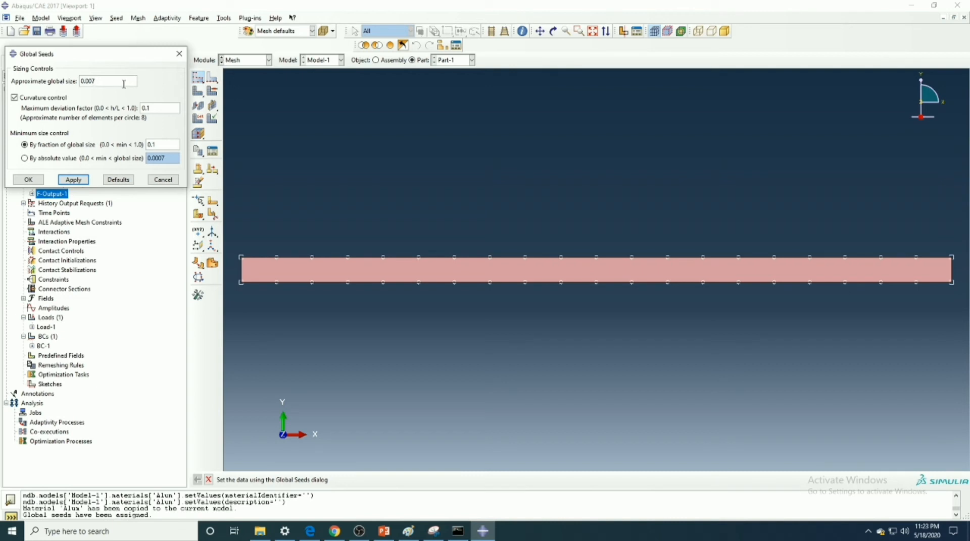
pyautogui.write('0.001')
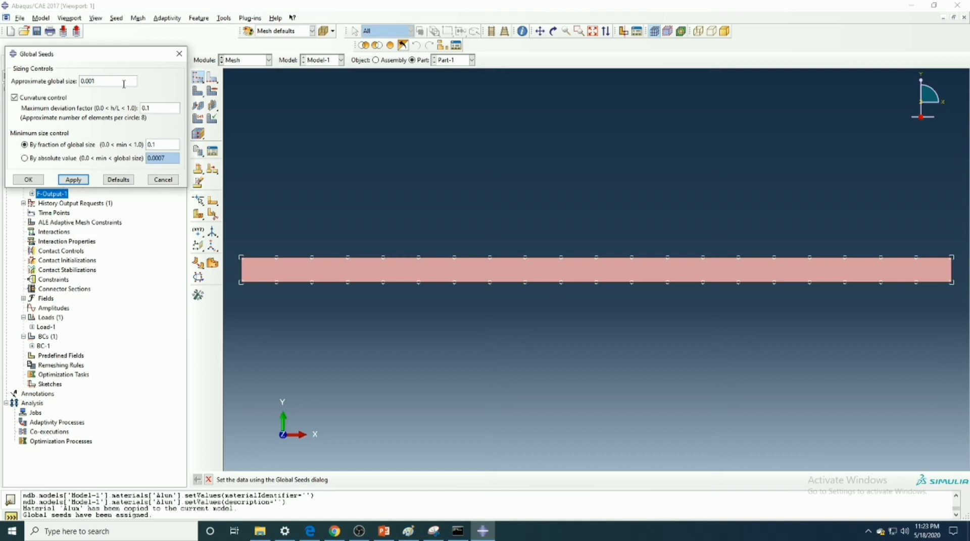
pyautogui.click(73, 179)
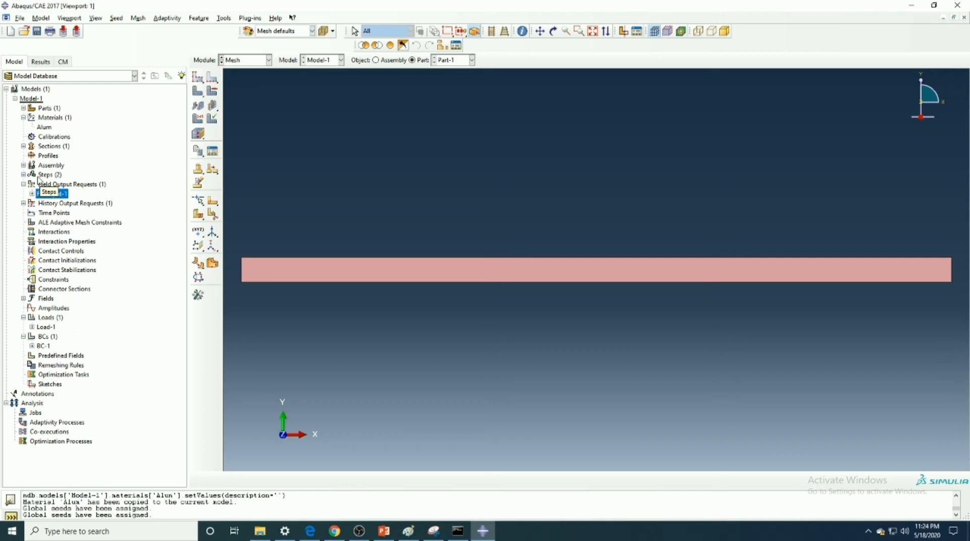
pyautogui.click(52, 193)
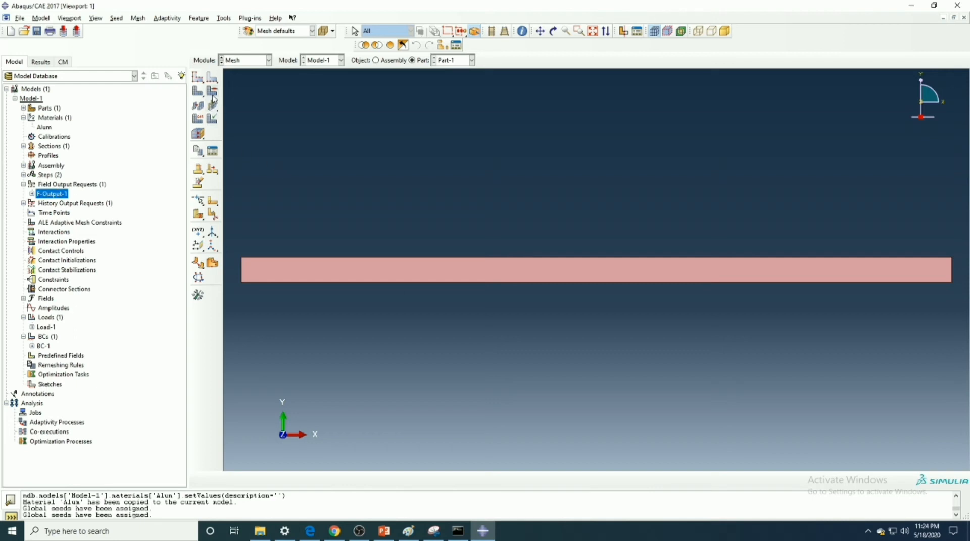
# Set the part's free quad-dominated mesh controls to the medial axis algorithm.
pyautogui.click(213, 91)
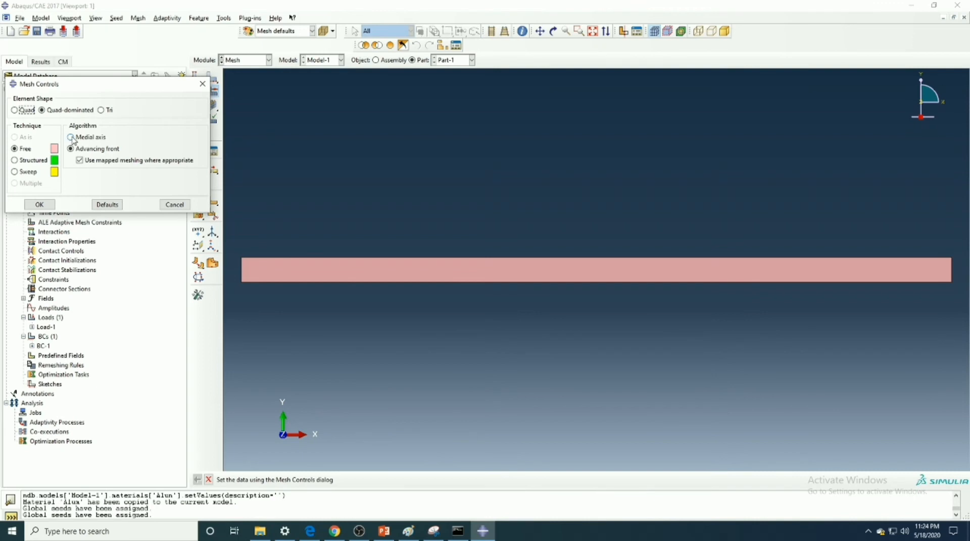
pyautogui.click(71, 137)
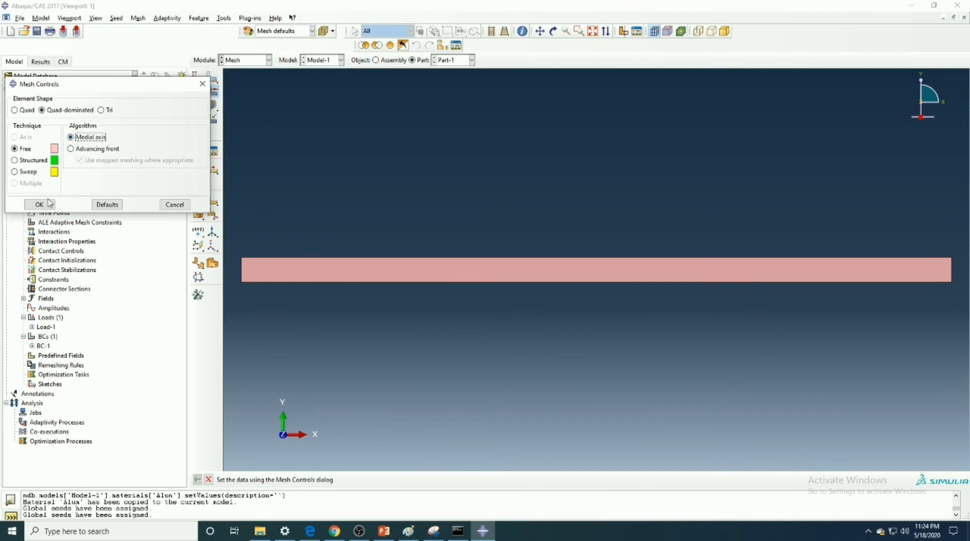
pyautogui.click(39, 204)
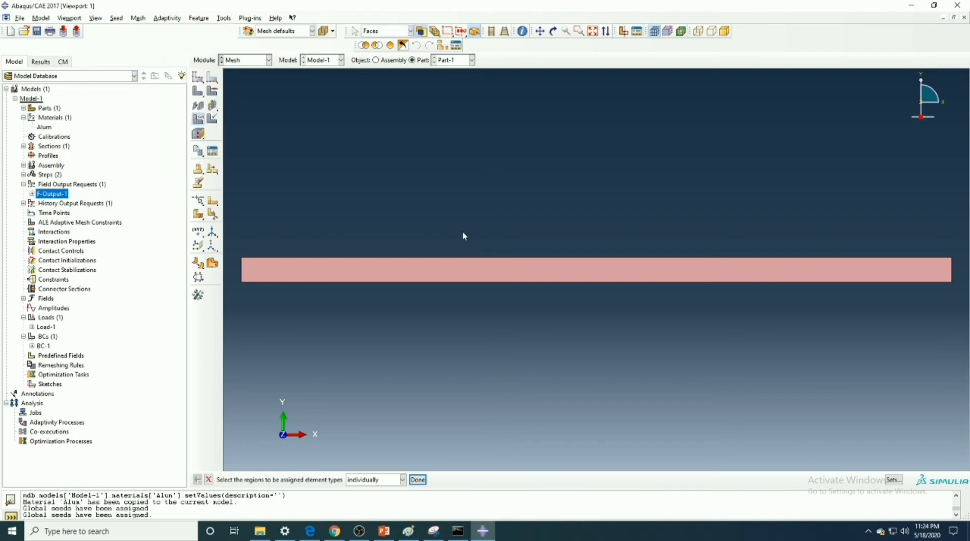
# Assign plane stress CPS4R elements to the beam region.
pyautogui.click(557, 270)
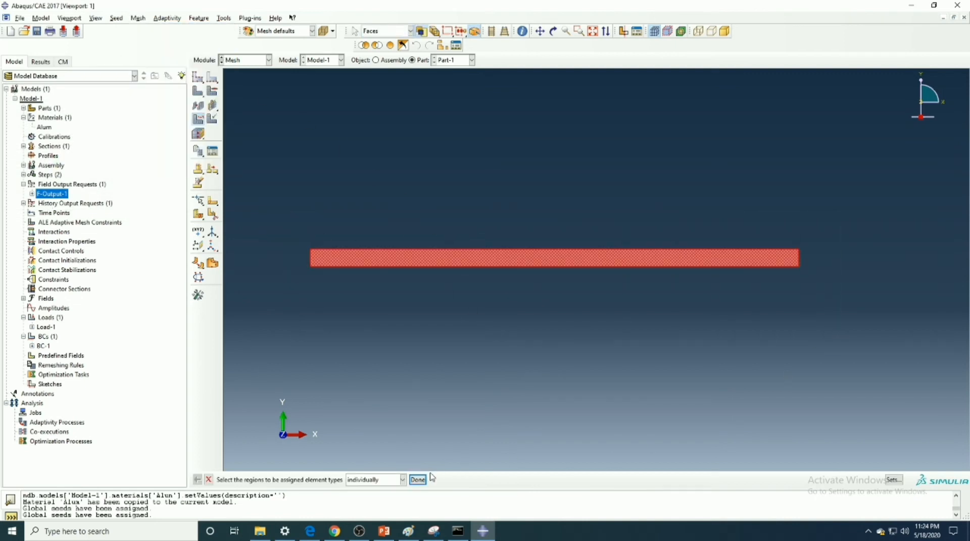
pyautogui.click(417, 479)
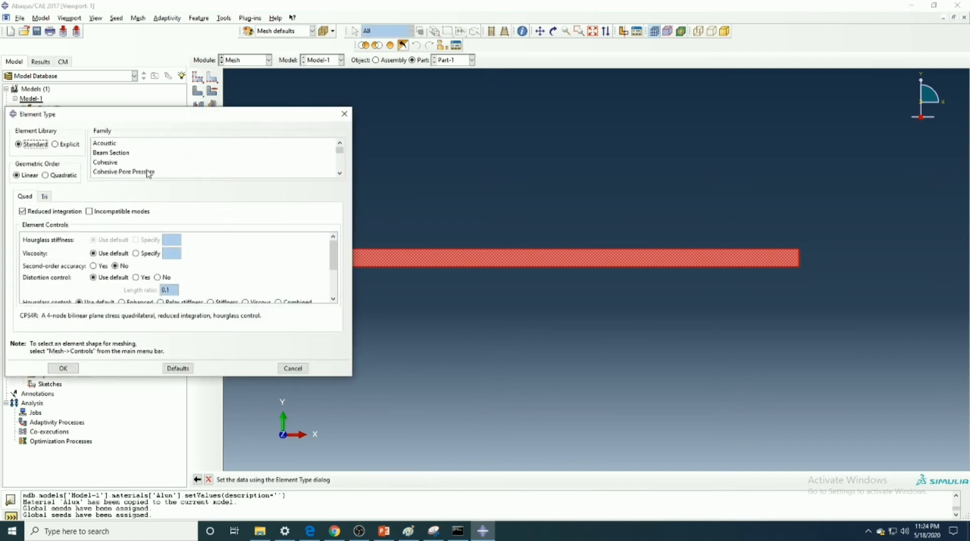
pyautogui.scroll(-3)
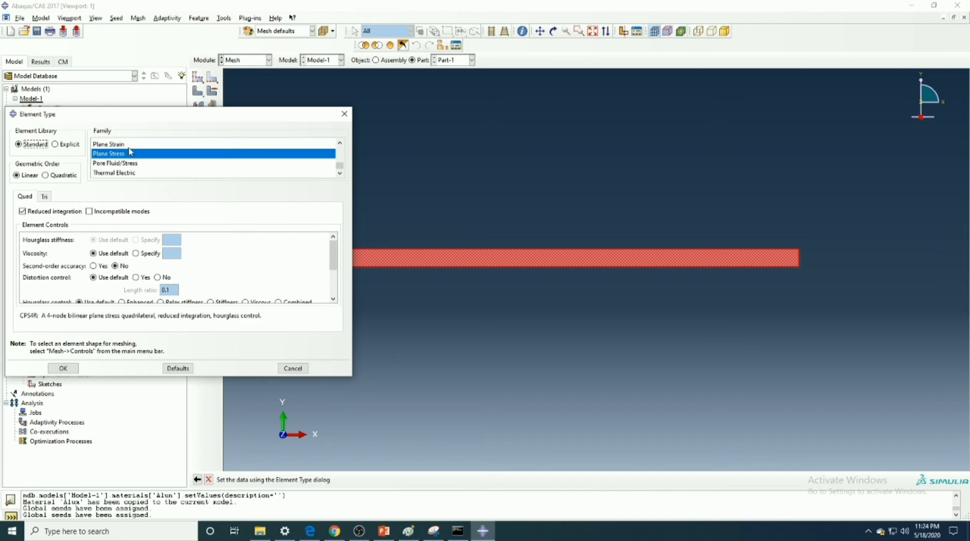
pyautogui.moveTo(150, 161)
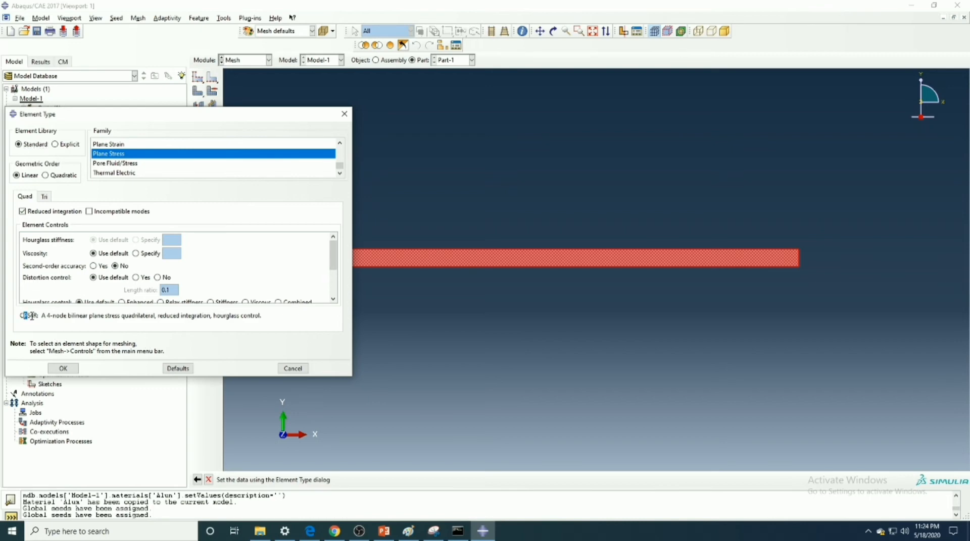
pyautogui.moveTo(121, 318)
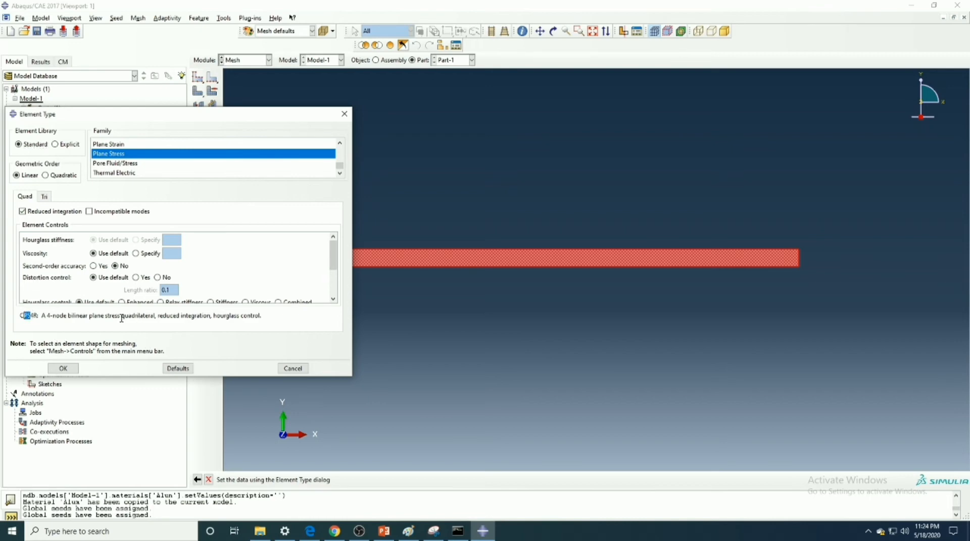
pyautogui.doubleClick(104, 316)
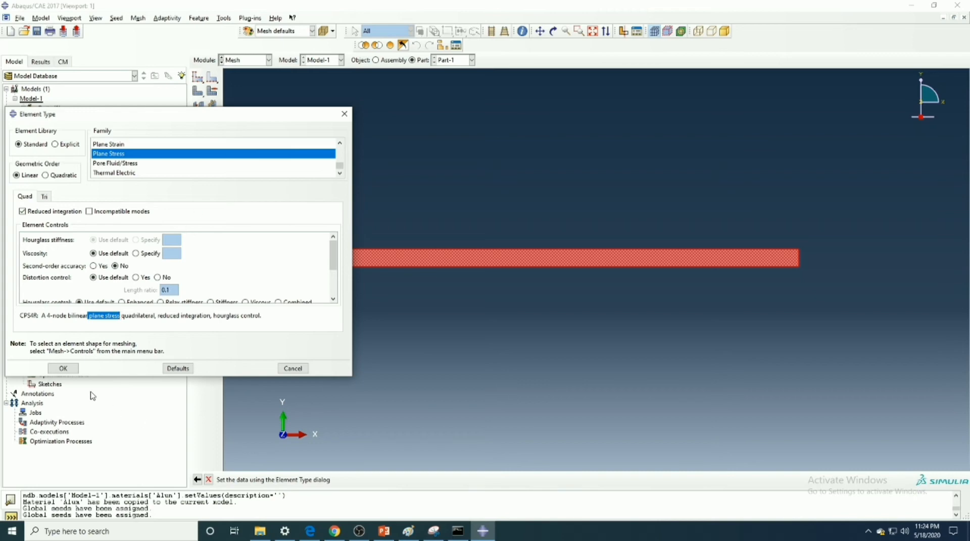
pyautogui.click(62, 368)
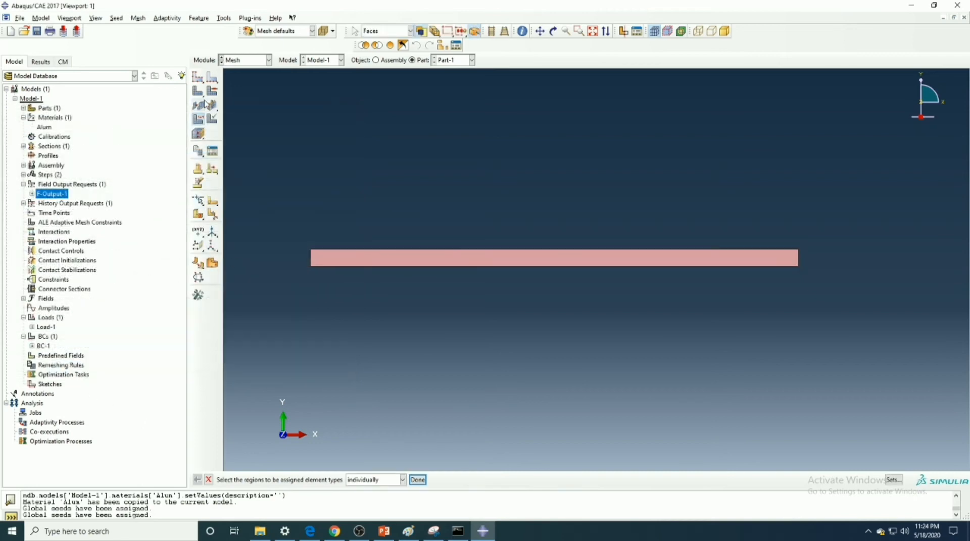
# Mesh Part-1 with the defined seeds and controls.
pyautogui.click(416, 479)
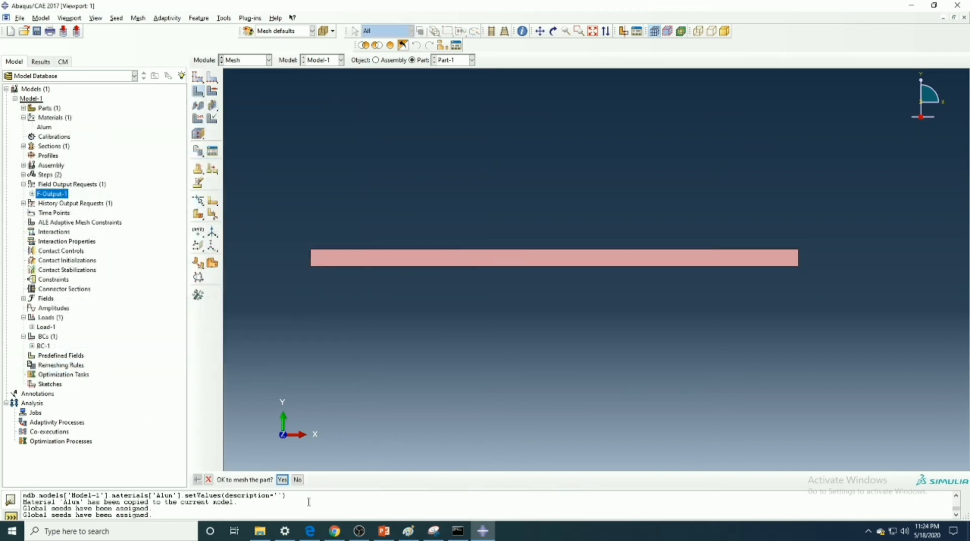
pyautogui.click(282, 479)
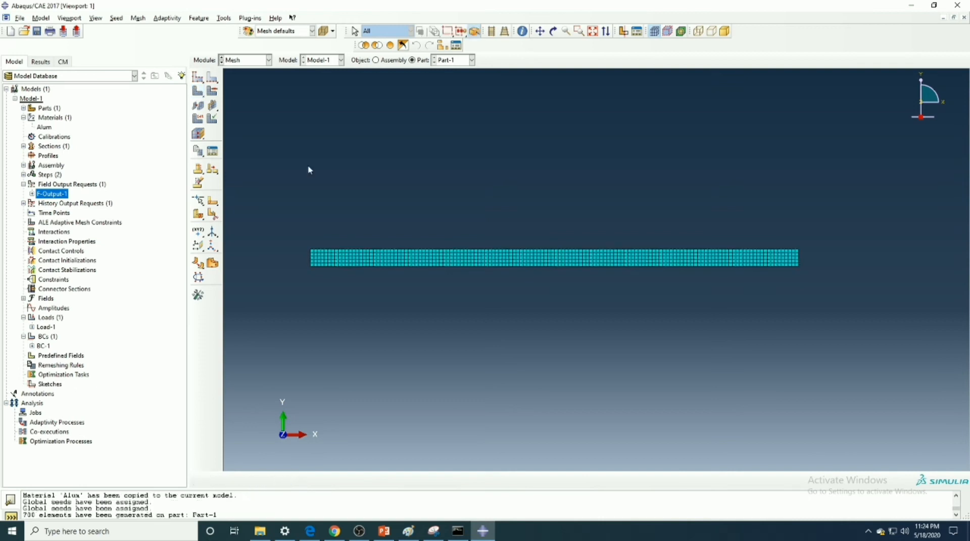
pyautogui.click(267, 60)
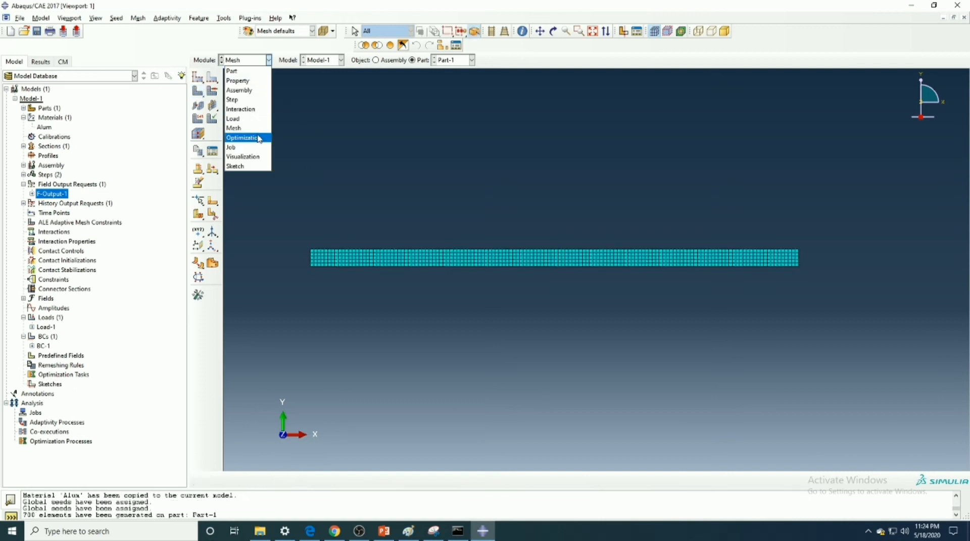
# Create a new analysis job named udlJob for Model-1.
pyautogui.click(230, 148)
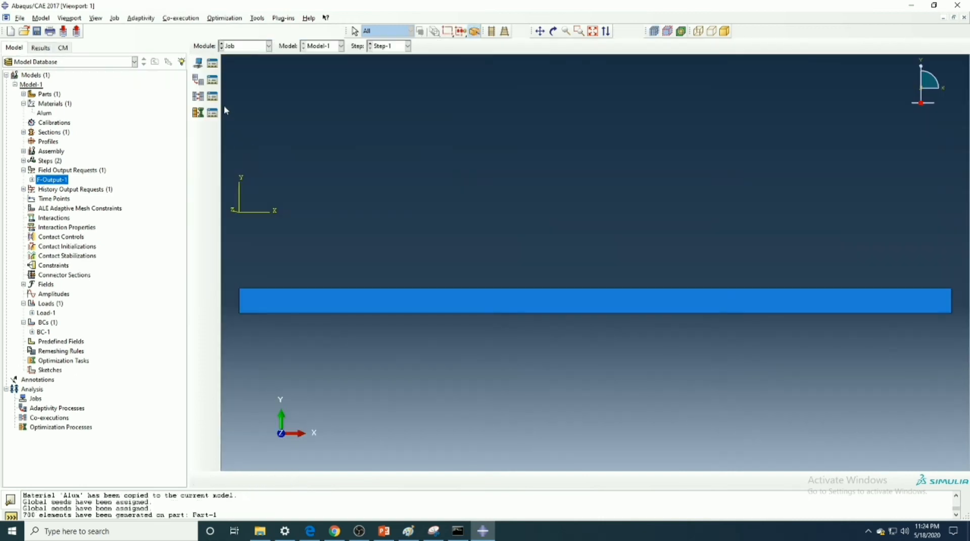
pyautogui.click(212, 62)
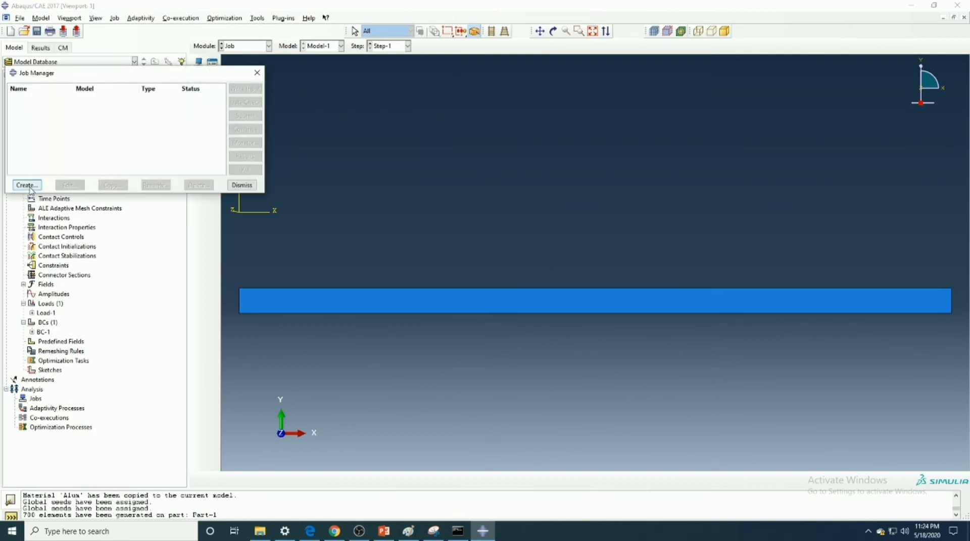
pyautogui.click(27, 185)
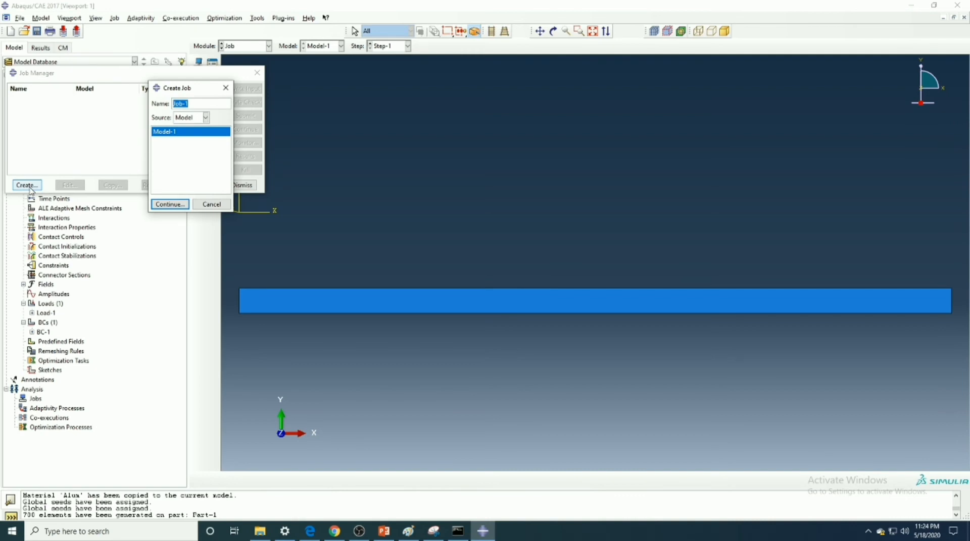
pyautogui.write('ud')
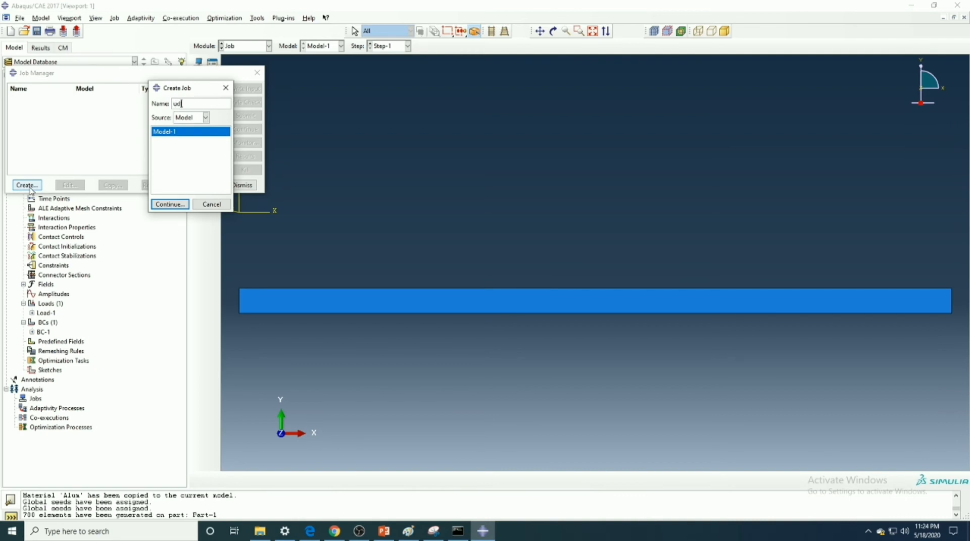
pyautogui.write('l')
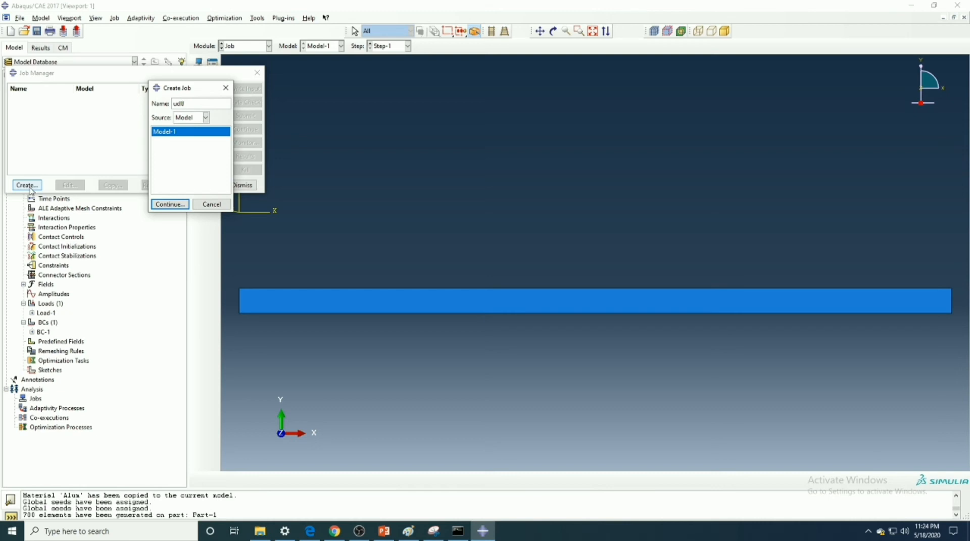
pyautogui.write('Job')
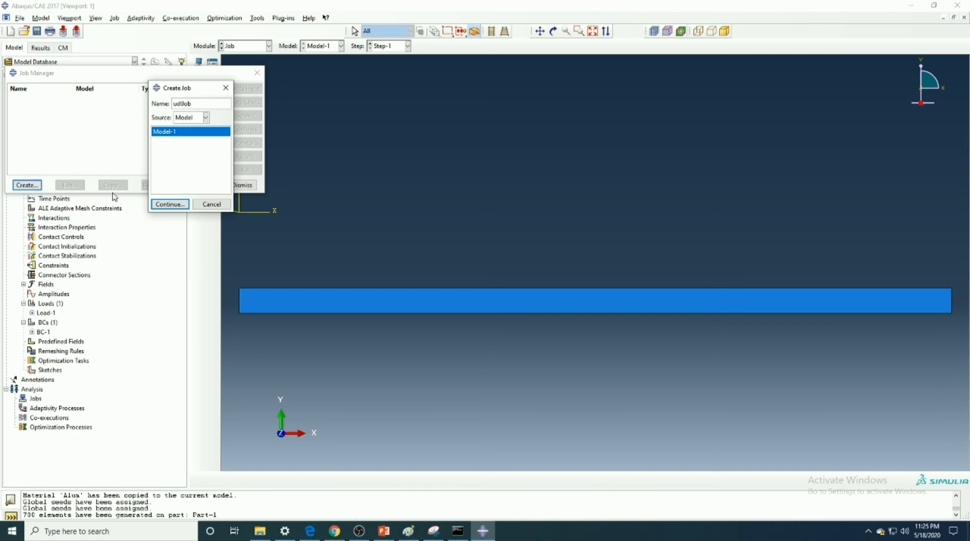
pyautogui.click(169, 204)
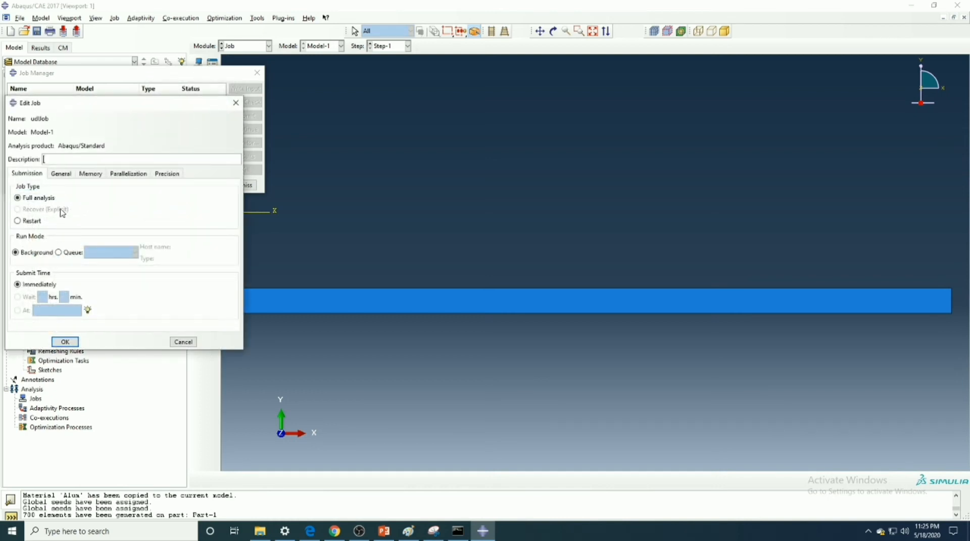
# Enable multiple processors in the job's Parallelization settings and save the job.
pyautogui.click(60, 174)
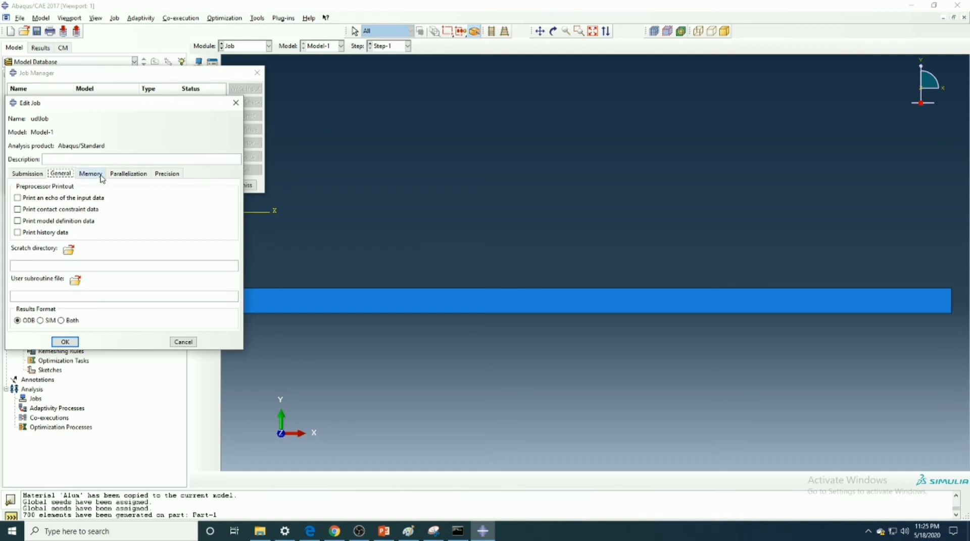
pyautogui.click(127, 173)
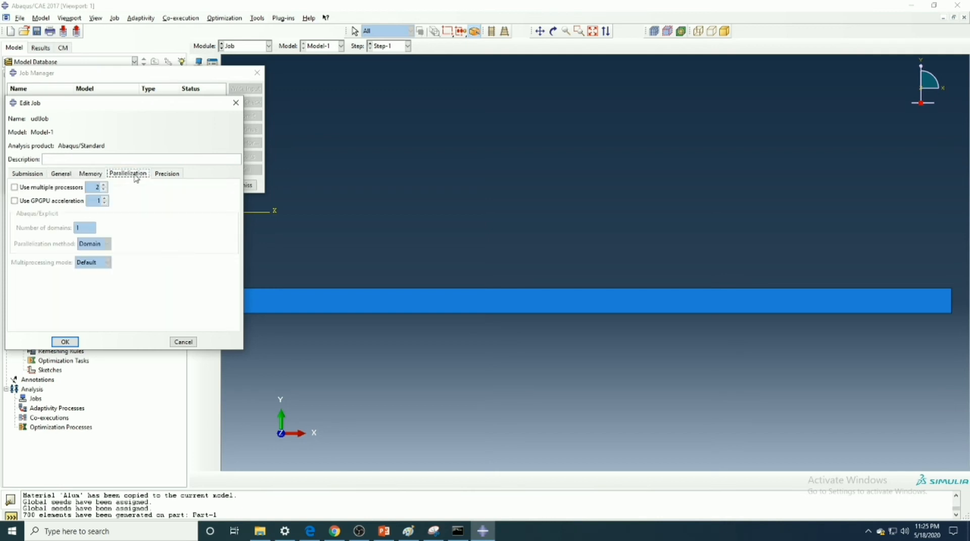
pyautogui.click(14, 187)
pyautogui.write('4')
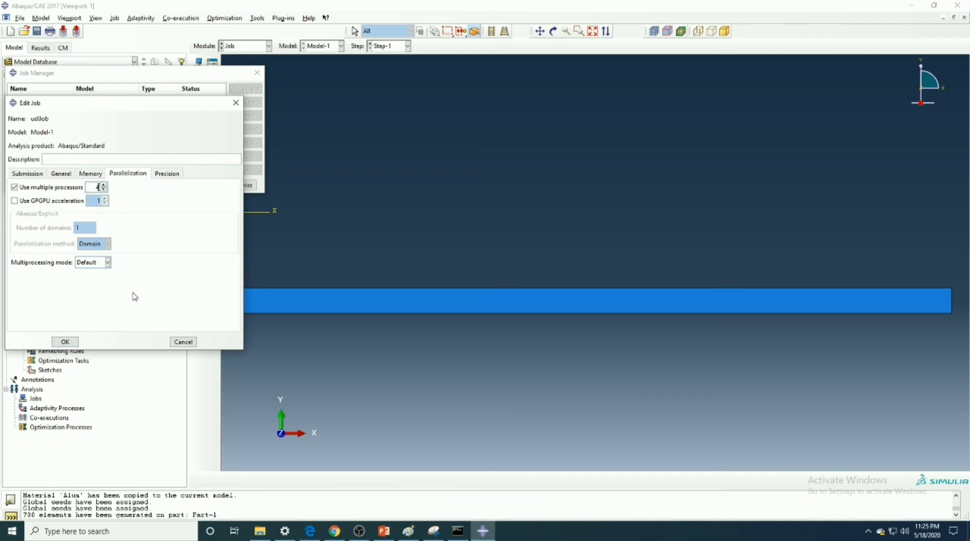
pyautogui.click(64, 341)
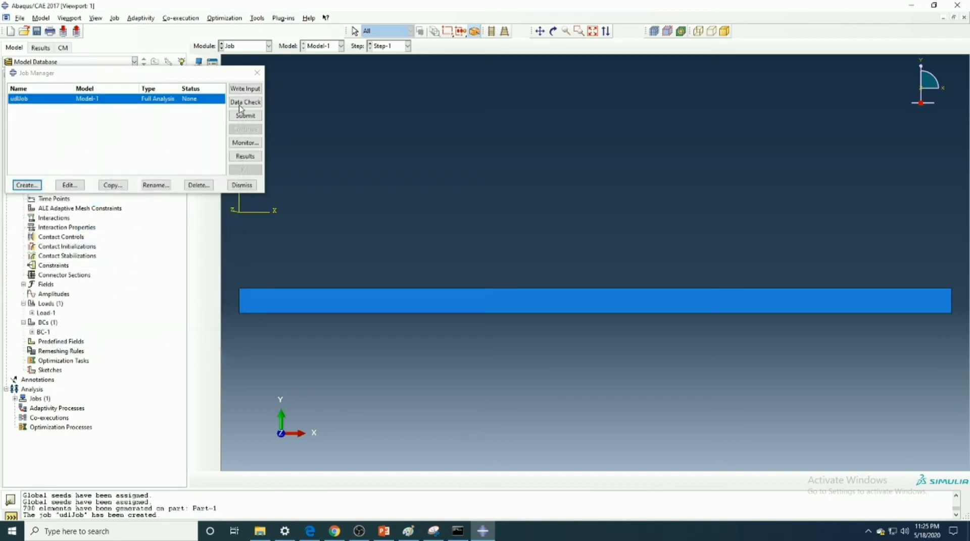
# Data check udlJob, dismiss the file-access error, and submit it for analysis.
pyautogui.click(245, 102)
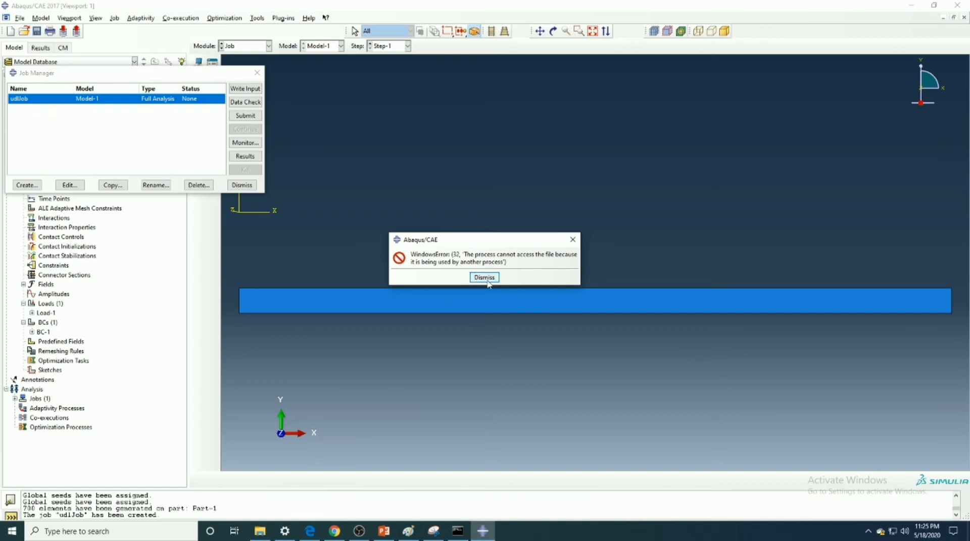
pyautogui.click(484, 277)
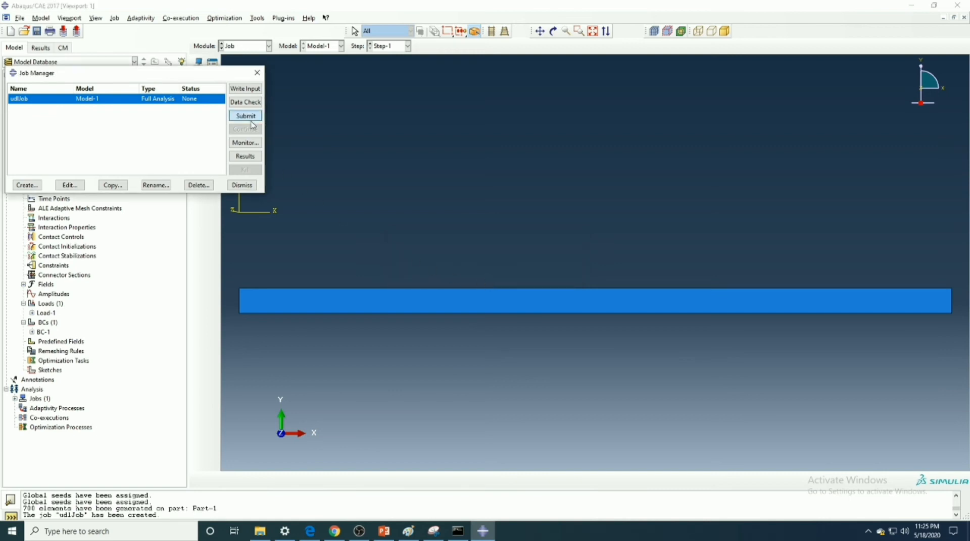
pyautogui.click(245, 116)
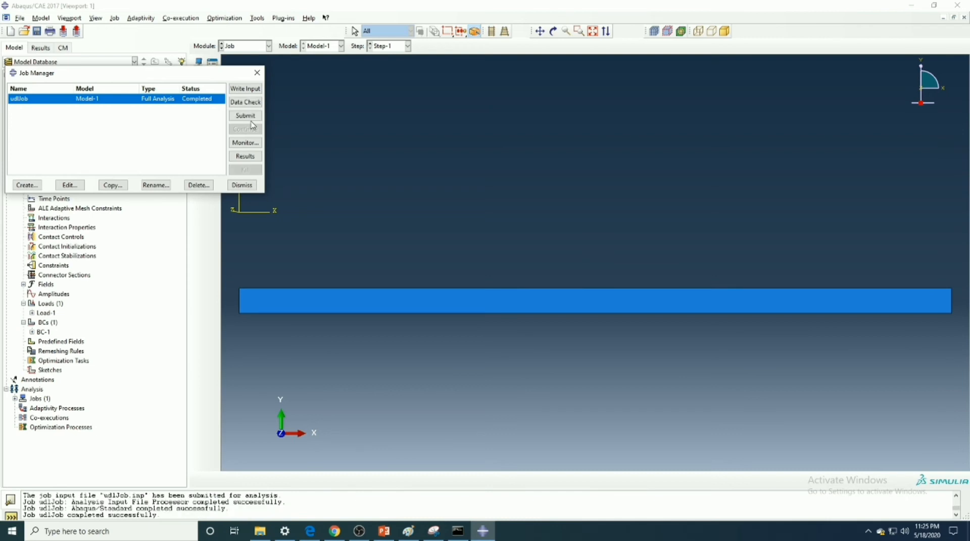
pyautogui.moveTo(201, 105)
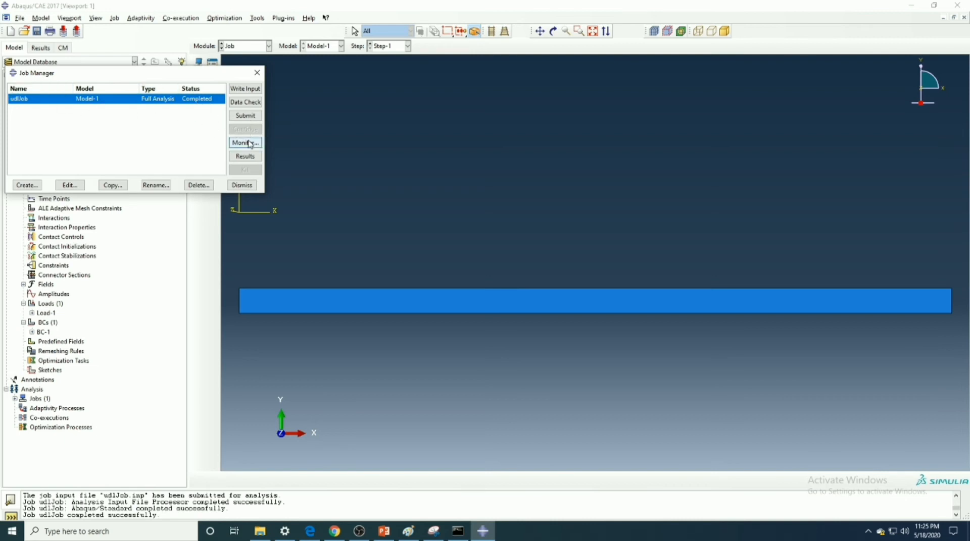
# View the udlJob results as deformed contours of Mises stress, then strain.
pyautogui.click(245, 157)
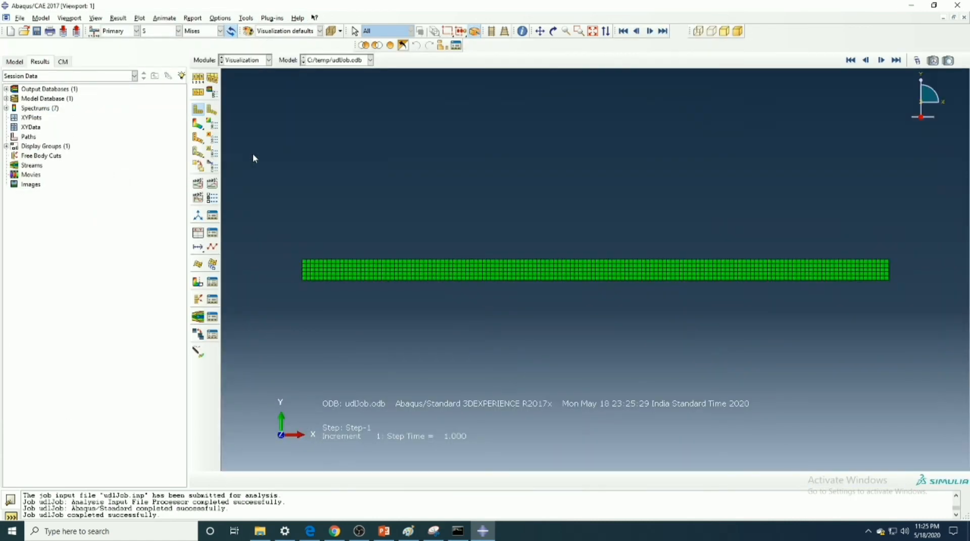
pyautogui.click(198, 124)
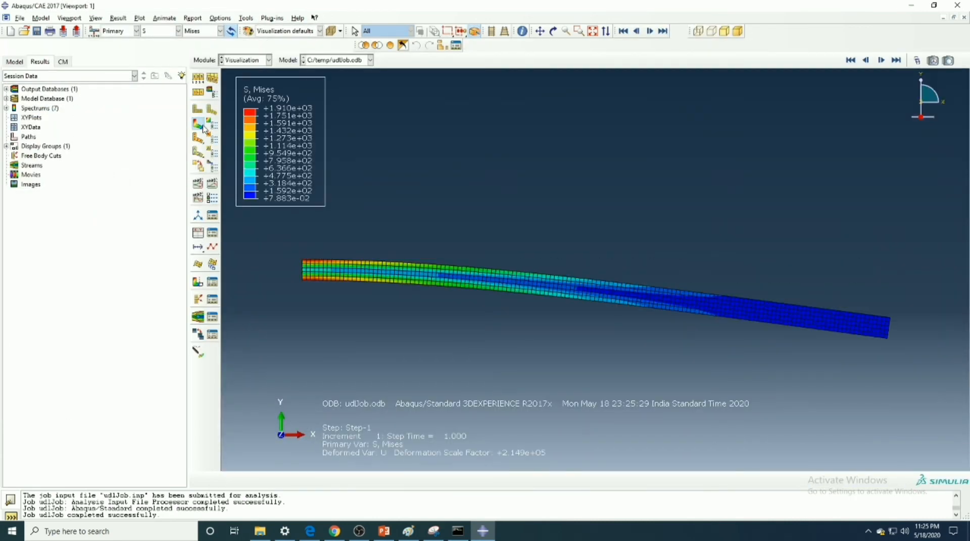
pyautogui.moveTo(281, 105)
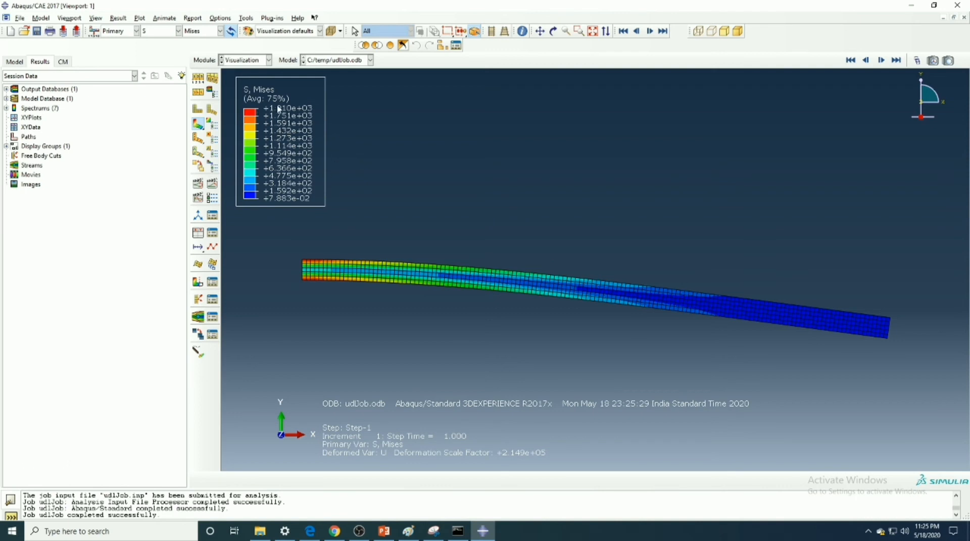
pyautogui.moveTo(275, 104)
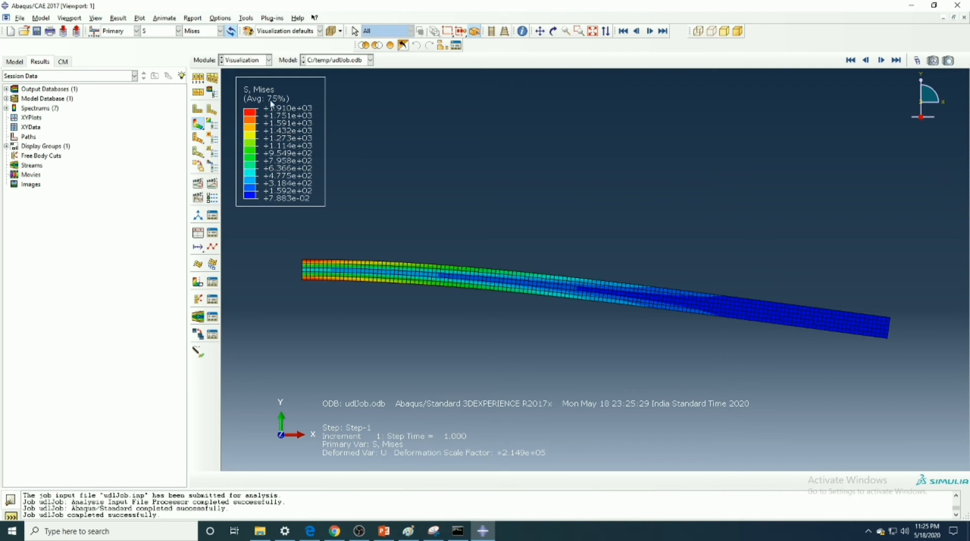
pyautogui.click(221, 31)
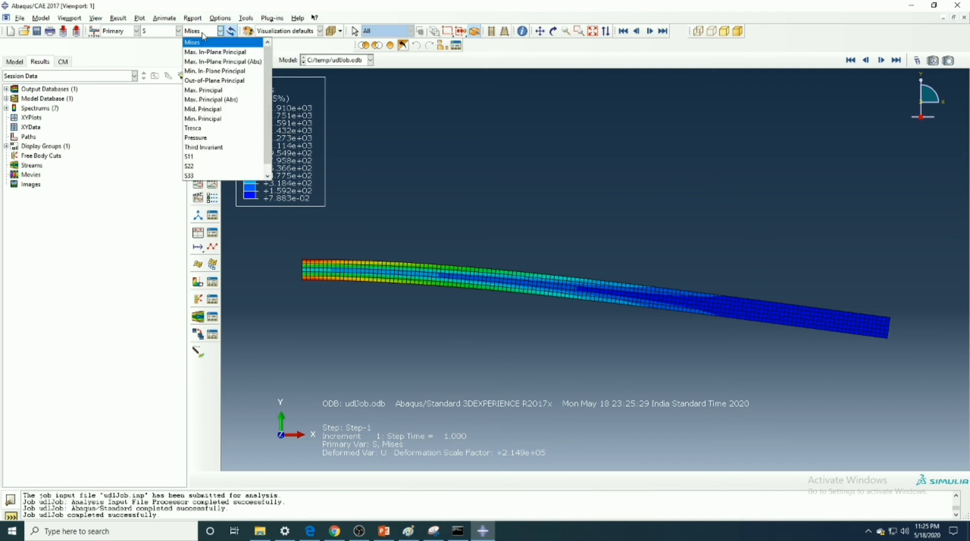
pyautogui.click(192, 41)
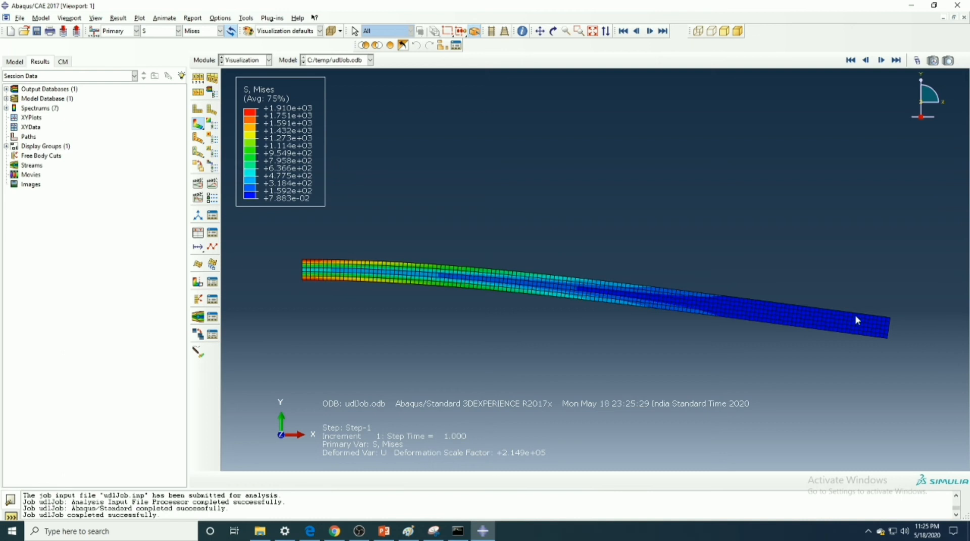
pyautogui.click(179, 30)
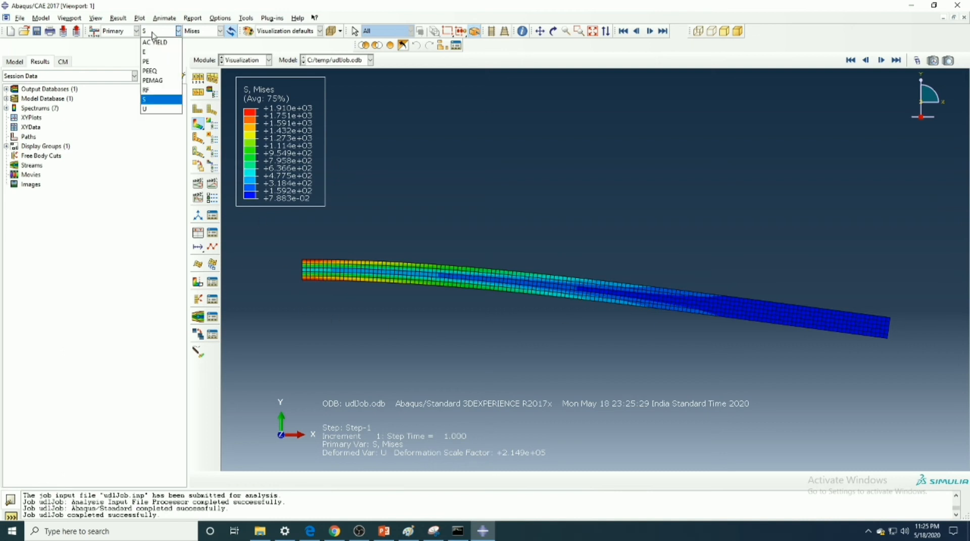
pyautogui.moveTo(161, 52)
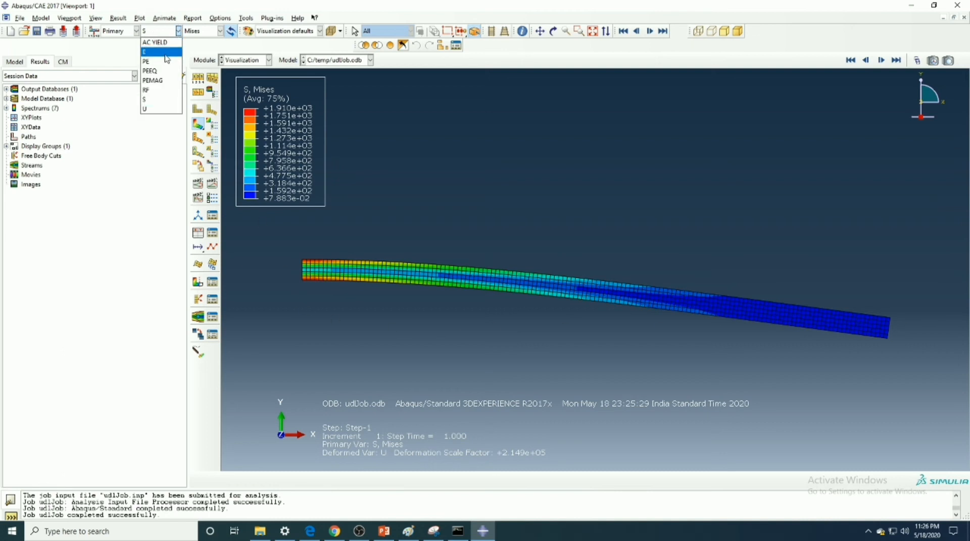
pyautogui.click(145, 51)
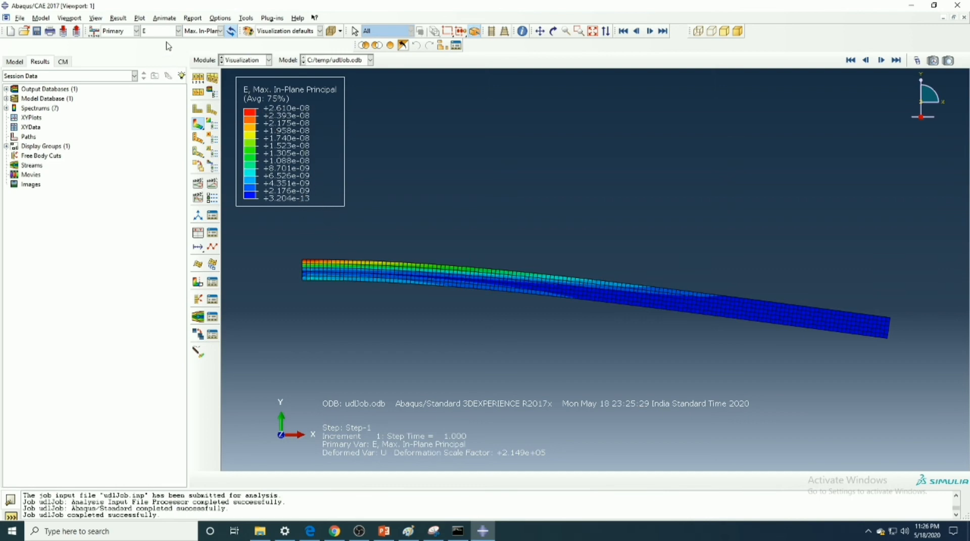
# Cycle the contour through displacement, reaction force, AC YIELD and plastic strain PE.
pyautogui.click(159, 31)
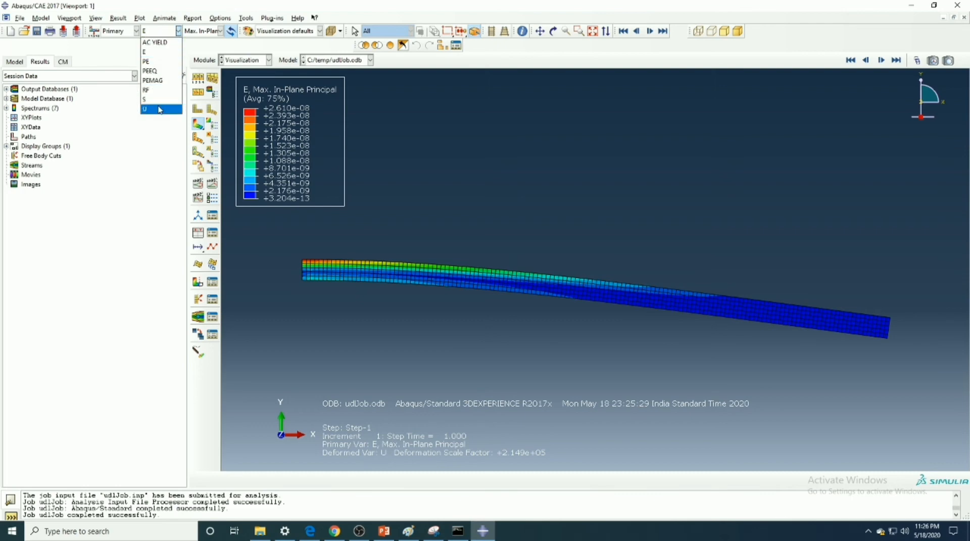
pyautogui.click(144, 110)
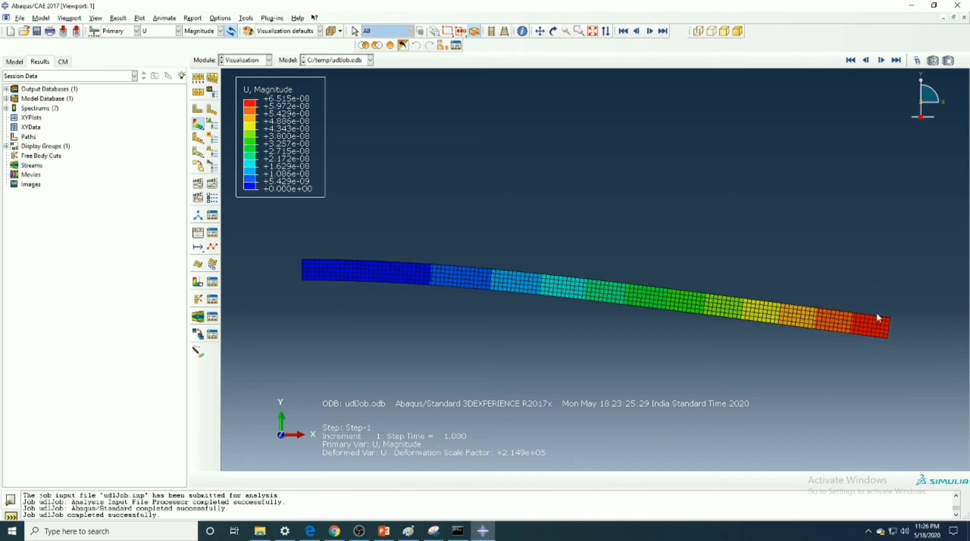
pyautogui.click(180, 31)
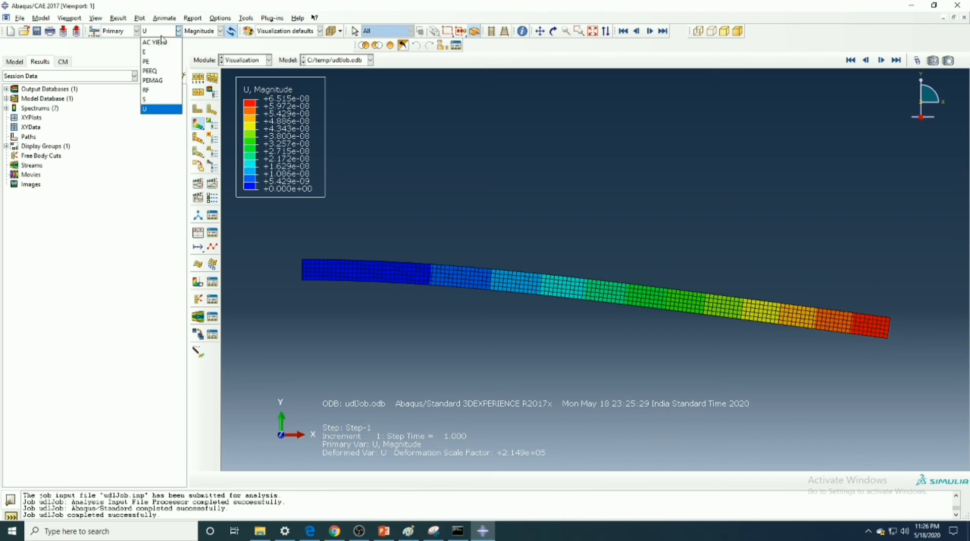
pyautogui.moveTo(161, 81)
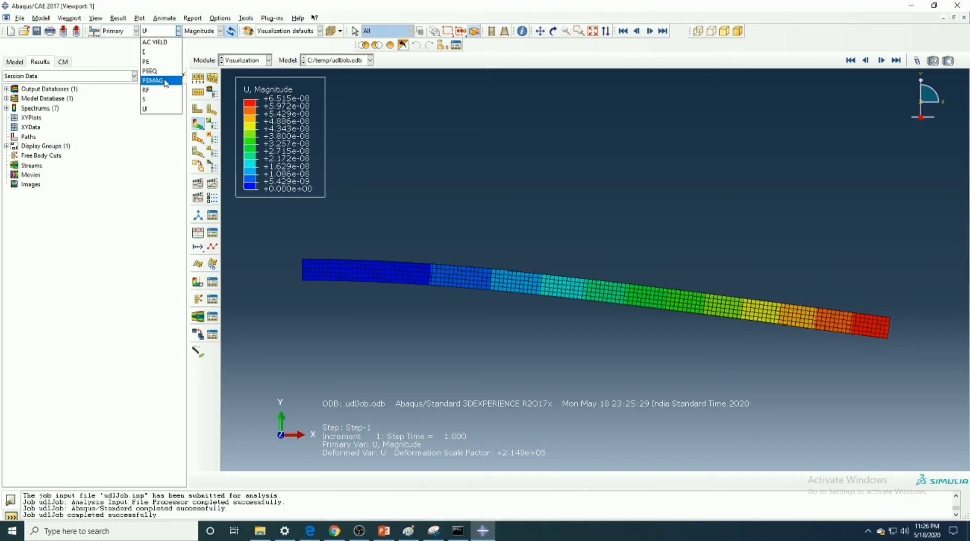
pyautogui.moveTo(152, 90)
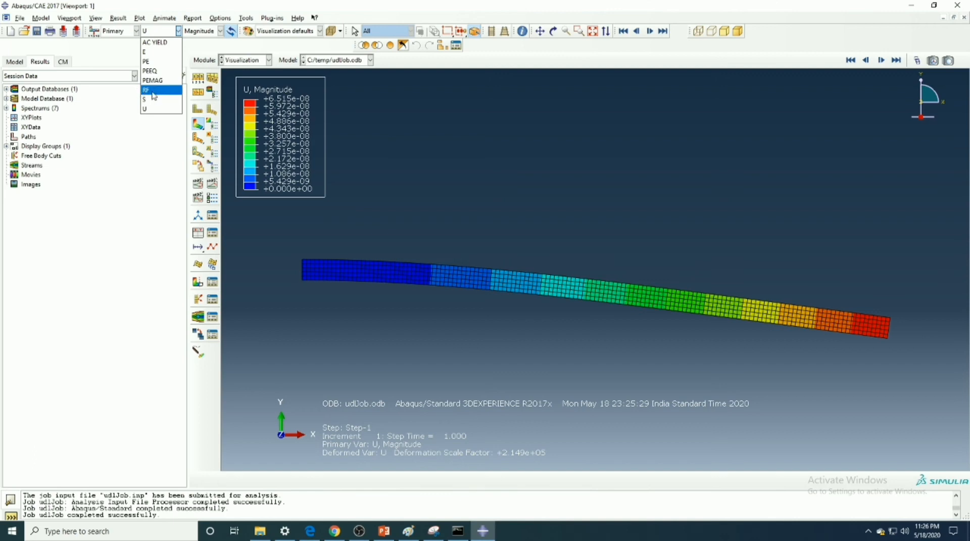
pyautogui.click(145, 90)
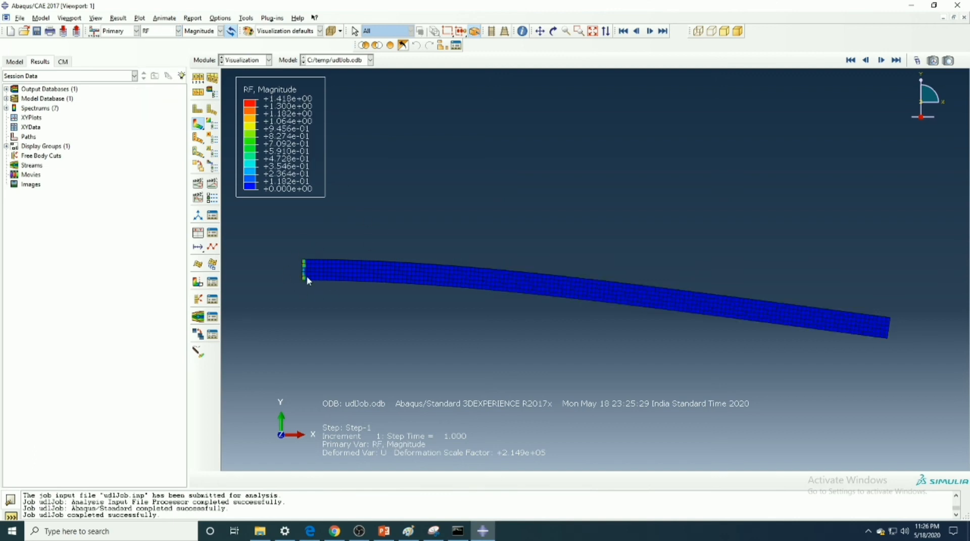
pyautogui.click(179, 31)
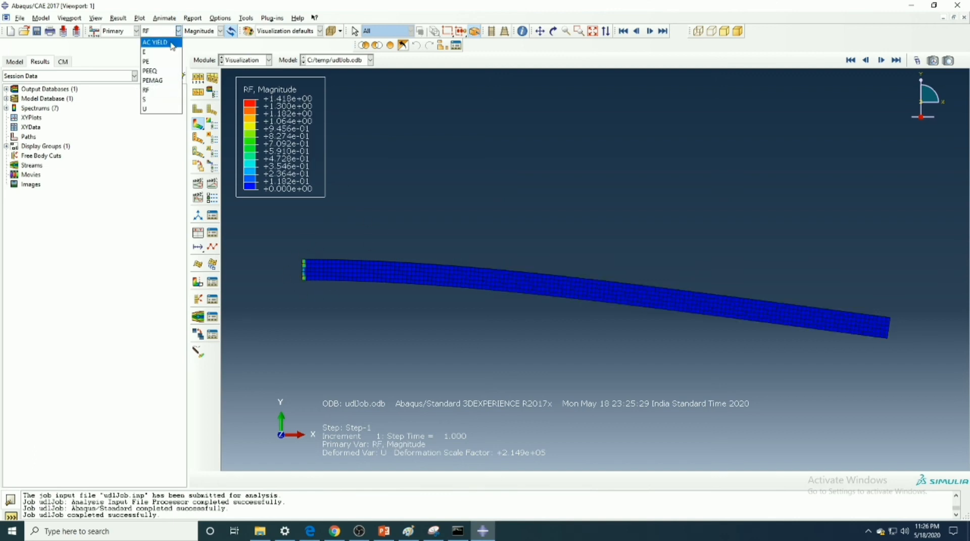
pyautogui.click(155, 42)
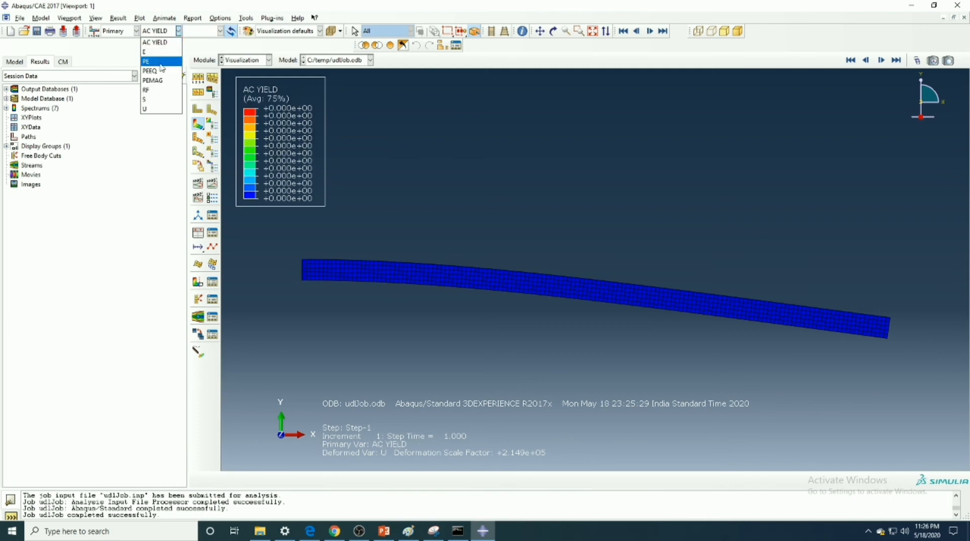
pyautogui.click(146, 61)
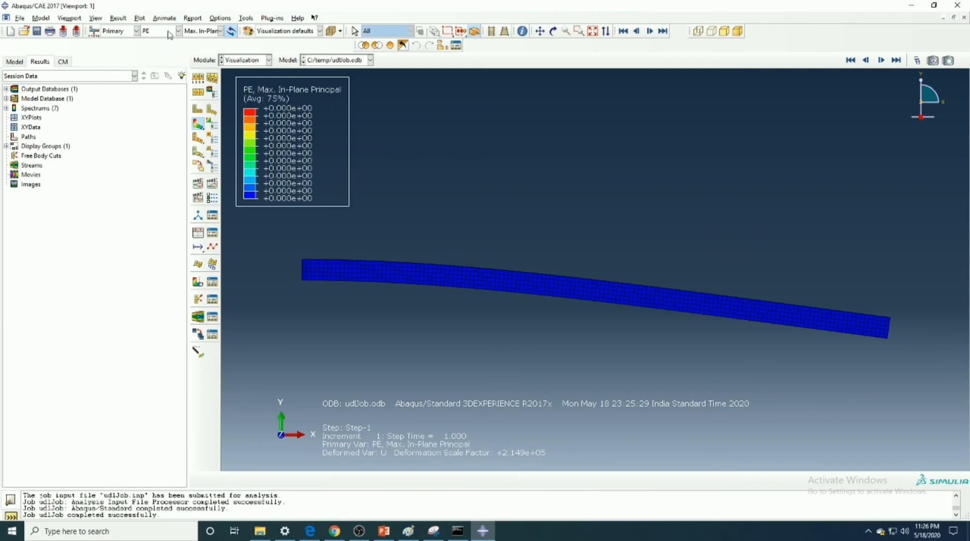
pyautogui.click(178, 31)
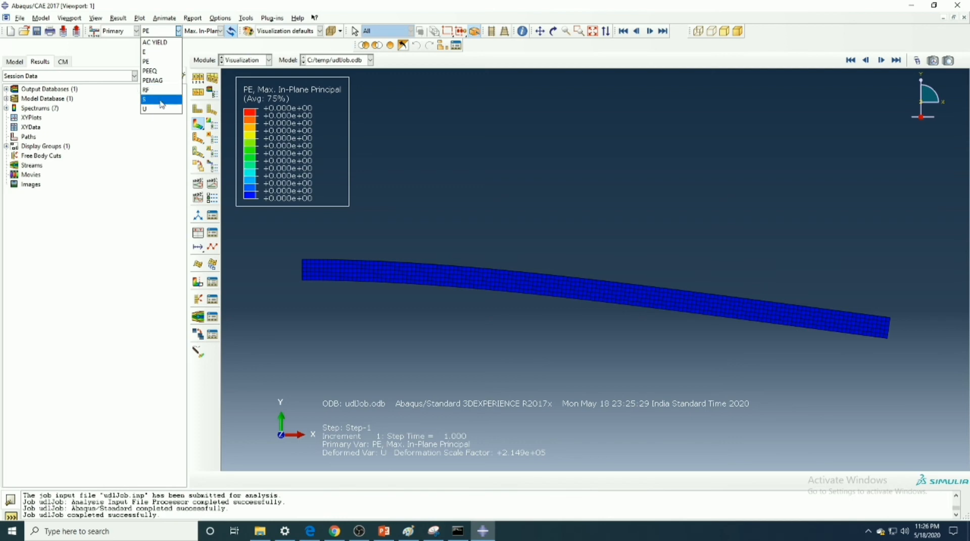
pyautogui.click(145, 99)
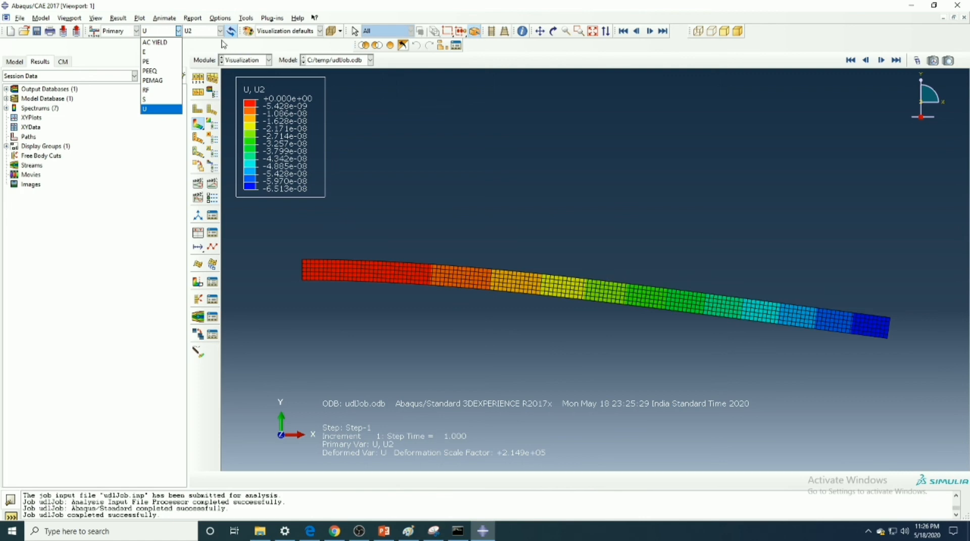
# Contour the U1 displacement component, then total displacement magnitude.
pyautogui.click(220, 31)
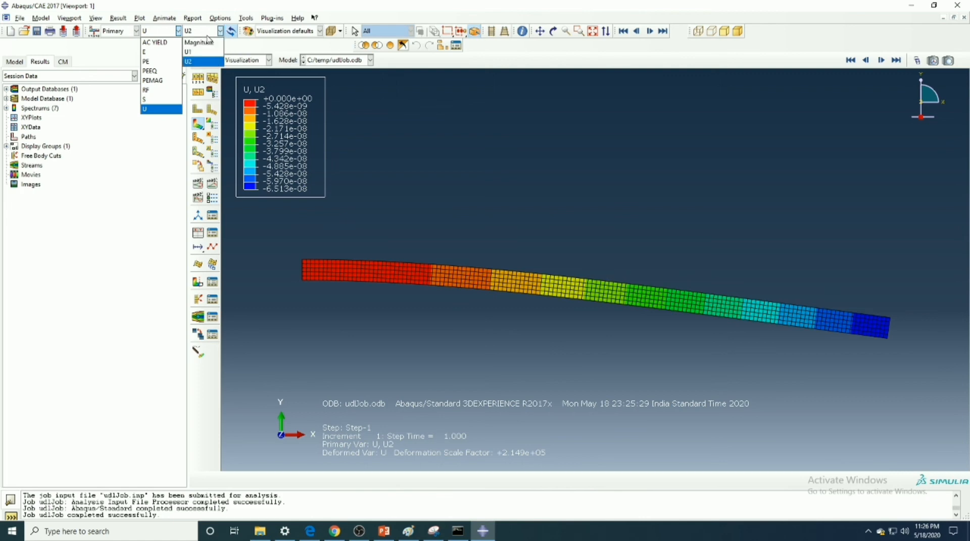
pyautogui.click(187, 52)
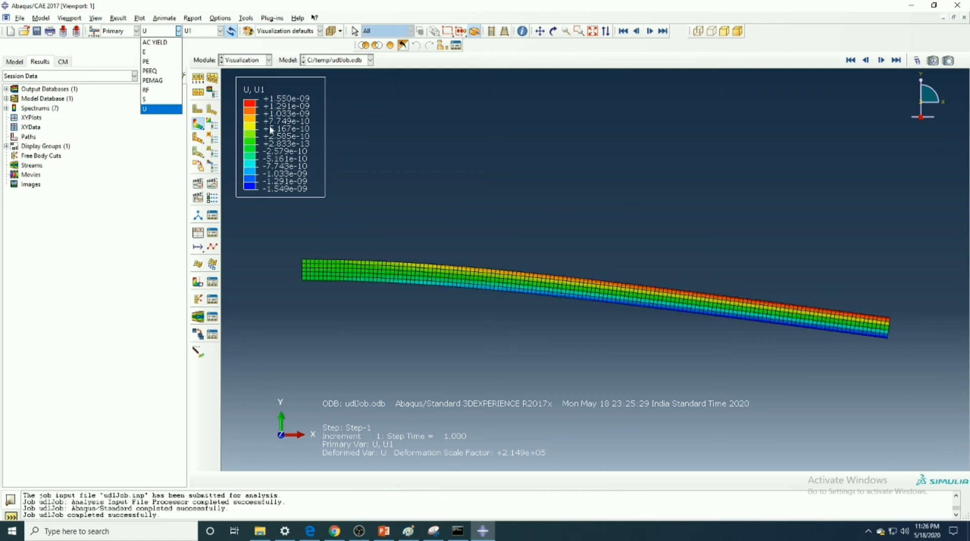
pyautogui.moveTo(294, 441)
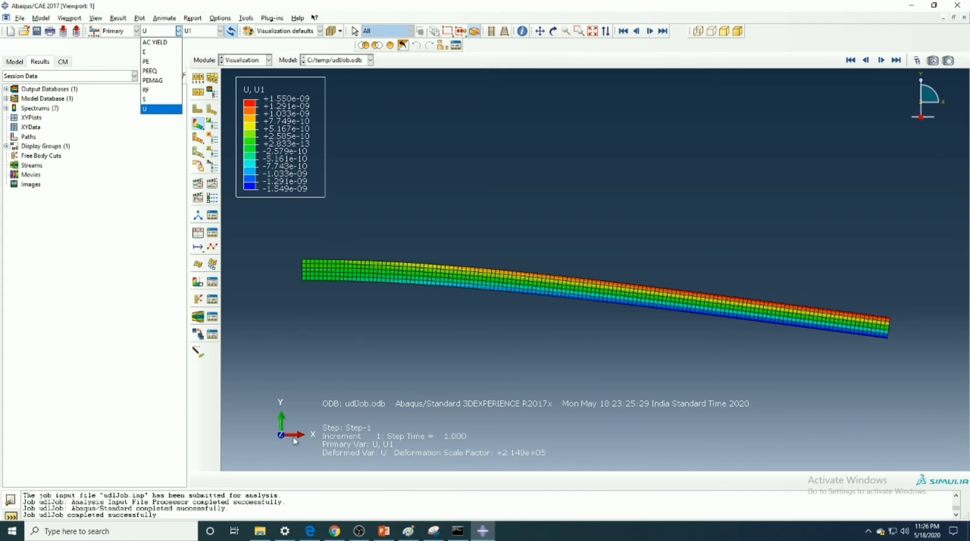
pyautogui.moveTo(193, 35)
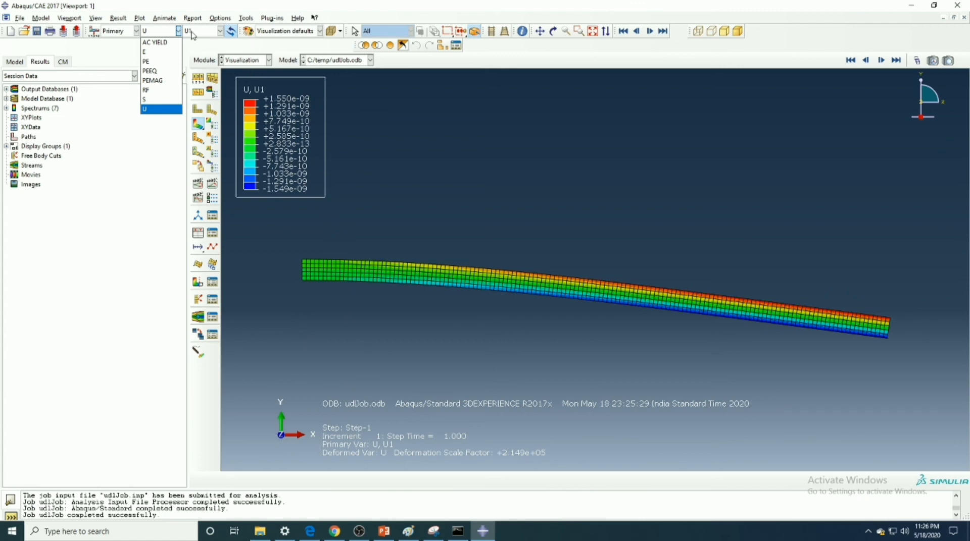
pyautogui.click(213, 31)
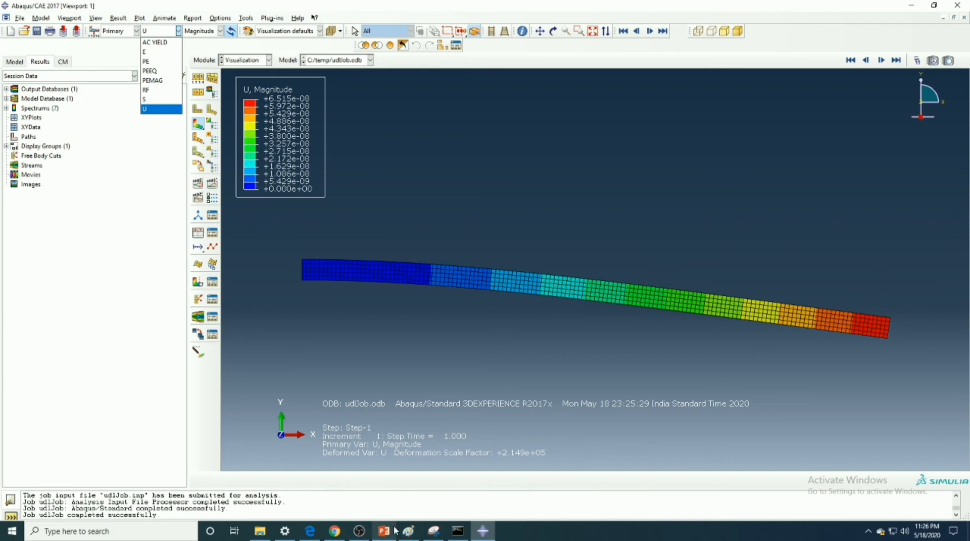
pyautogui.click(383, 531)
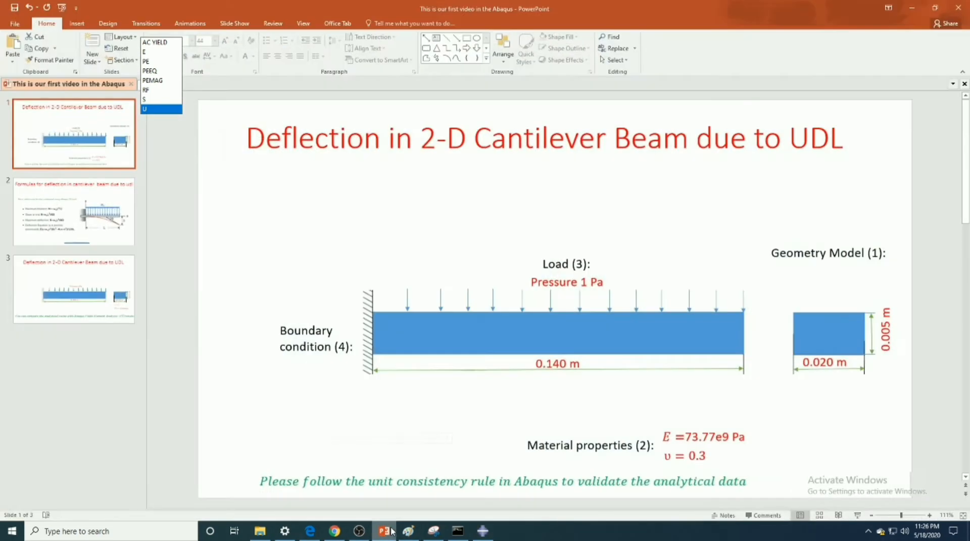
pyautogui.click(72, 211)
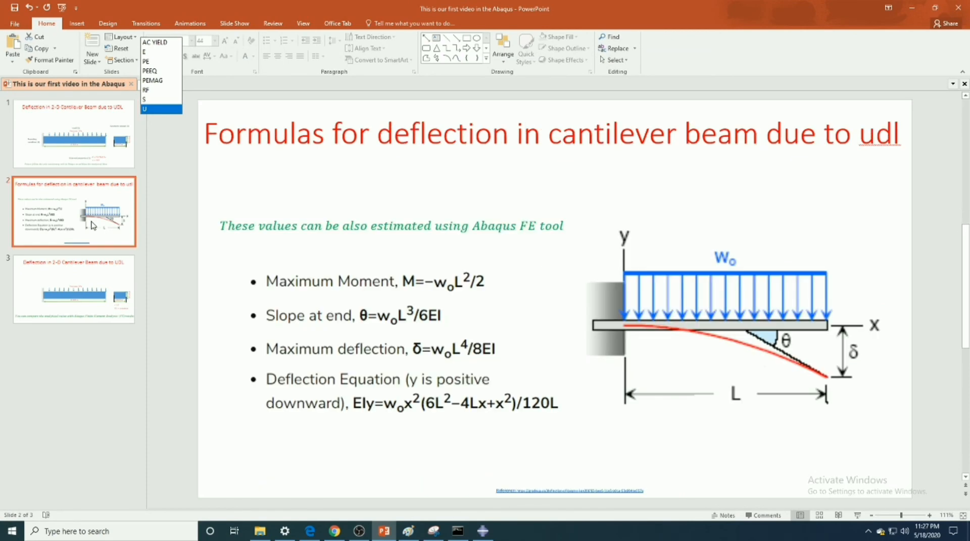
pyautogui.moveTo(780, 344)
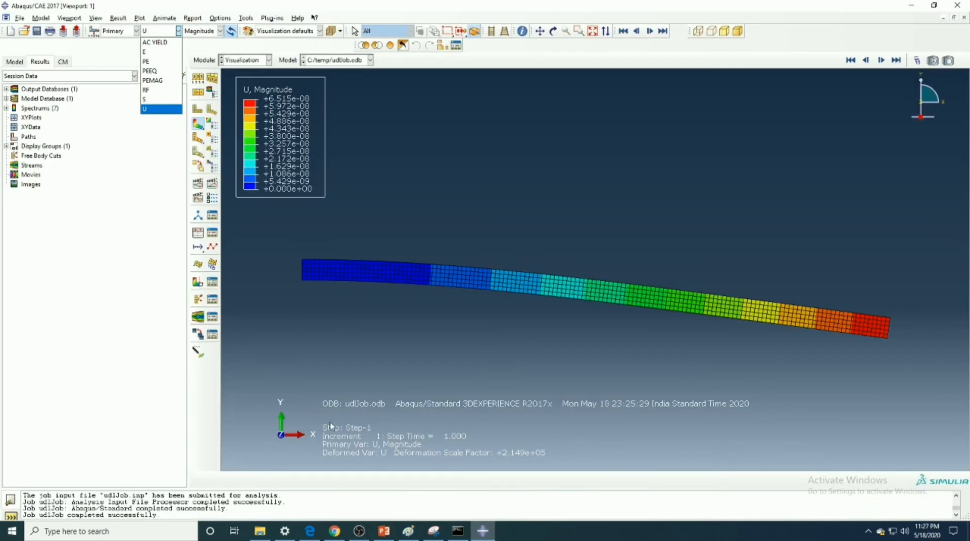
pyautogui.moveTo(161, 125)
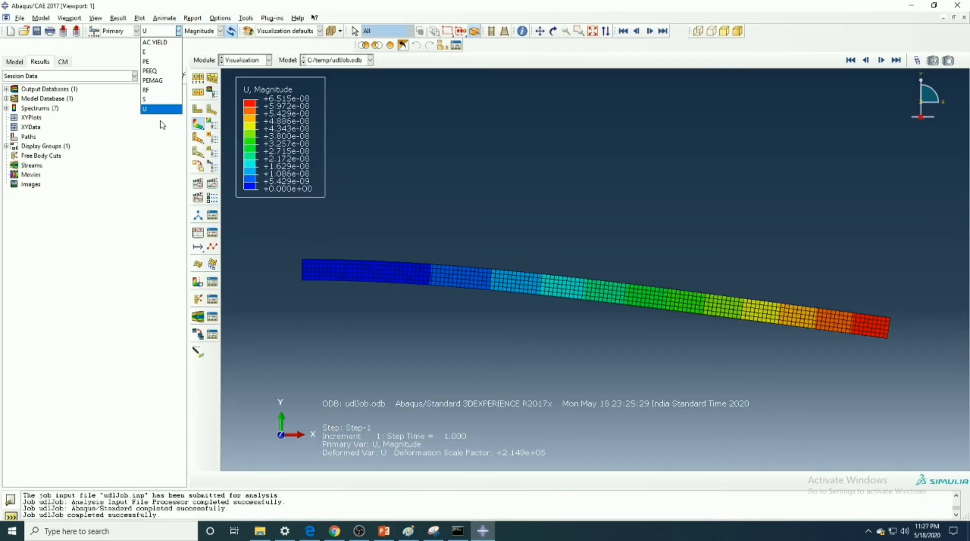
# Switch to PowerPoint and show the cantilever deflection formula slide.
pyautogui.click(151, 109)
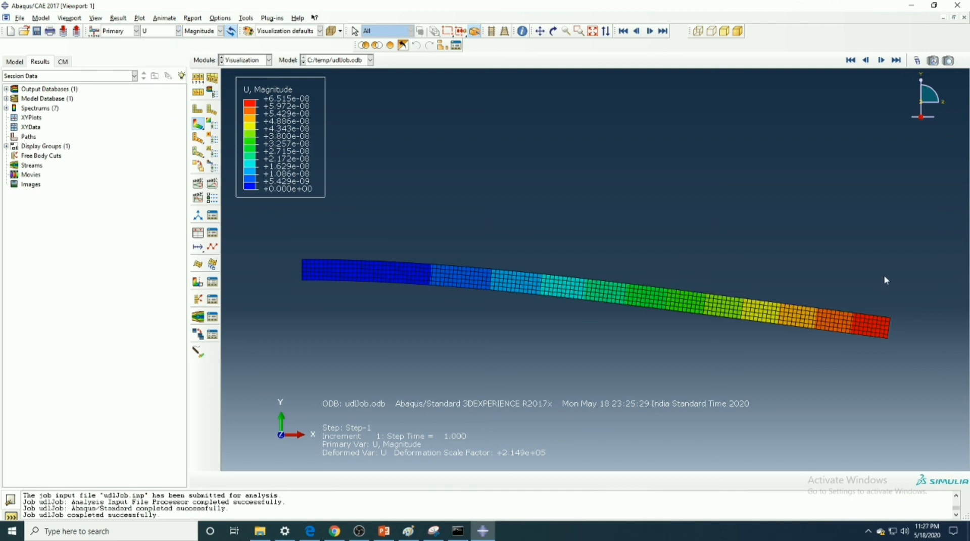
pyautogui.click(383, 530)
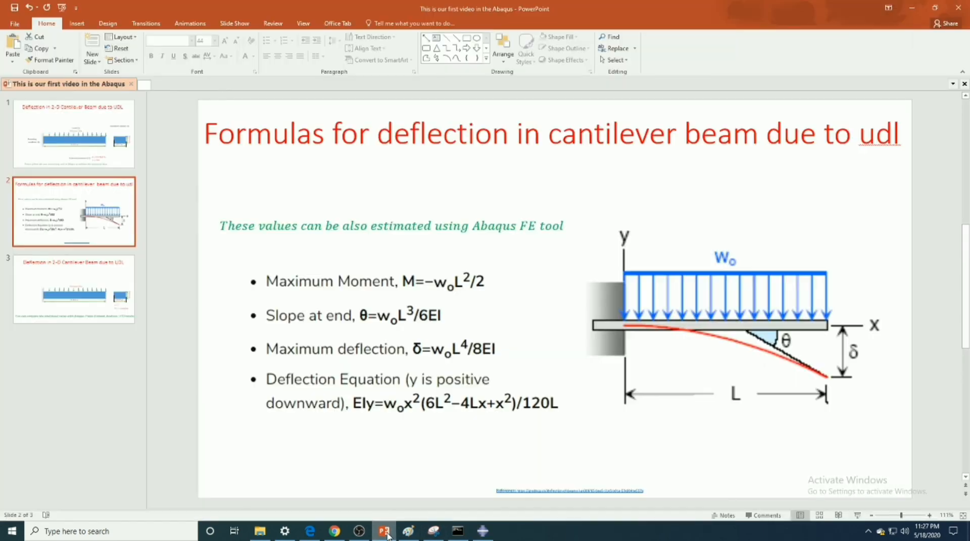
pyautogui.click(73, 289)
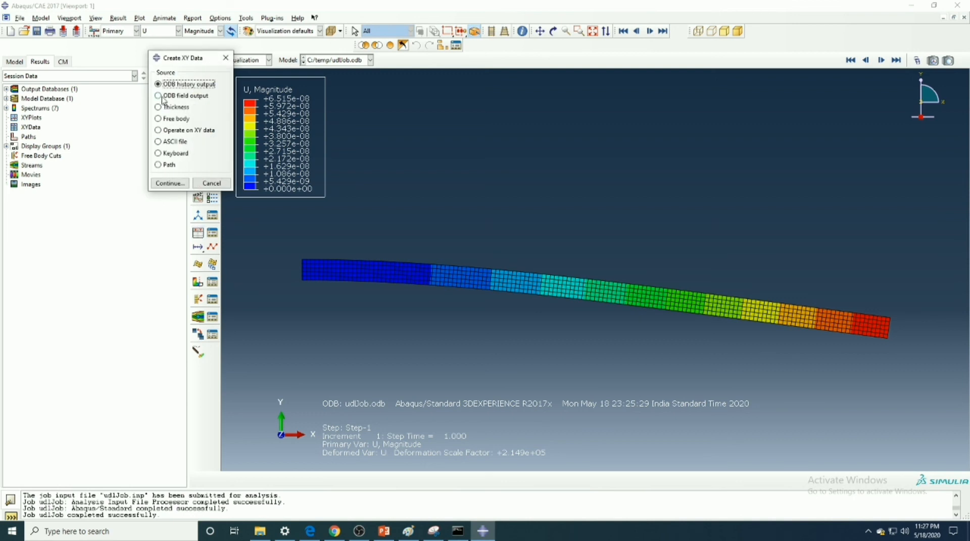
# Extract XY data from ODB field output at unique nodes for displacement U, picking the beam tip node with highlighting.
pyautogui.click(158, 95)
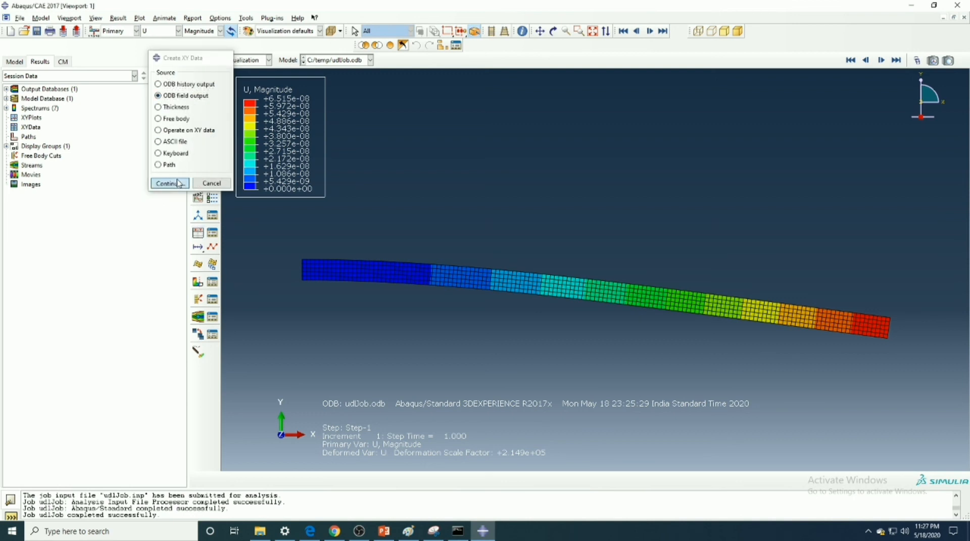
pyautogui.click(166, 184)
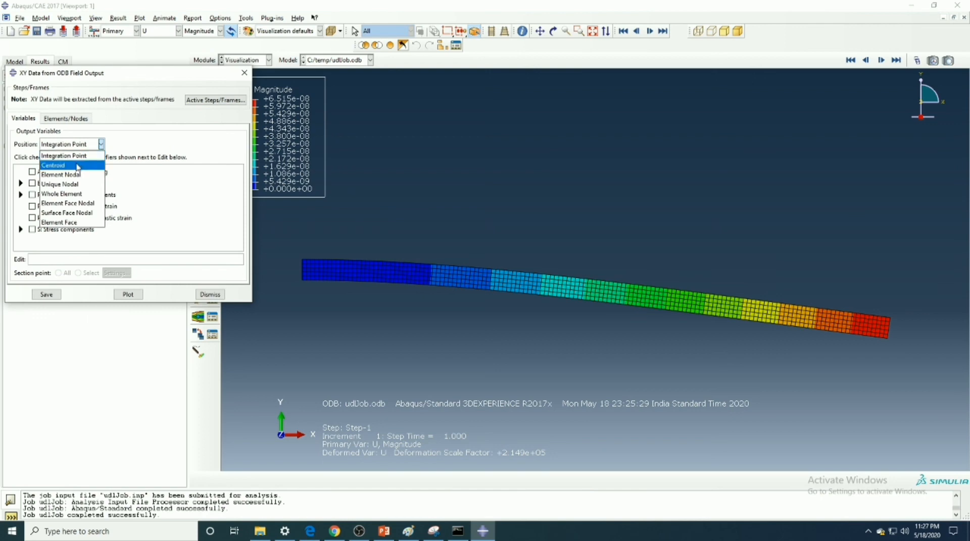
pyautogui.moveTo(70, 184)
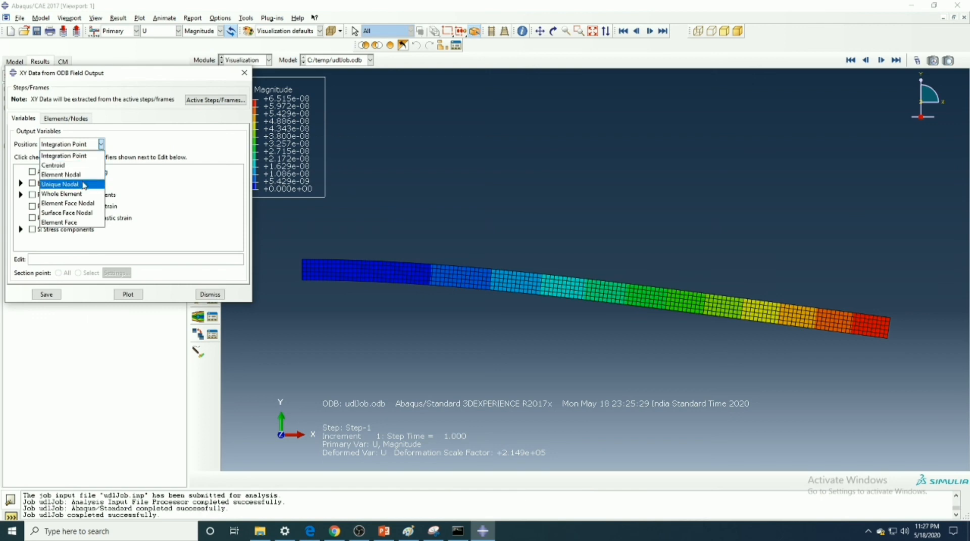
pyautogui.click(59, 184)
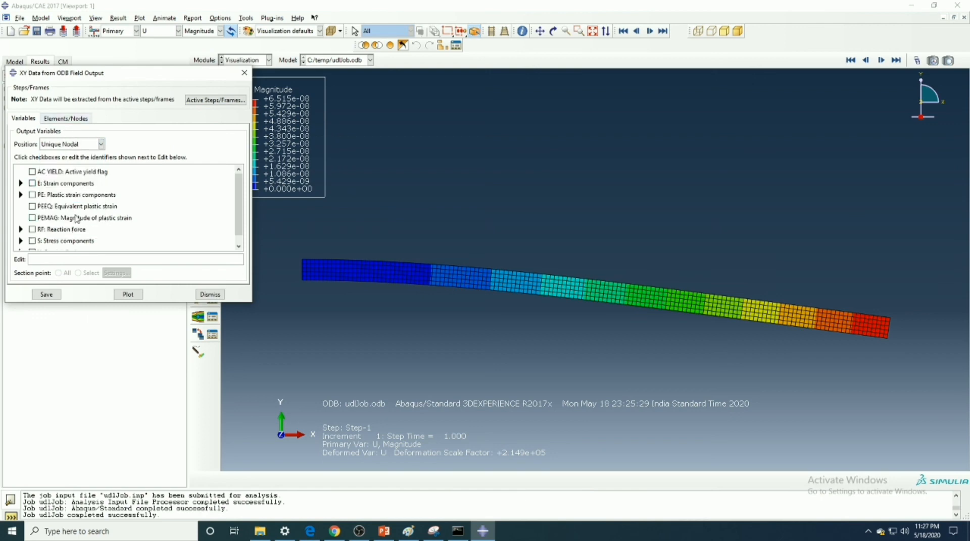
pyautogui.click(32, 243)
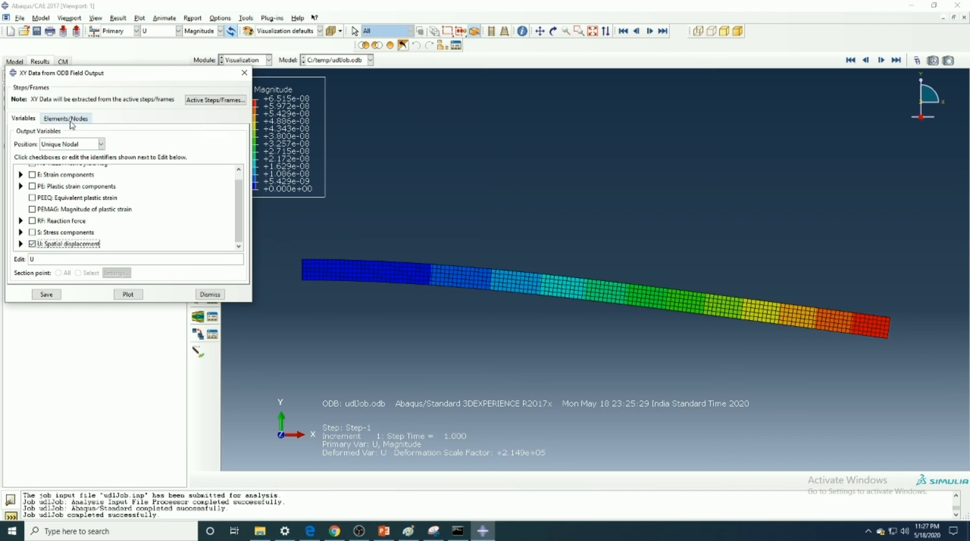
pyautogui.click(65, 119)
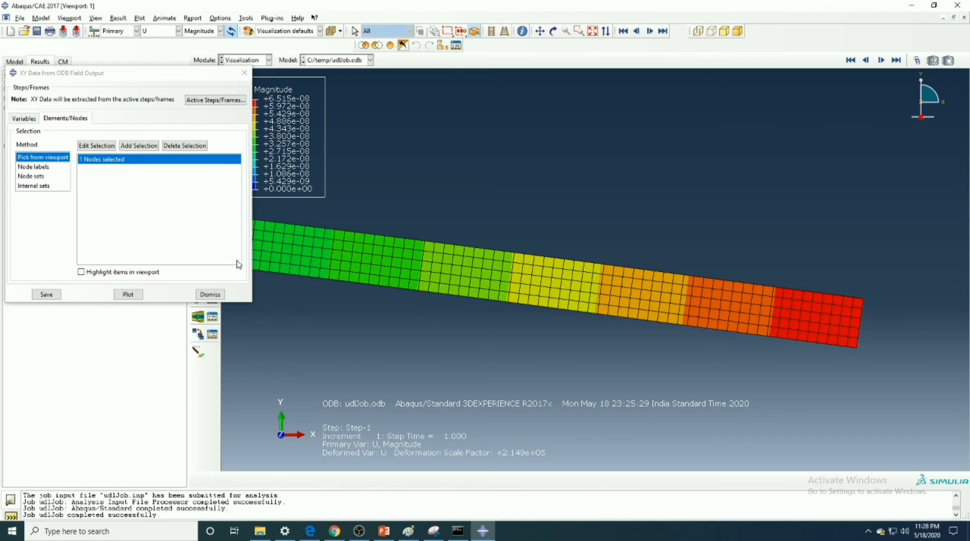
pyautogui.click(81, 272)
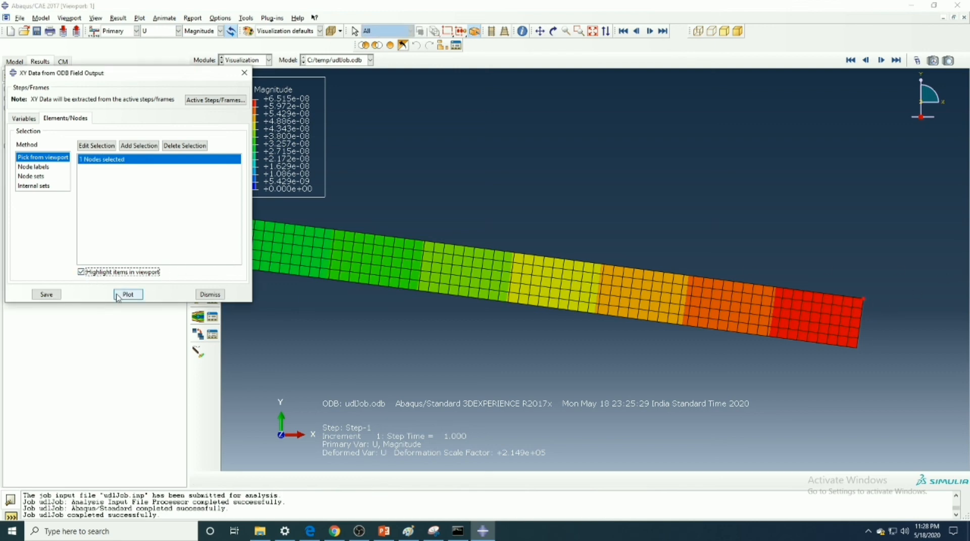
# Plot the tip node's U magnitude, U1 and U2 versus time, then close the extraction dialog.
pyautogui.click(127, 294)
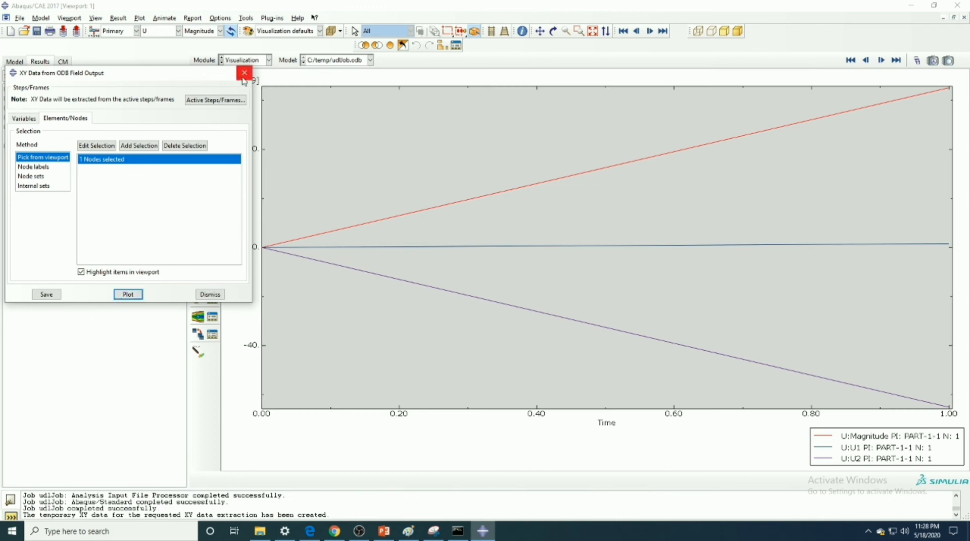
pyautogui.moveTo(200, 86)
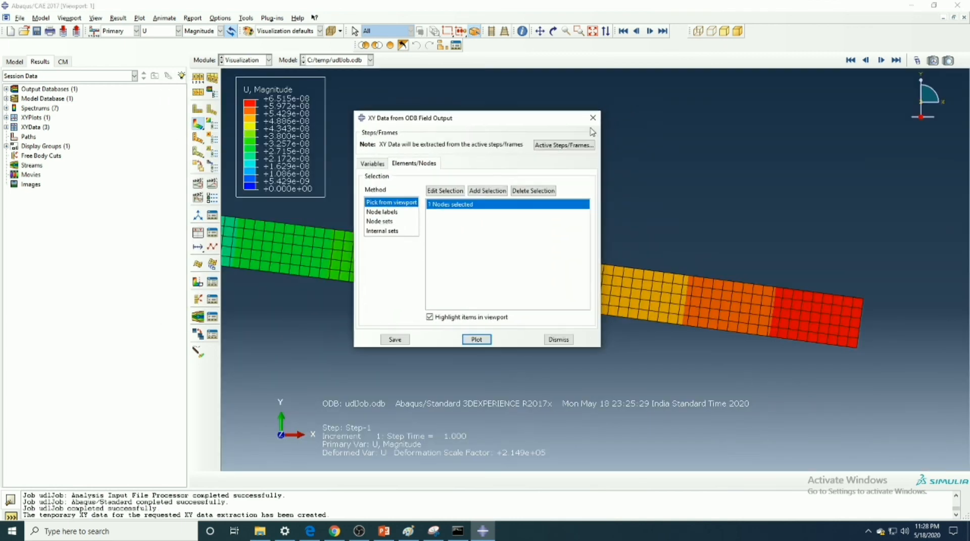
pyautogui.click(557, 339)
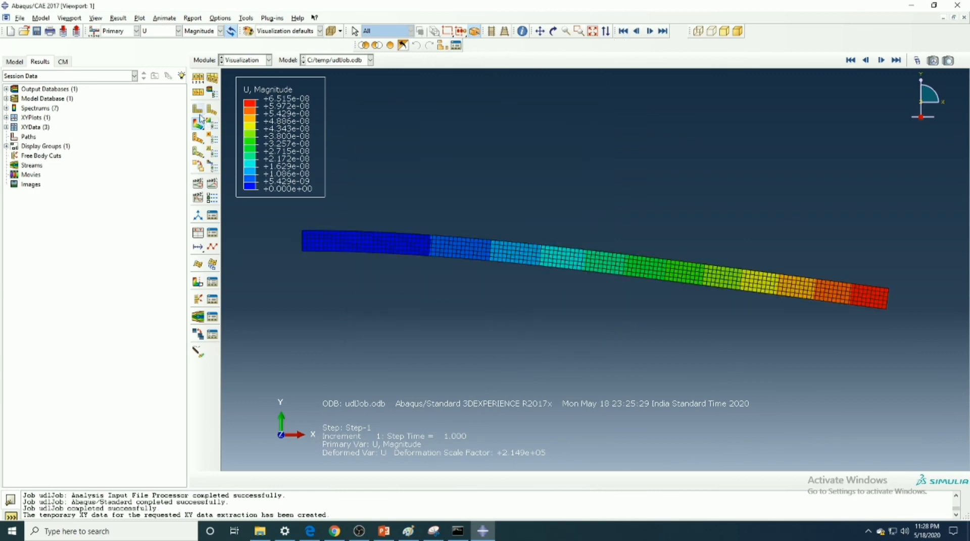
pyautogui.moveTo(204, 239)
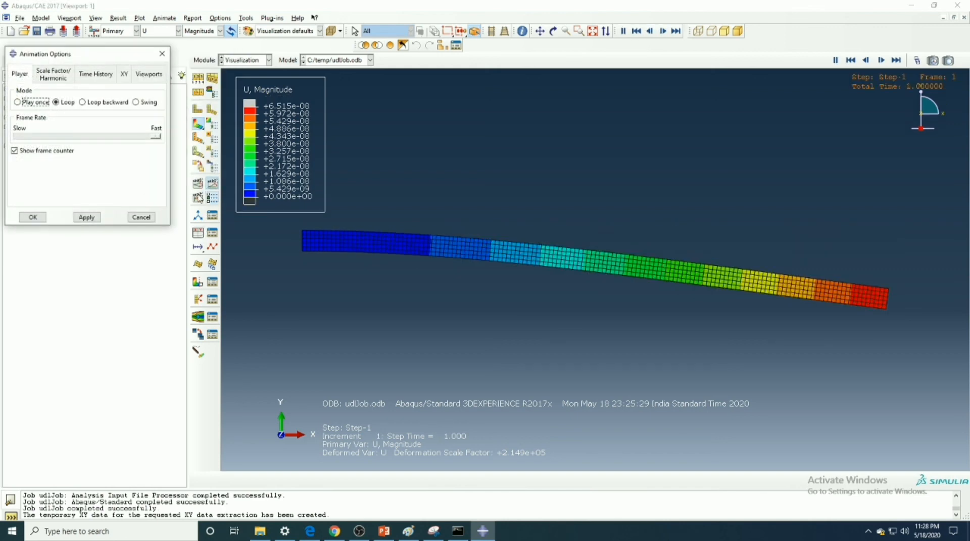
# Drag the animation frame rate slider to the slowest setting in Animation Options.
pyautogui.click(56, 102)
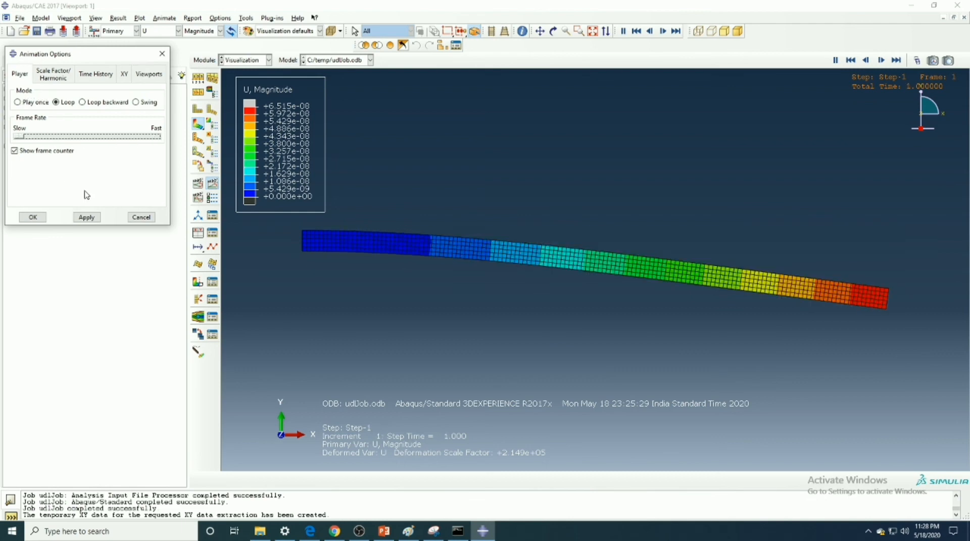